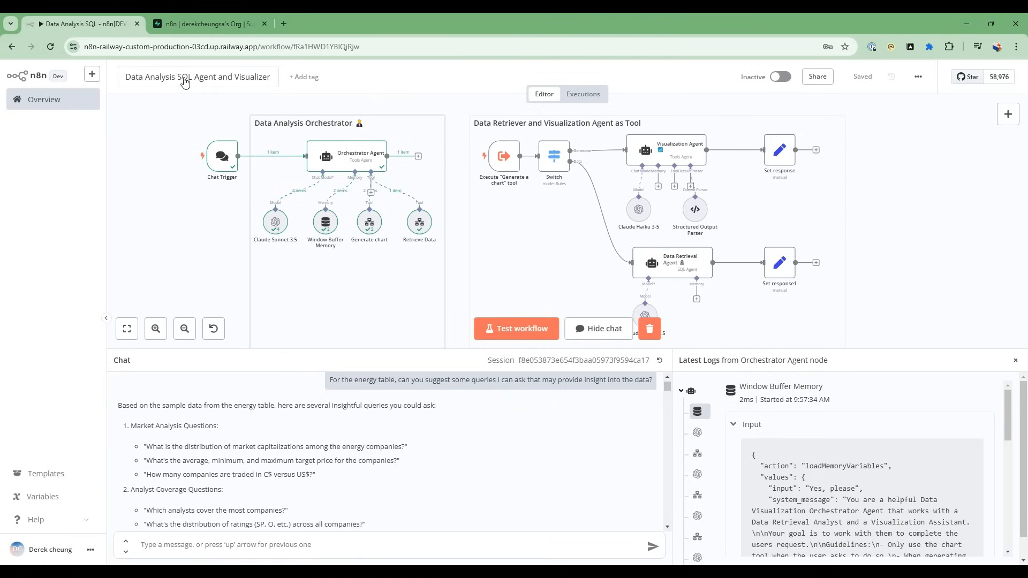
pyautogui.moveTo(268, 87)
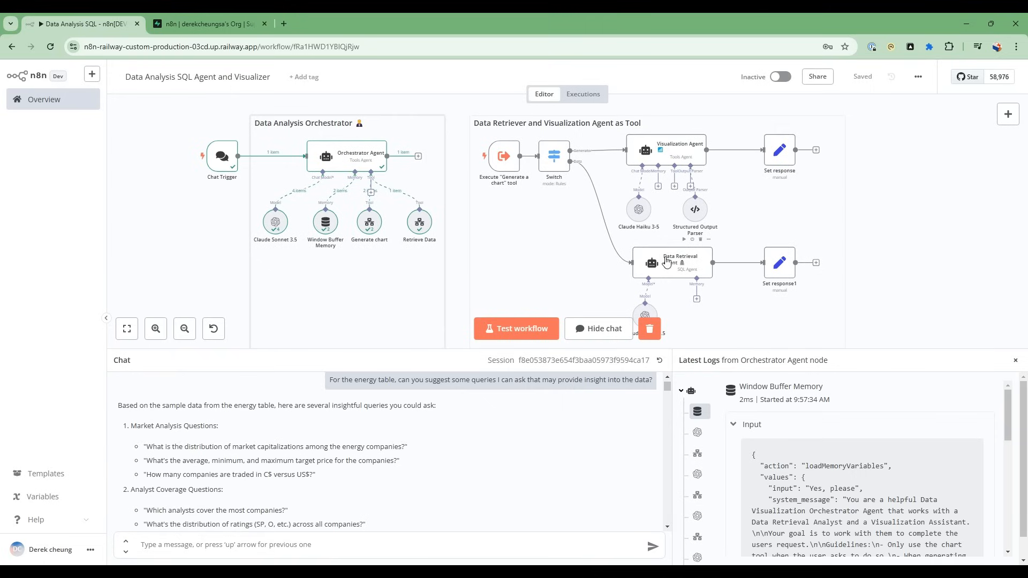
pyautogui.moveTo(680, 277)
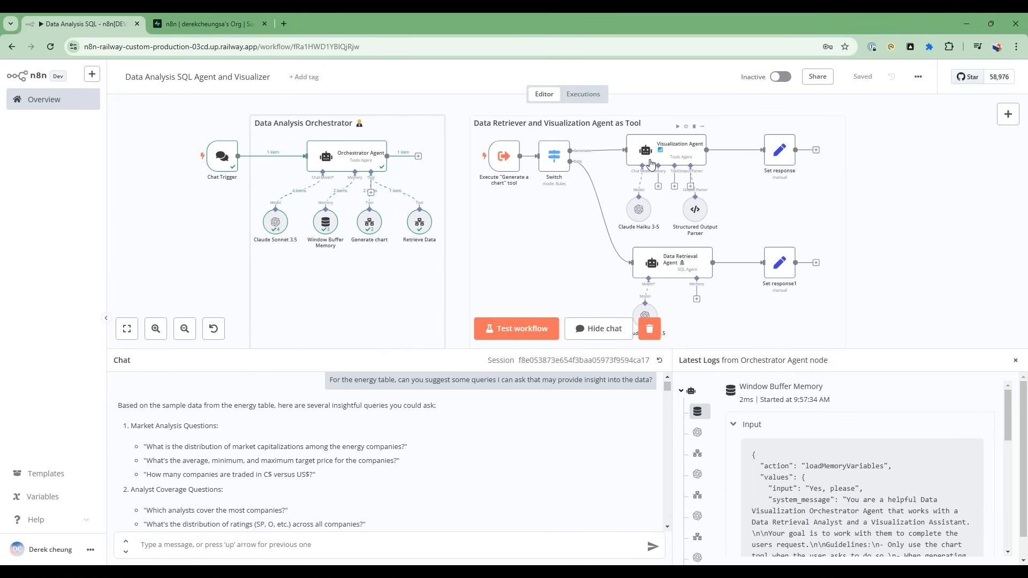
pyautogui.moveTo(694, 152)
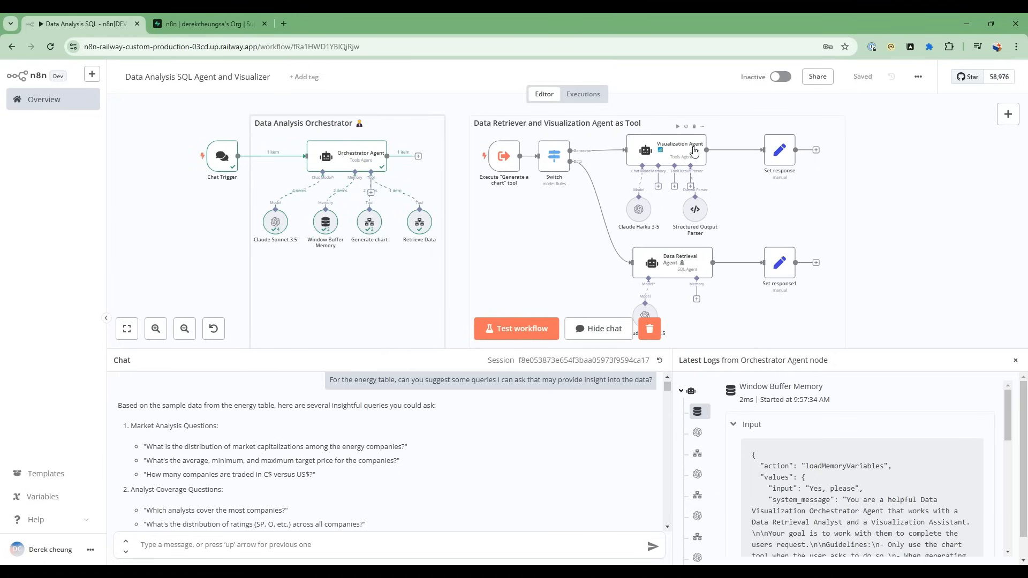
pyautogui.click(206, 23)
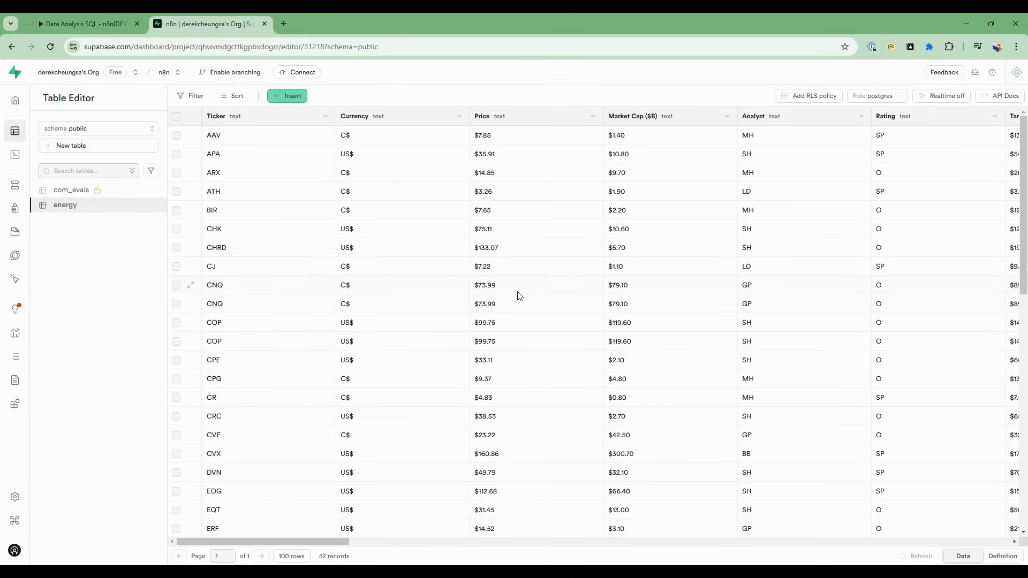
pyautogui.moveTo(365, 271)
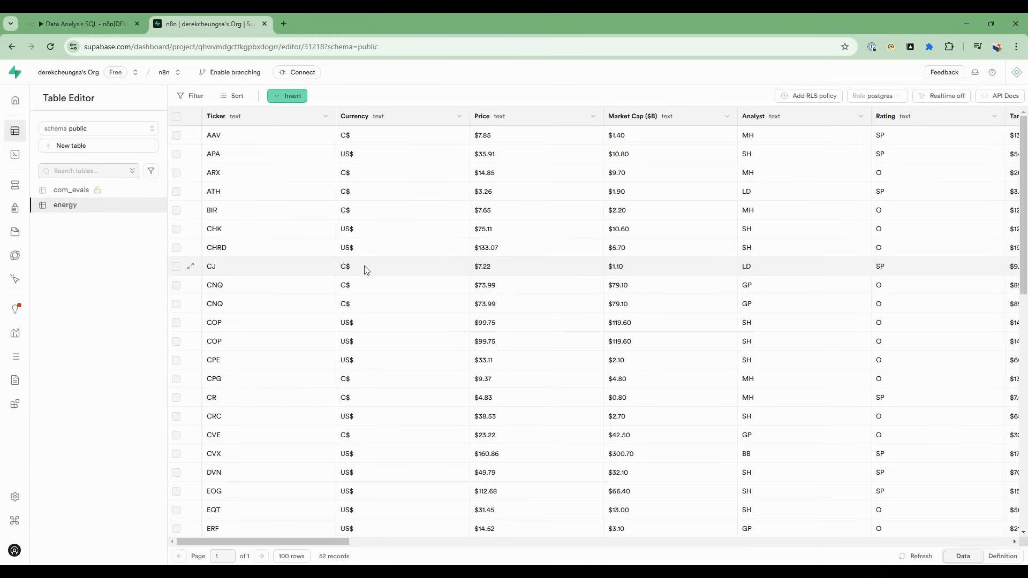
pyautogui.moveTo(352, 322)
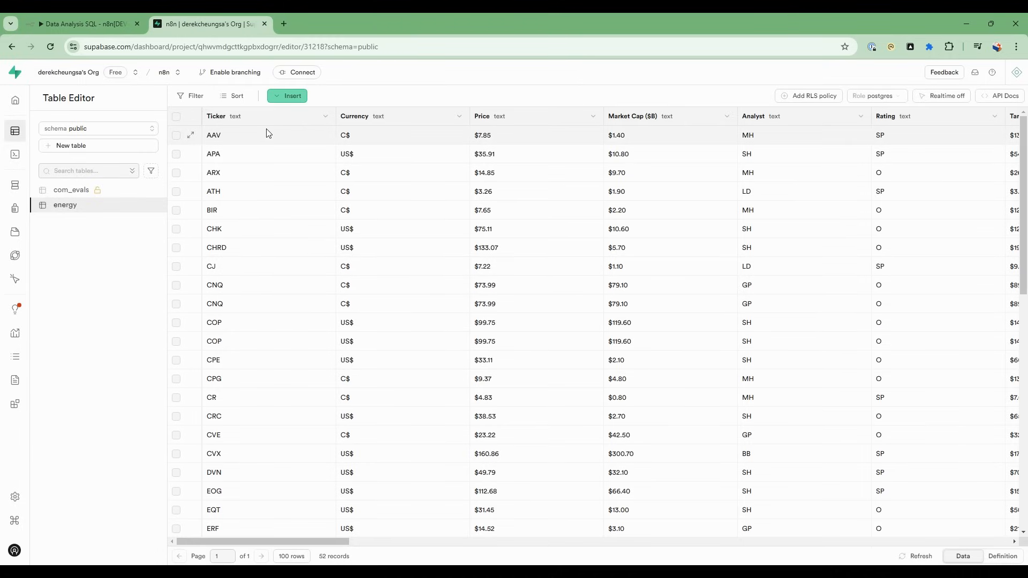
pyautogui.moveTo(233, 123)
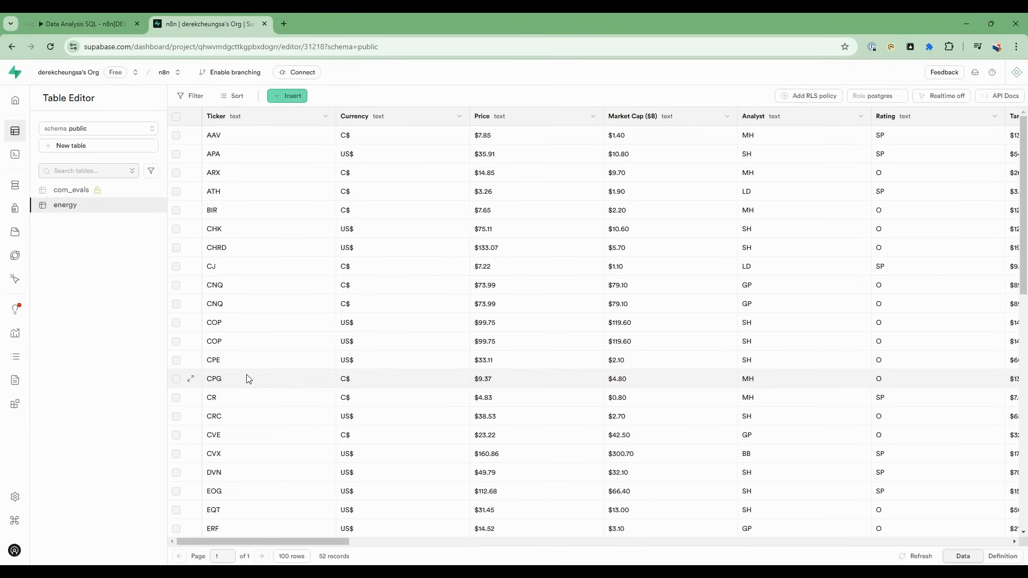
pyautogui.moveTo(272, 517)
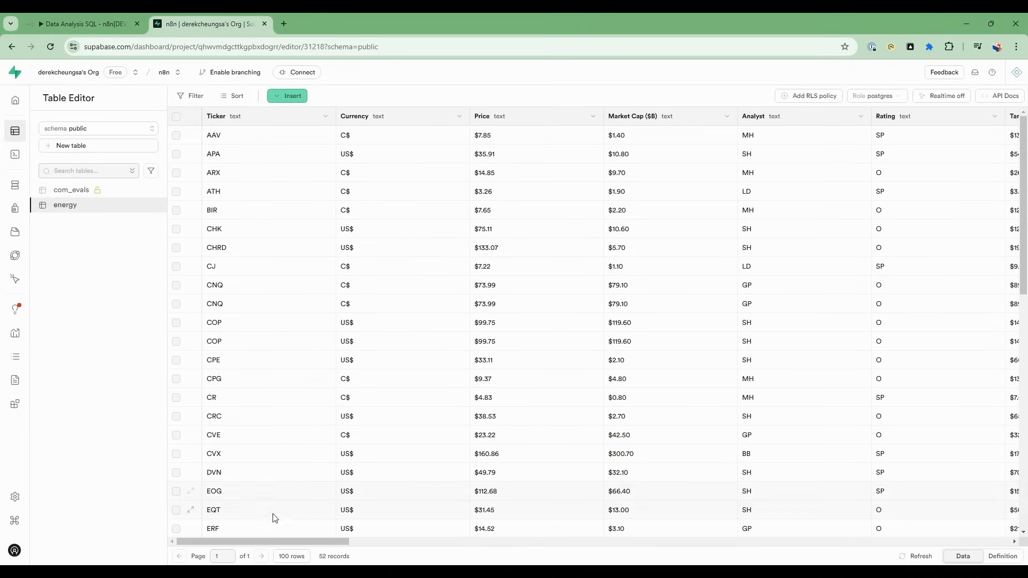
pyautogui.moveTo(447, 327)
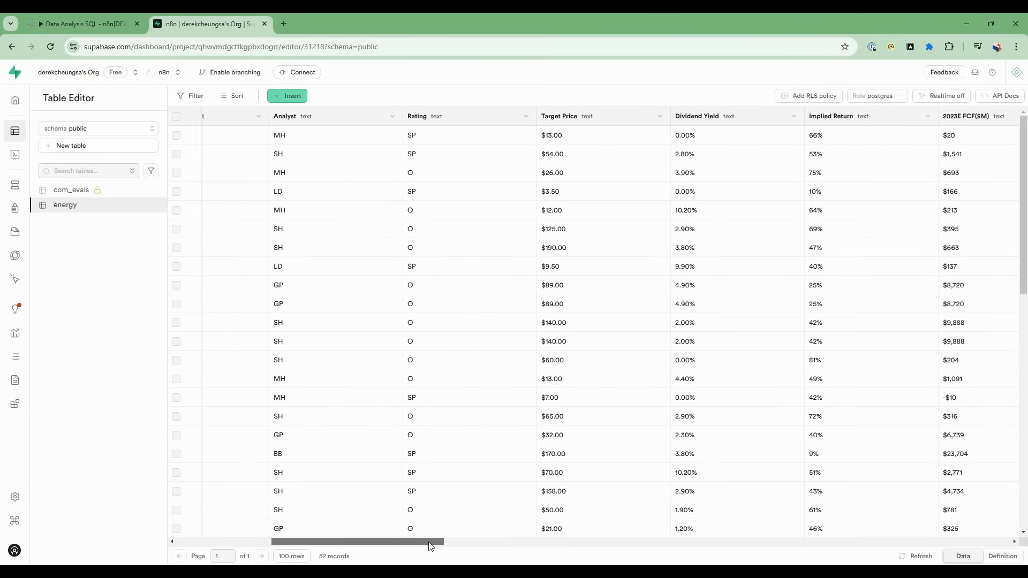
pyautogui.moveTo(429, 541); pyautogui.dragTo(371, 540)
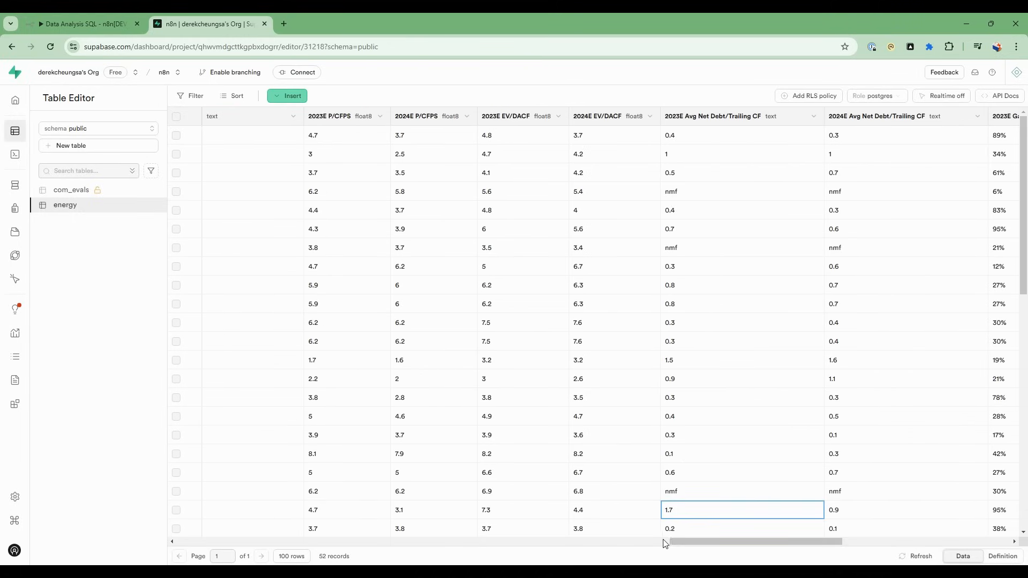
pyautogui.hscroll(3)
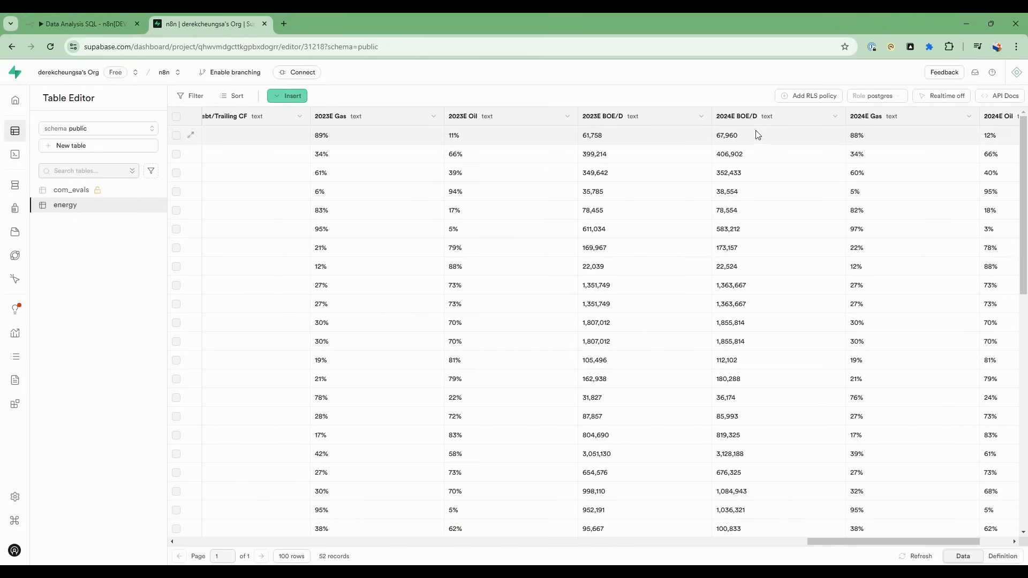
pyautogui.moveTo(577, 511)
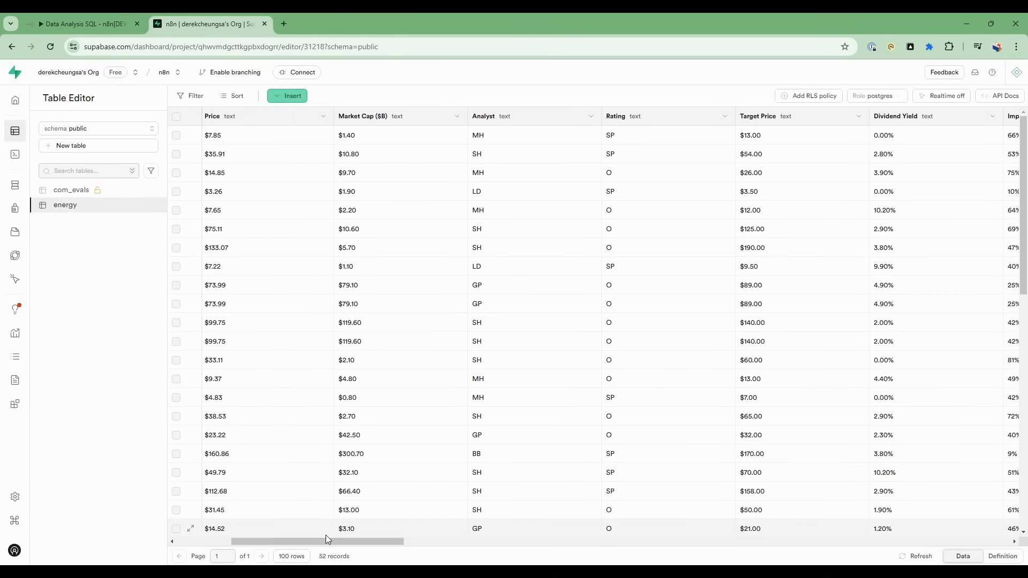
# Step: Scroll across the Supabase energy table's columns, then go back to the n8n workflow
pyautogui.moveTo(327, 541); pyautogui.dragTo(268, 541)
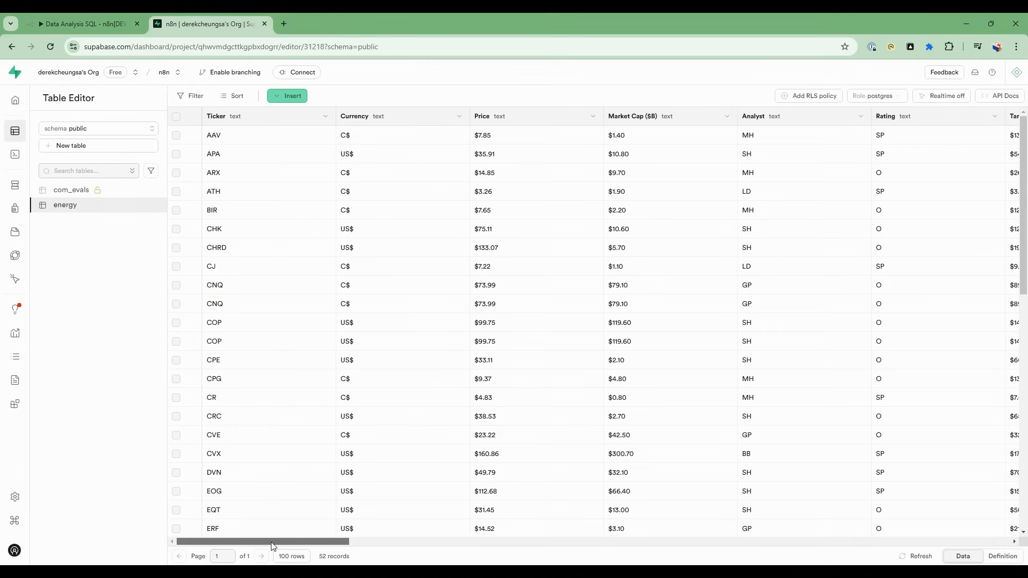
pyautogui.moveTo(644, 123)
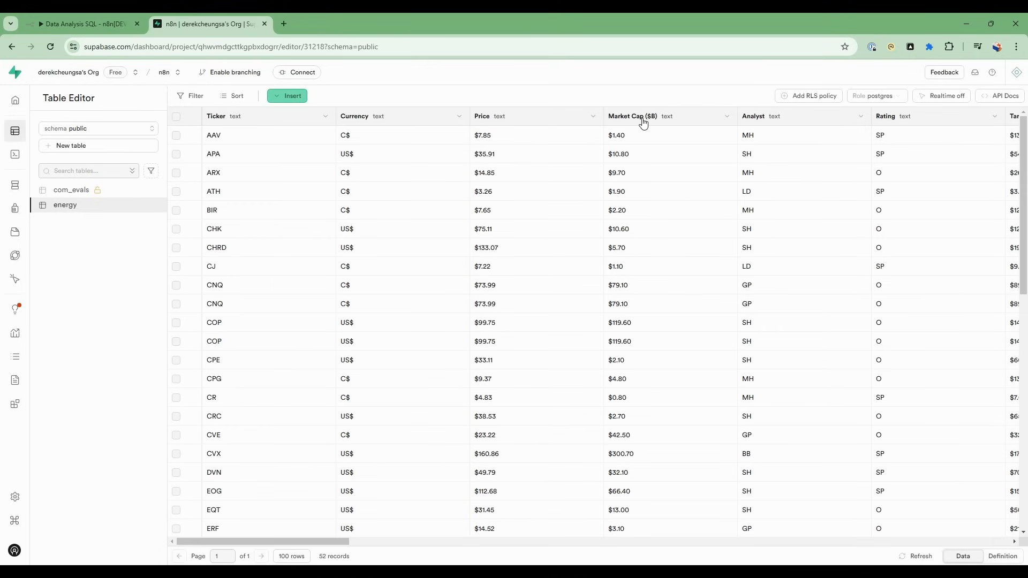
pyautogui.moveTo(648, 124)
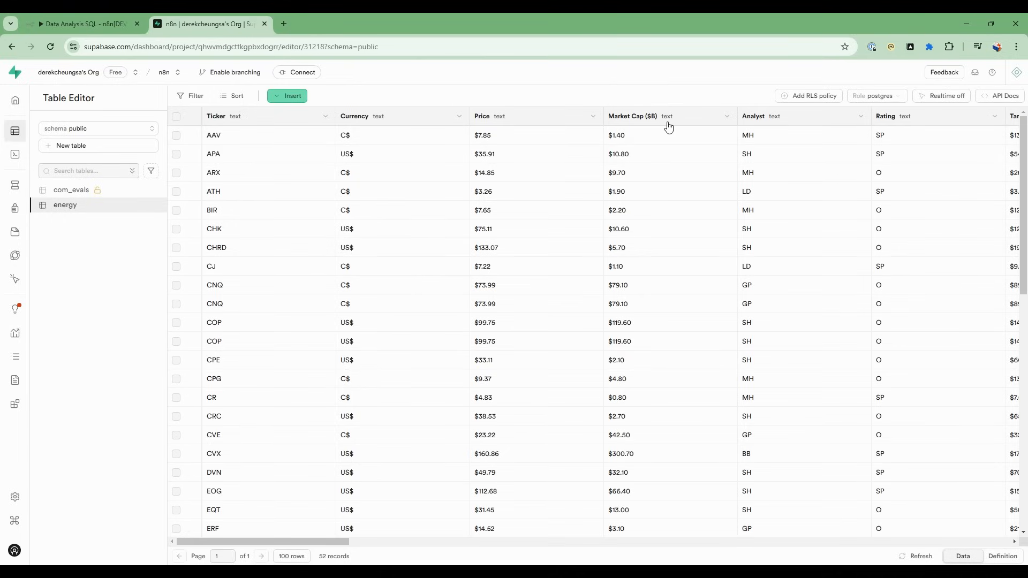
pyautogui.moveTo(670, 126)
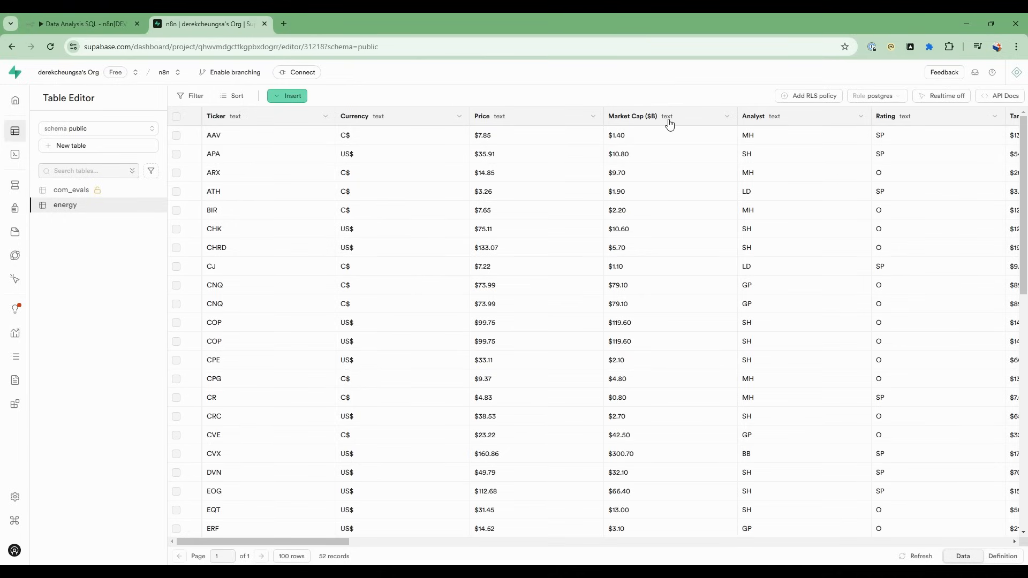
pyautogui.hscroll(3)
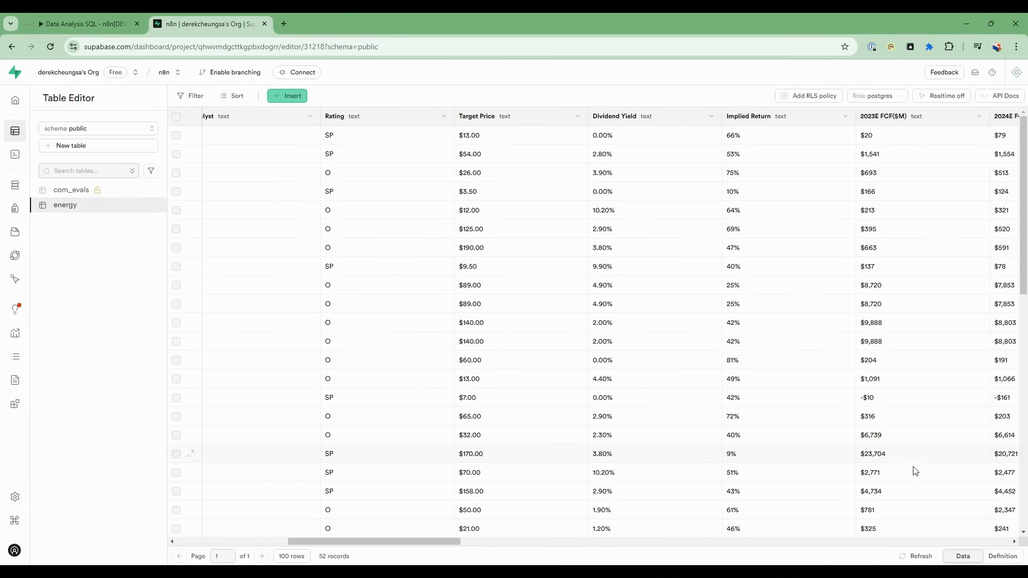
pyautogui.moveTo(815, 513)
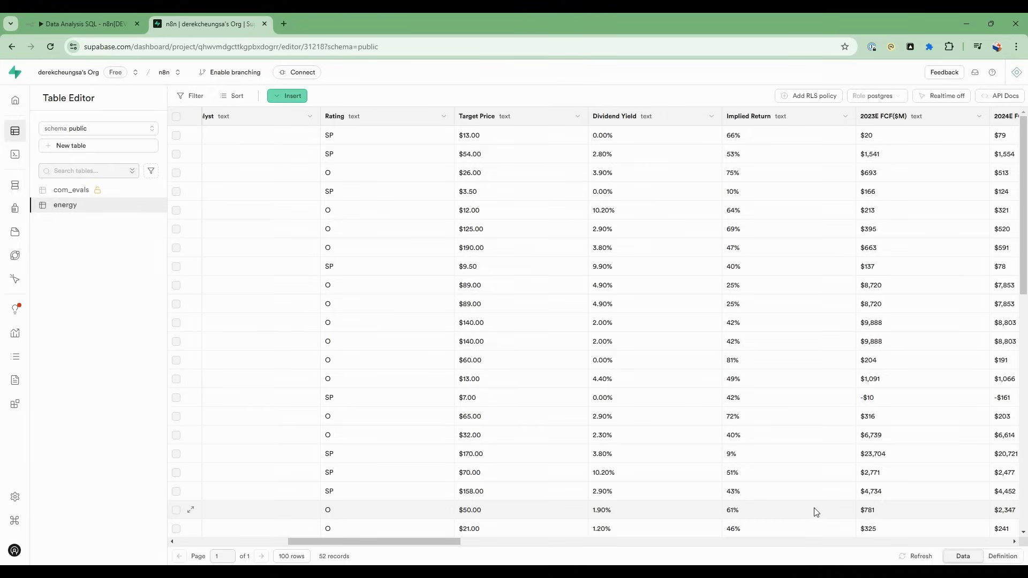
pyautogui.click(79, 23)
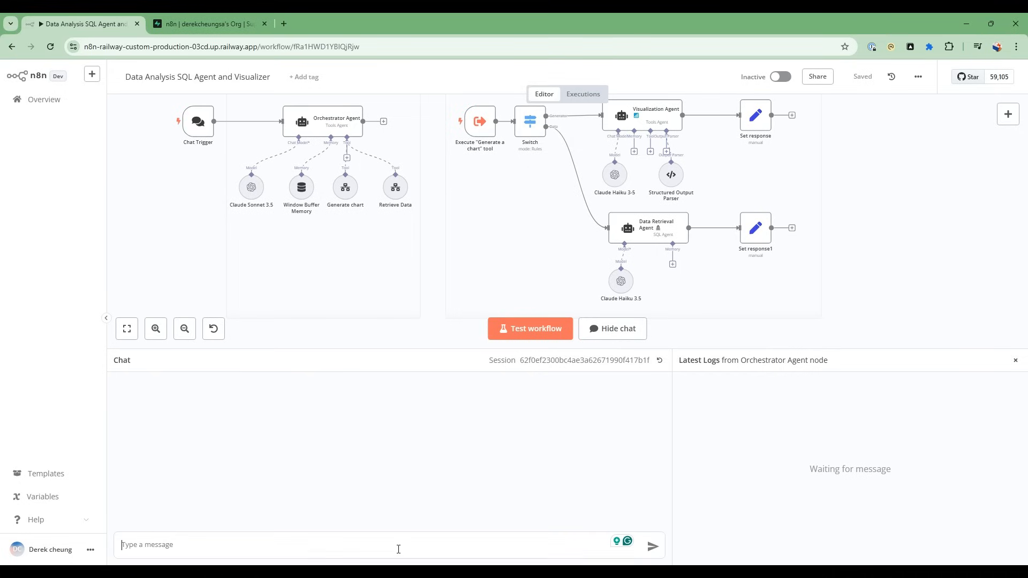
# Step: Ask the chat to suggest queries that could give insight into the energy table
pyautogui.write('For the energy table, can you suggest some queries I can ask that may provide insight into the data?')
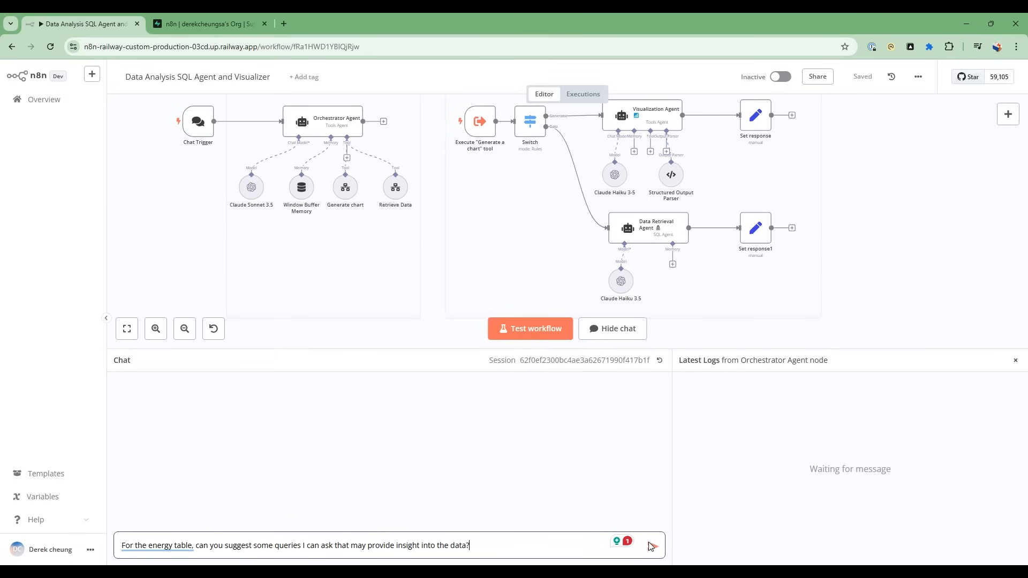
pyautogui.click(651, 546)
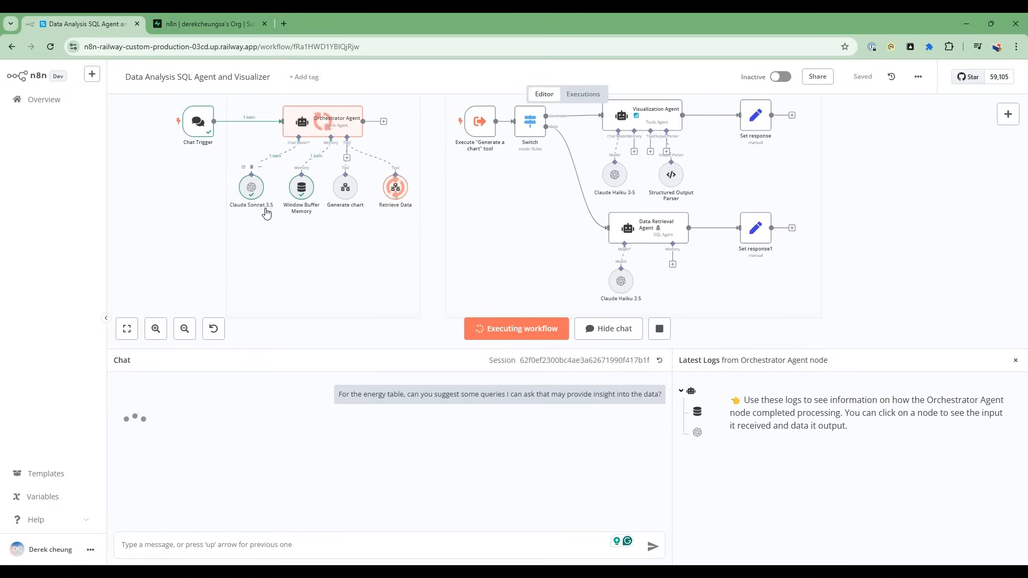
pyautogui.moveTo(306, 125)
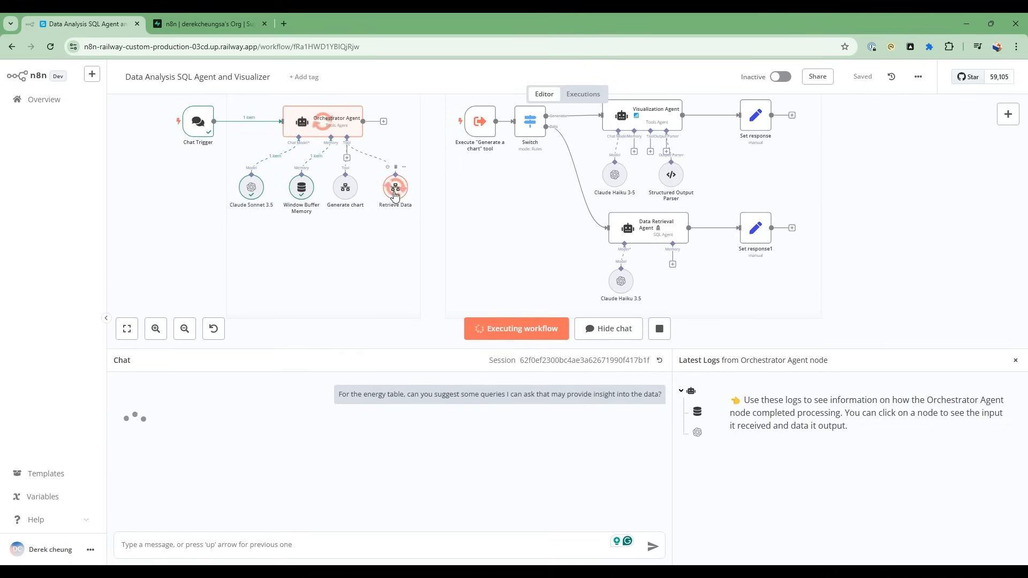
pyautogui.moveTo(380, 214)
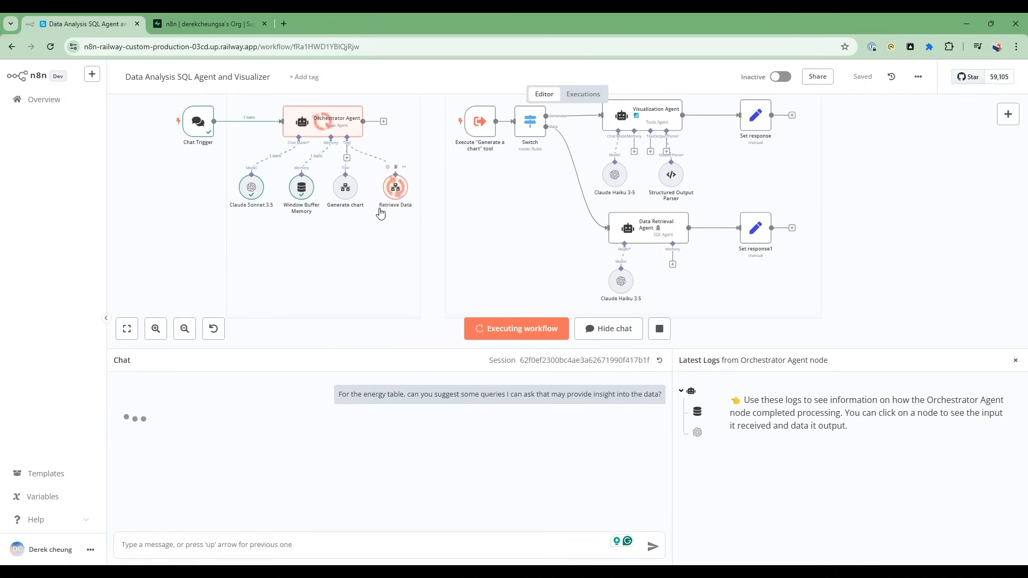
pyautogui.moveTo(400, 211)
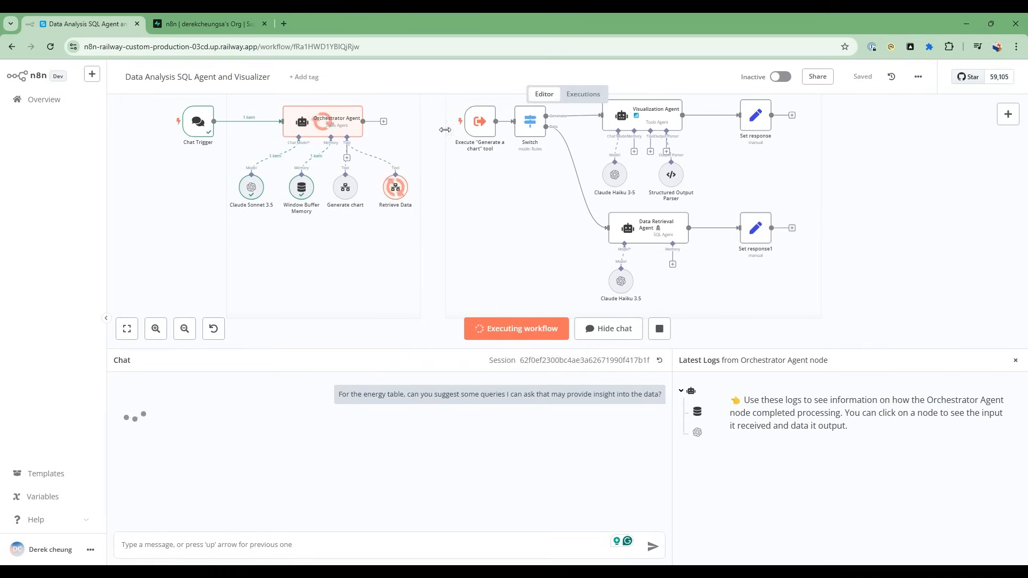
pyautogui.moveTo(569, 208)
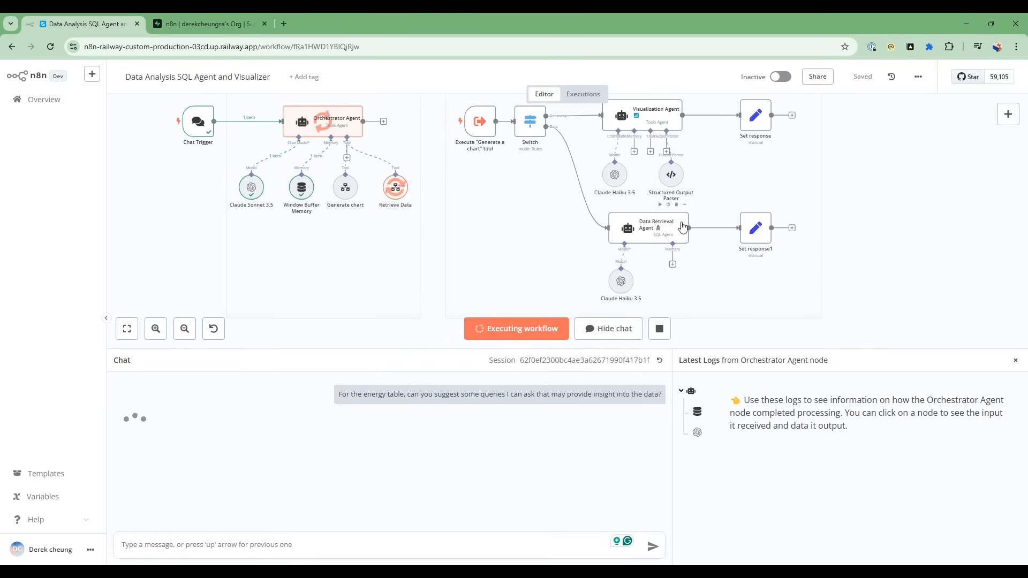
pyautogui.moveTo(662, 243)
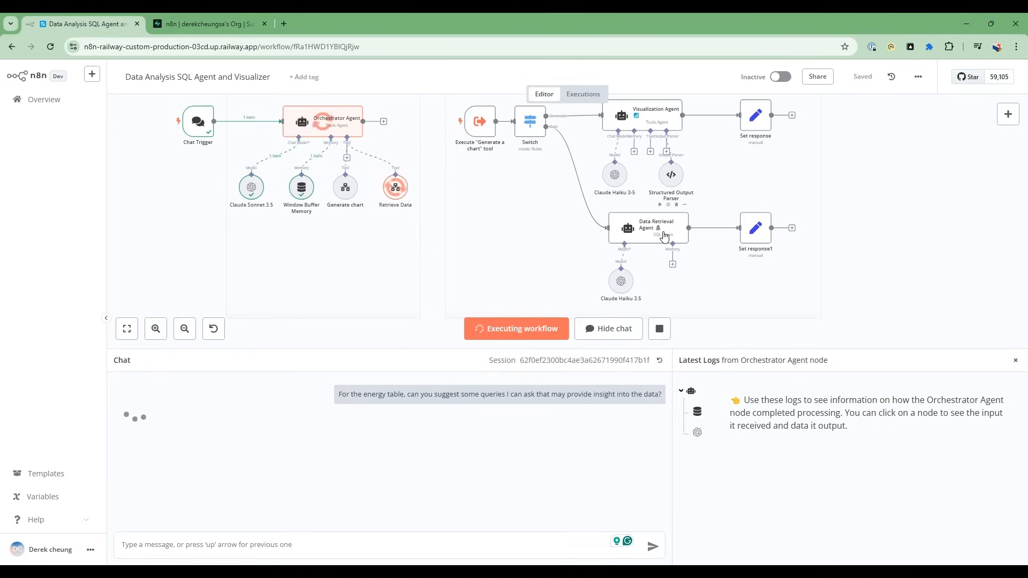
pyautogui.moveTo(647, 242)
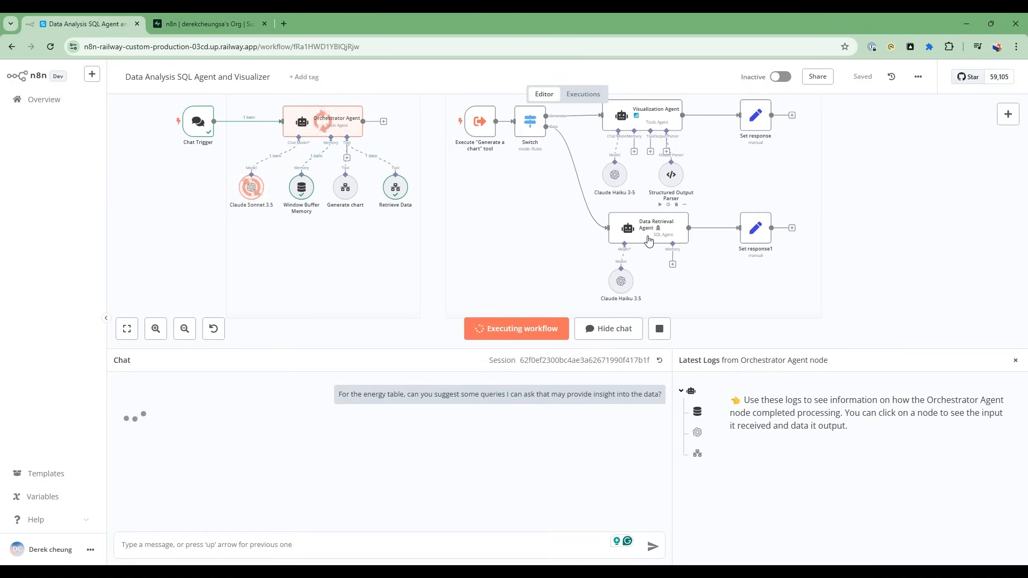
pyautogui.moveTo(639, 236)
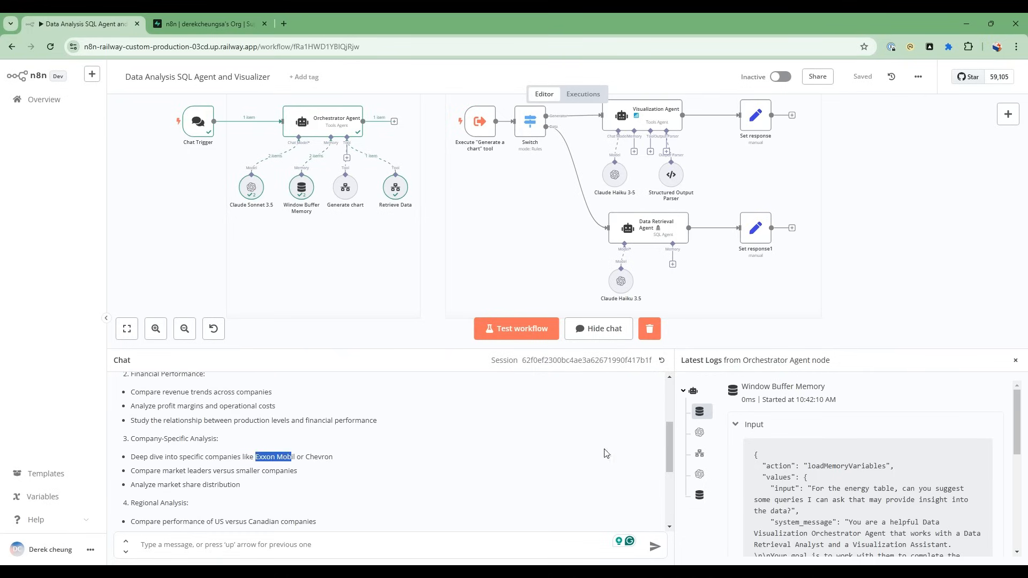
pyautogui.moveTo(168, 501)
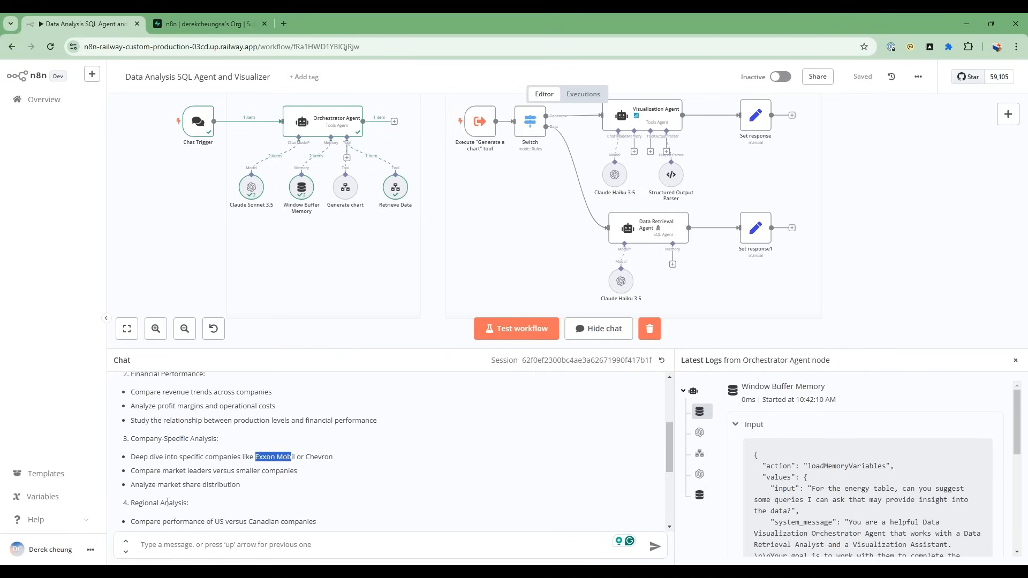
pyautogui.scroll(-3)
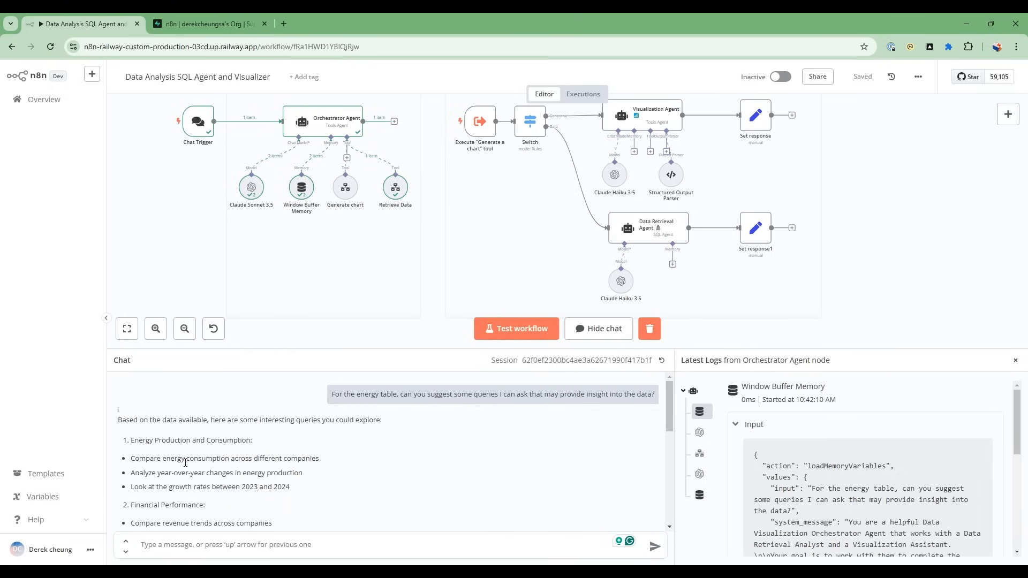
pyautogui.moveTo(211, 474)
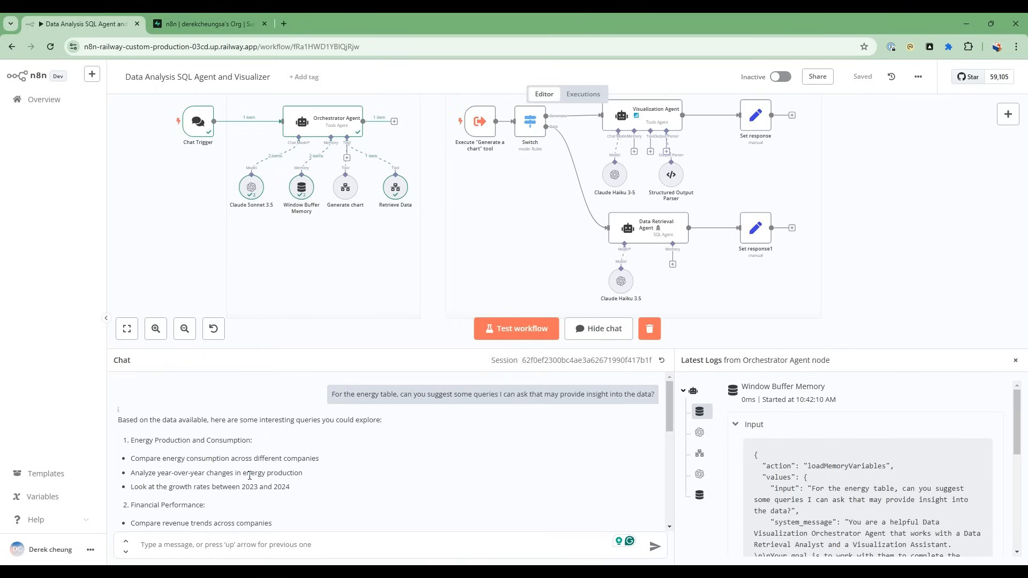
pyautogui.scroll(-3)
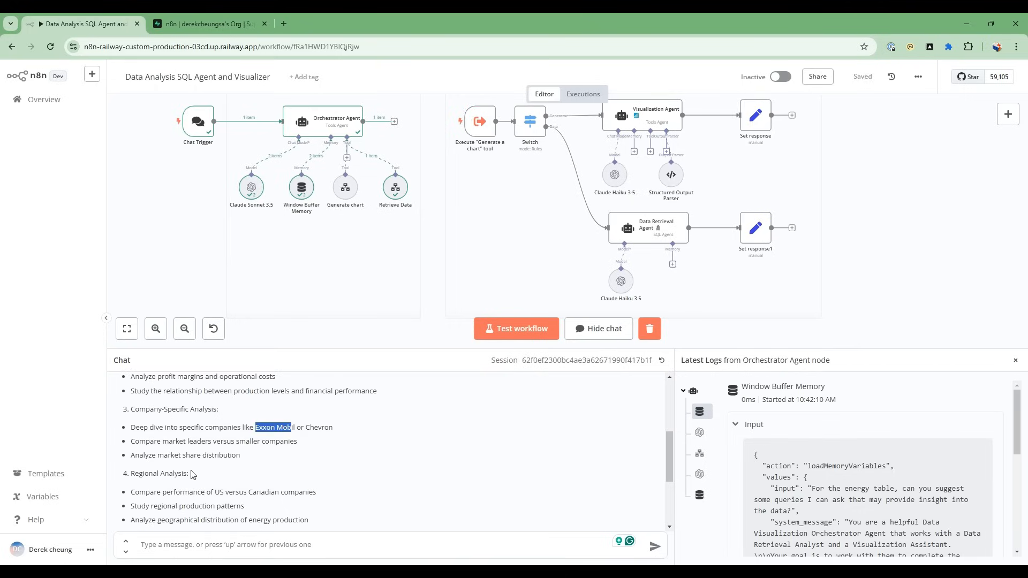
pyautogui.moveTo(198, 489)
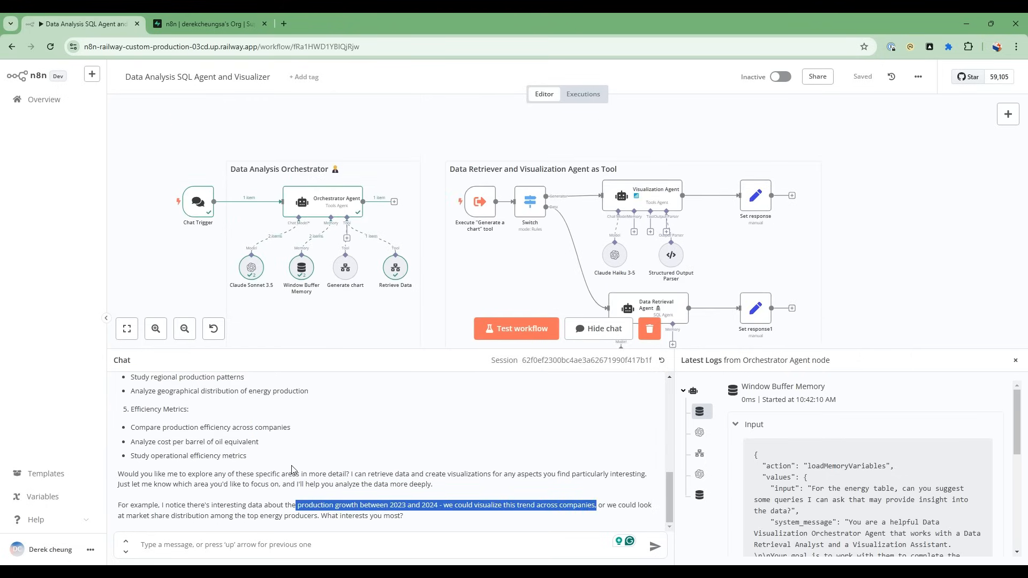
pyautogui.moveTo(249, 514)
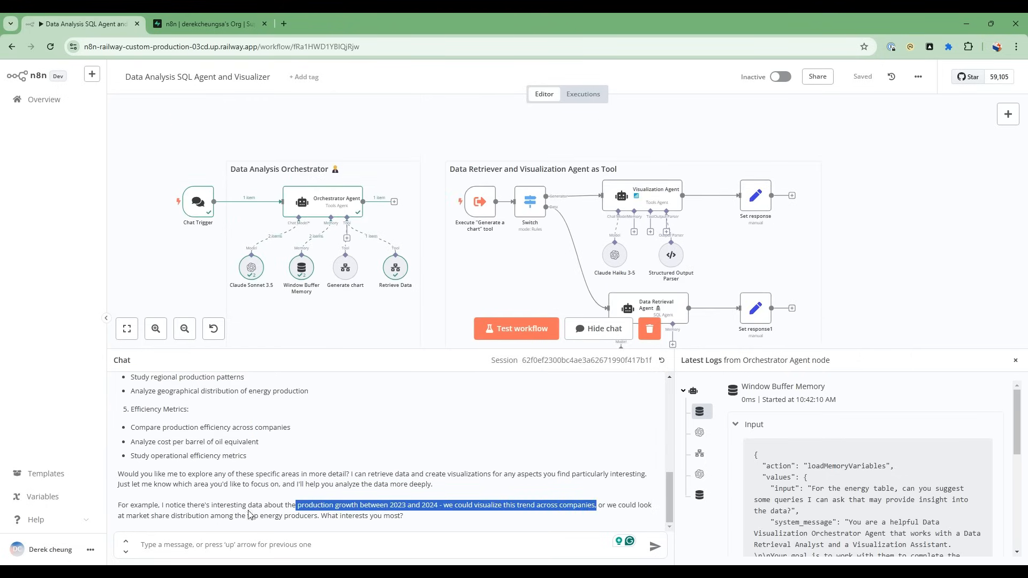
# Step: Send the chat a request to visualize the 2023–2024 production growth trend
pyautogui.click(362, 504)
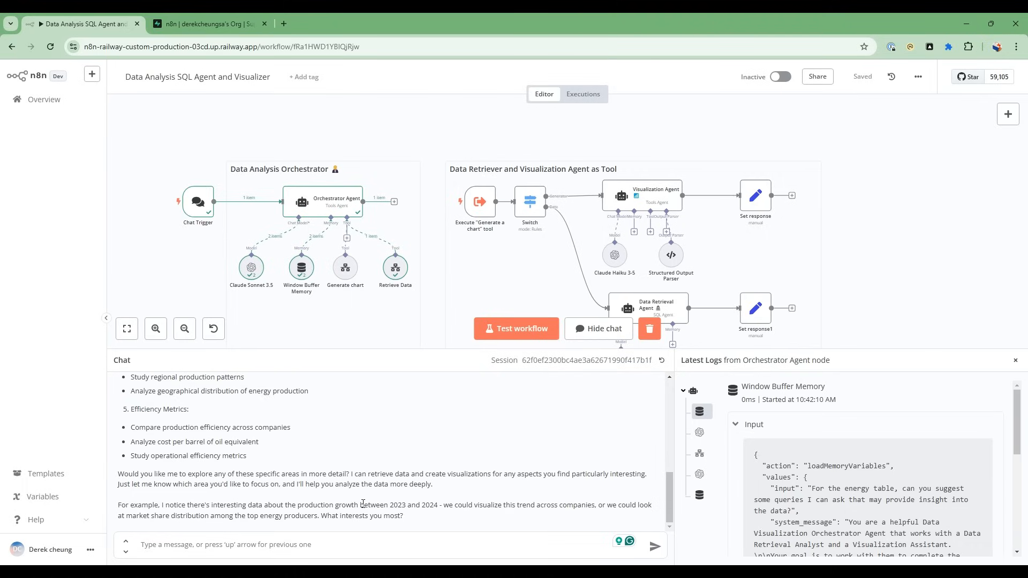
pyautogui.moveTo(412, 508)
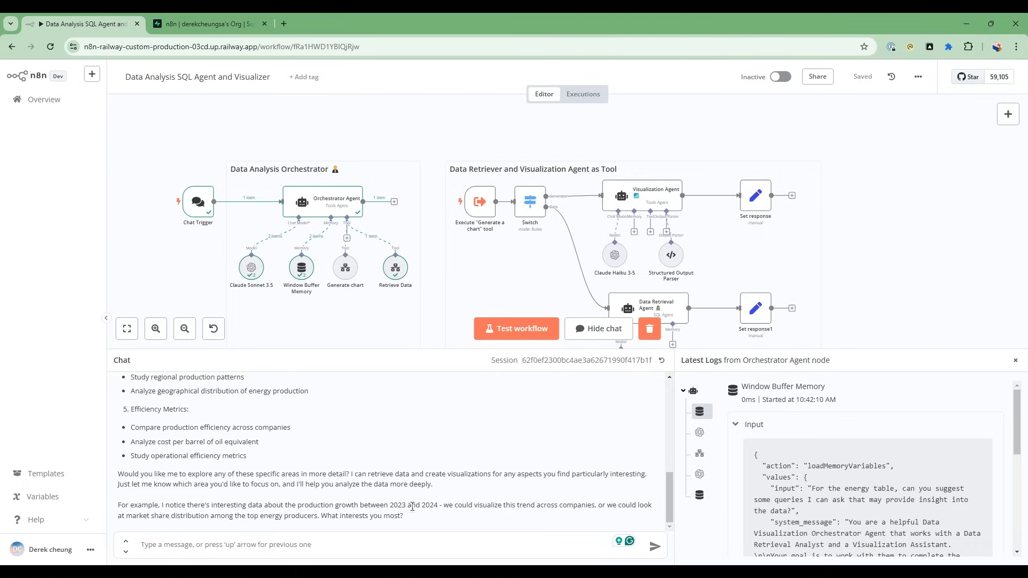
pyautogui.moveTo(559, 503)
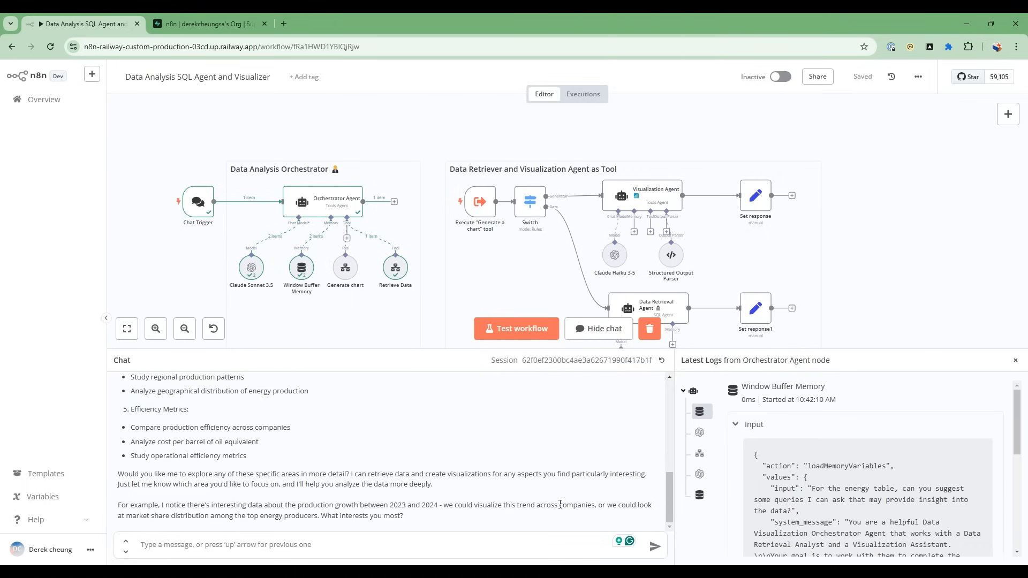
pyautogui.click(269, 544)
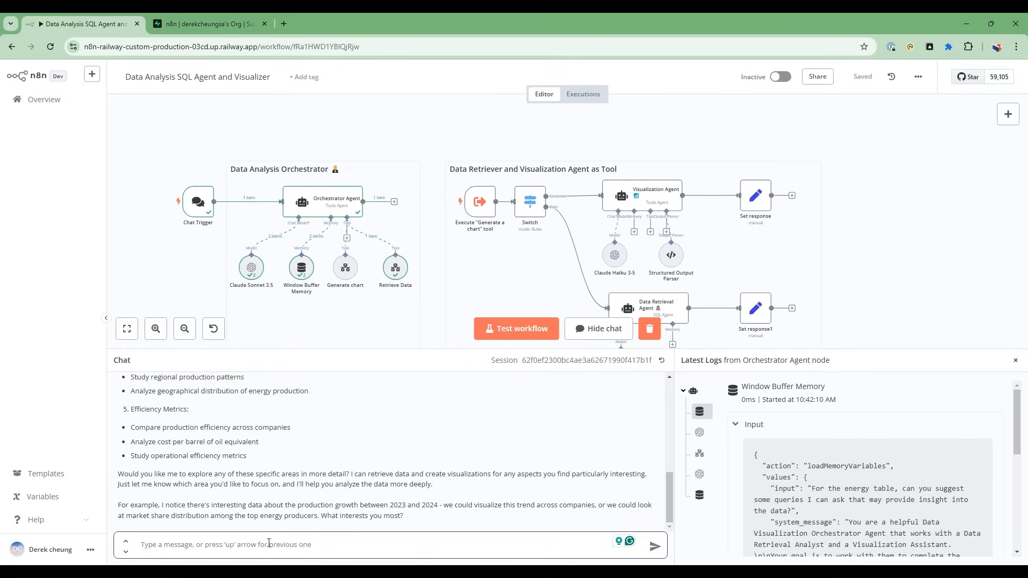
pyautogui.write("I'm interested in production growth between 2023 and 2024, please visualize this trend across companies.")
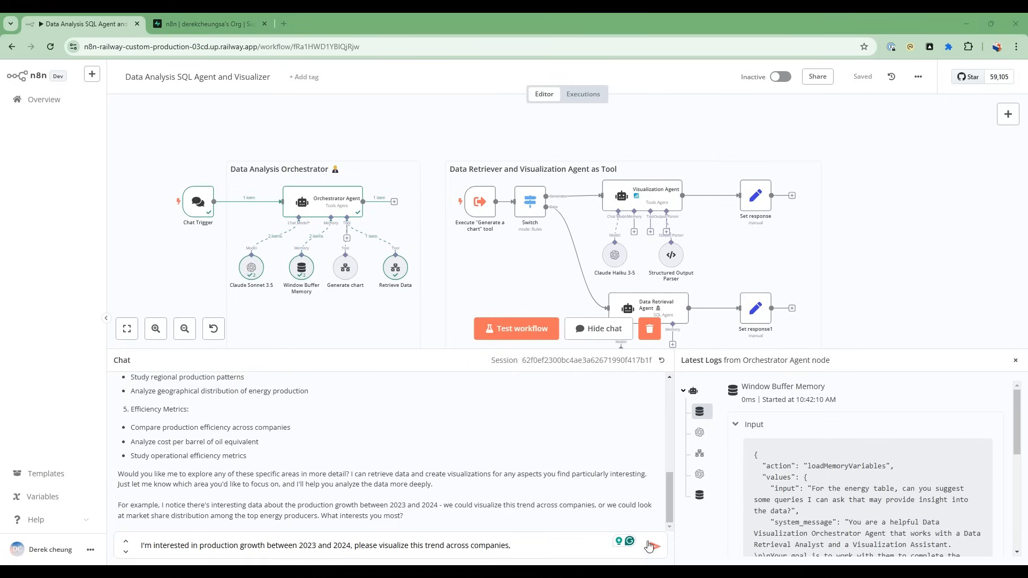
pyautogui.click(652, 544)
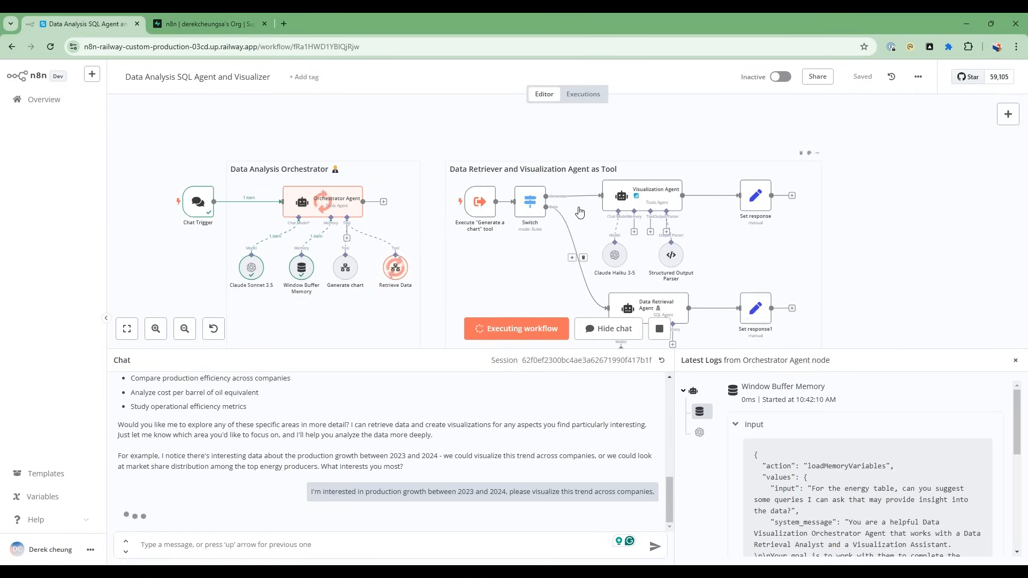
pyautogui.moveTo(639, 208)
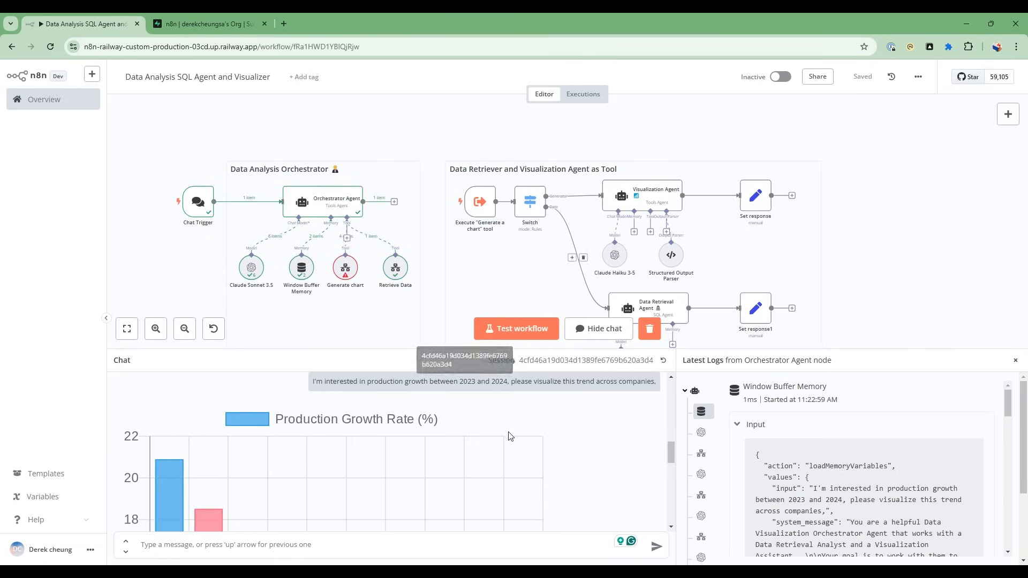
pyautogui.moveTo(335, 445)
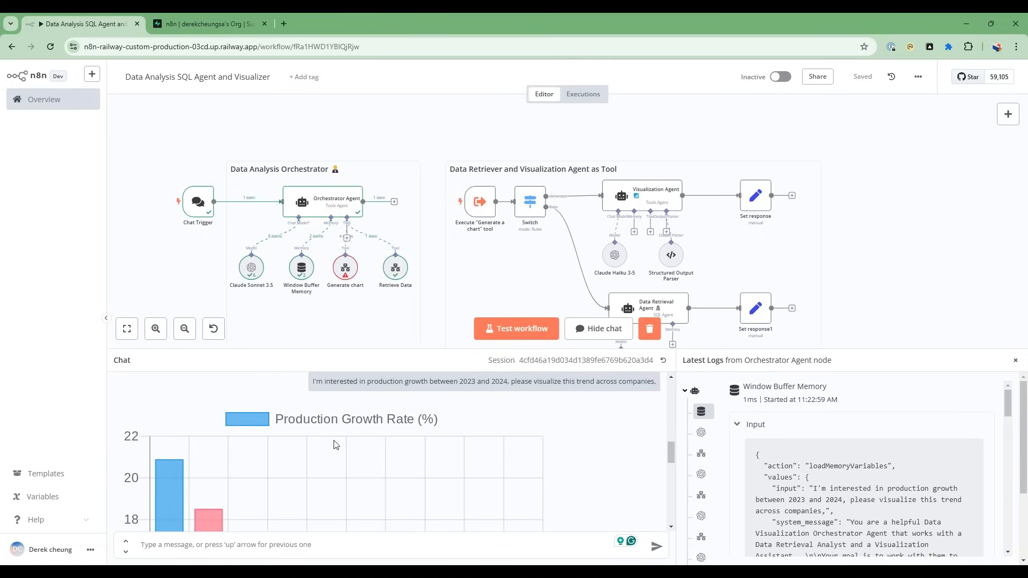
pyautogui.moveTo(672, 450)
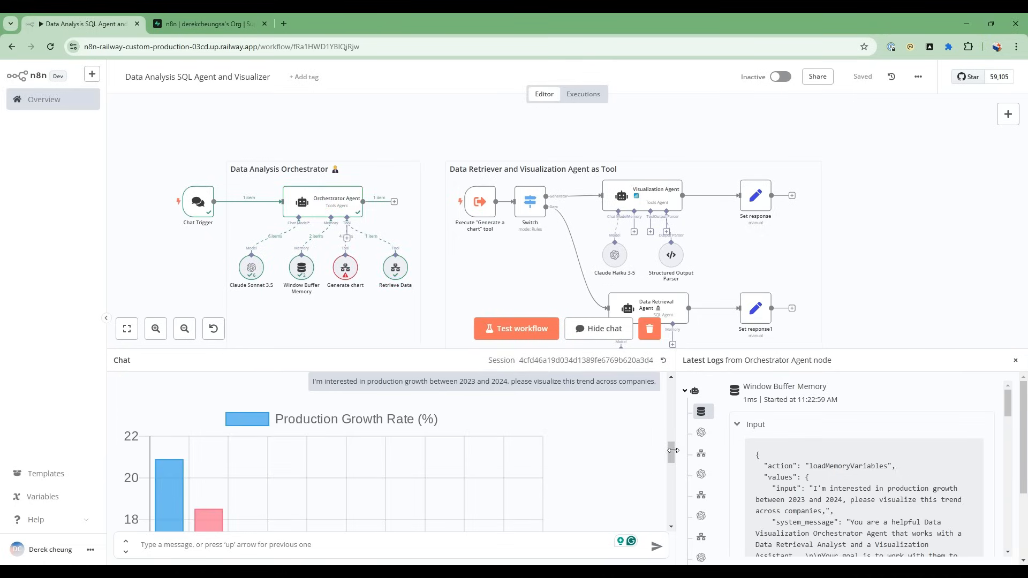
# Step: Scroll the chat past the Production Growth Rate bar chart to the written insights
pyautogui.scroll(-3)
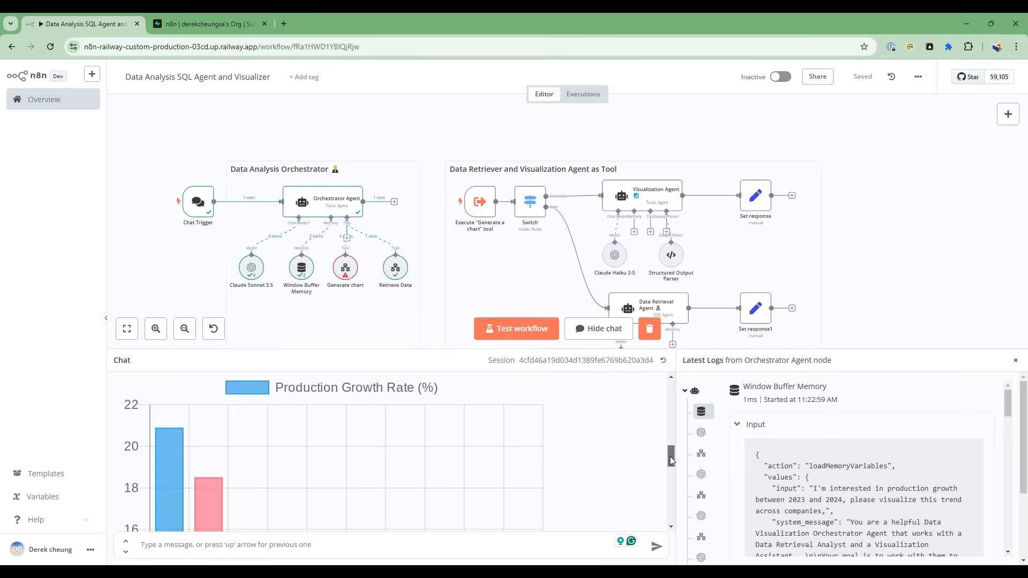
pyautogui.scroll(-3)
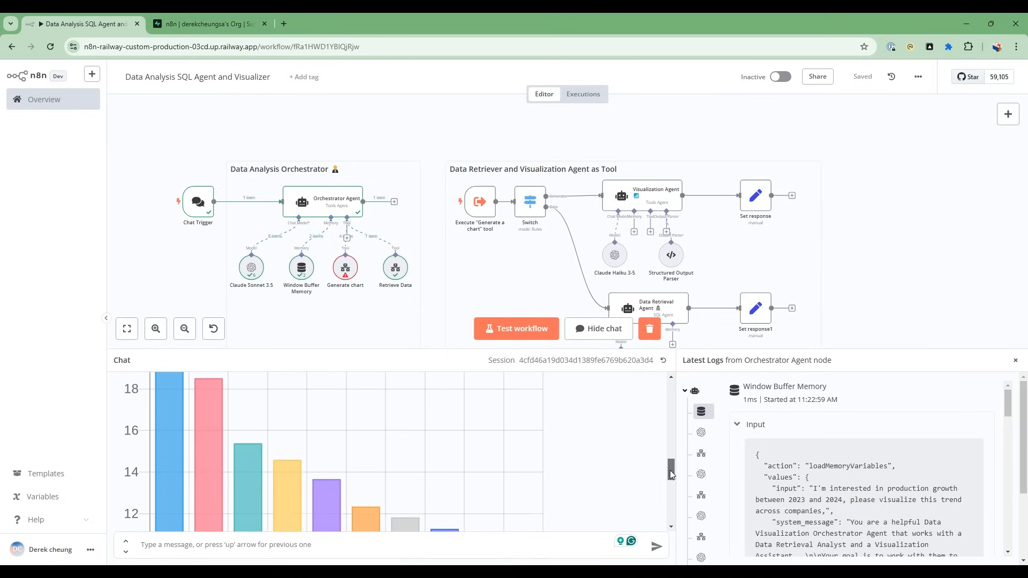
pyautogui.scroll(-3)
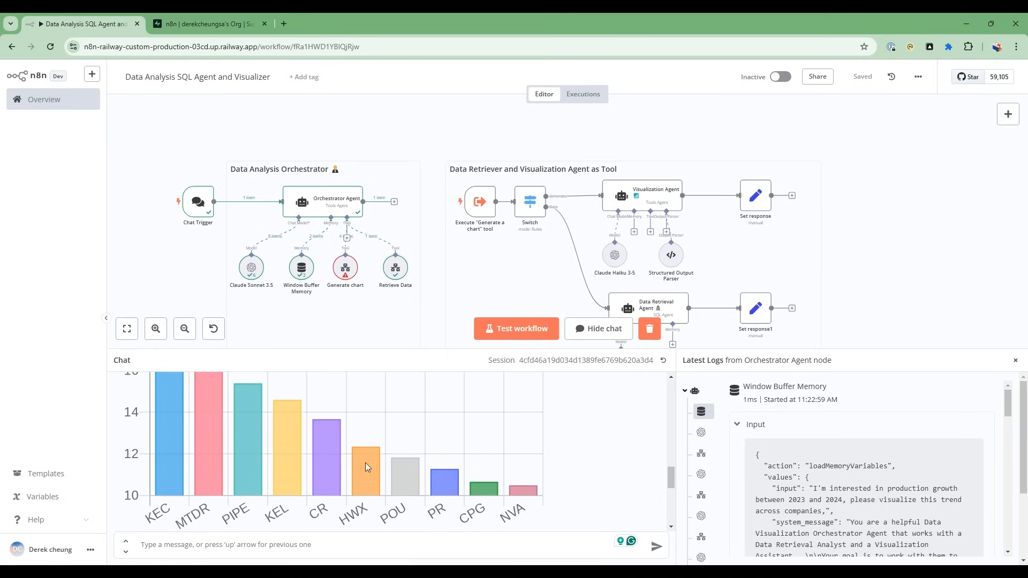
pyautogui.moveTo(587, 474)
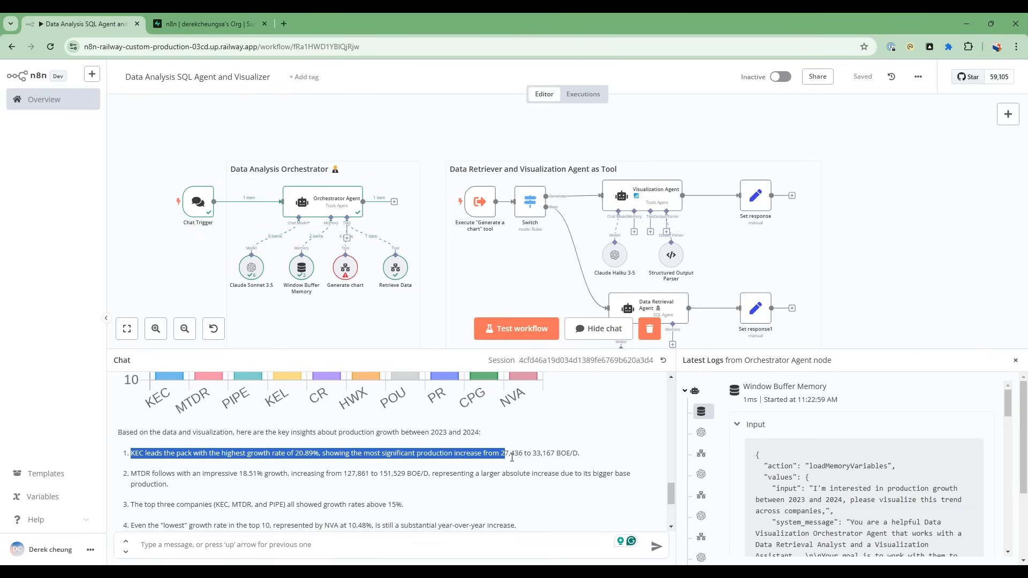
# Step: Select KEC's 27,436 figure in the first insight, then switch to the Supabase tab
pyautogui.click(165, 463)
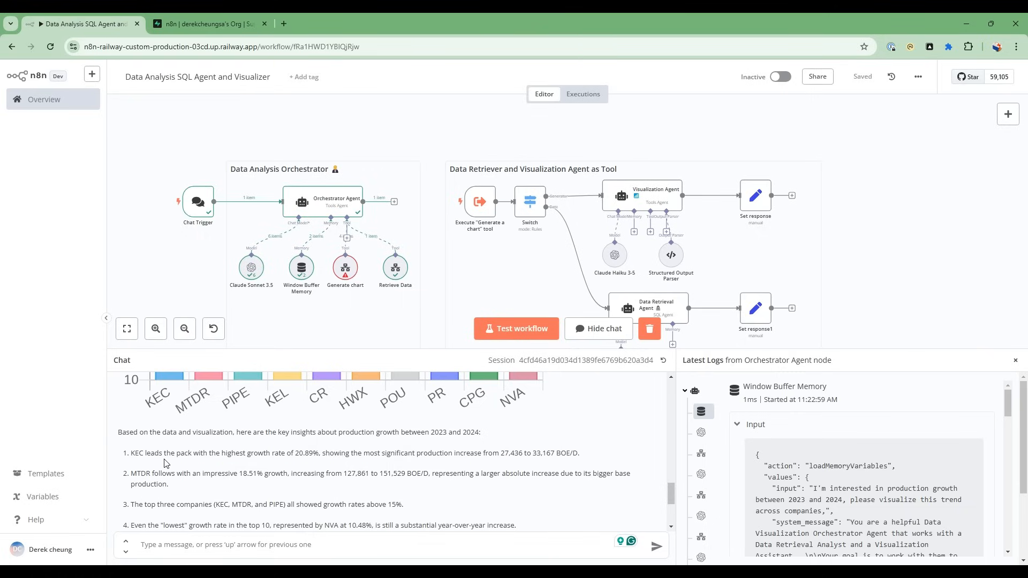
pyautogui.doubleClick(303, 453)
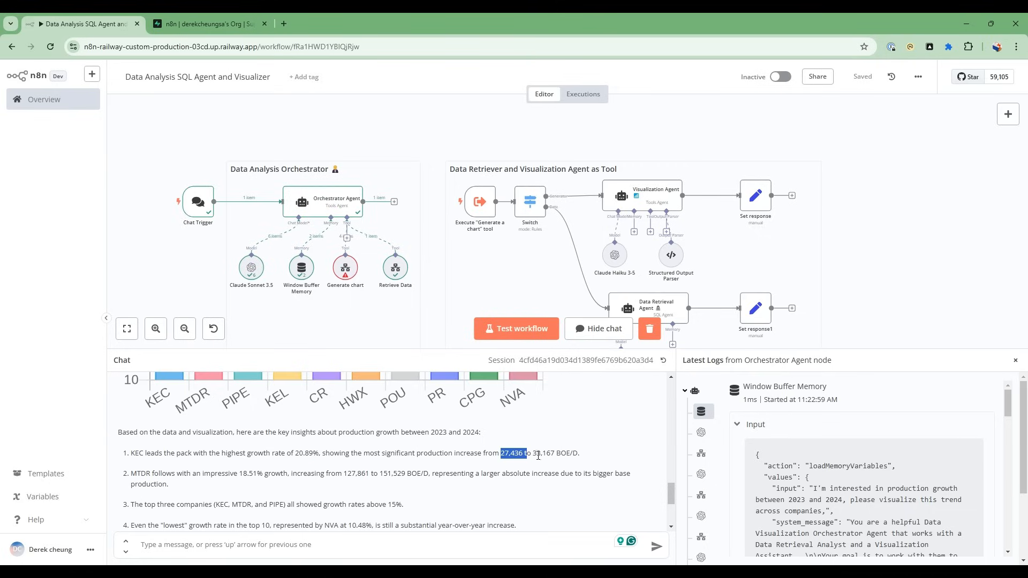
pyautogui.click(208, 23)
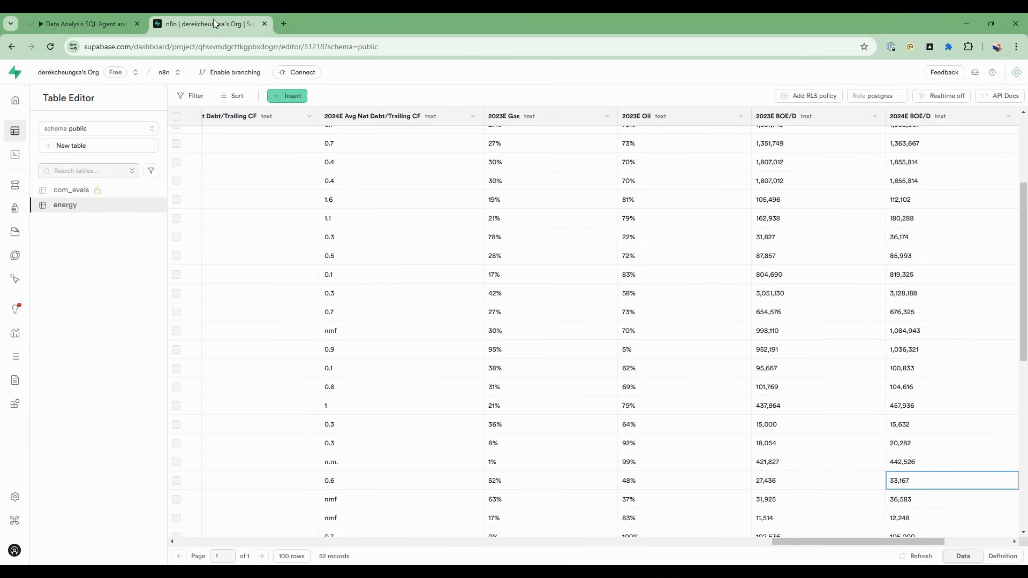
pyautogui.moveTo(864, 484)
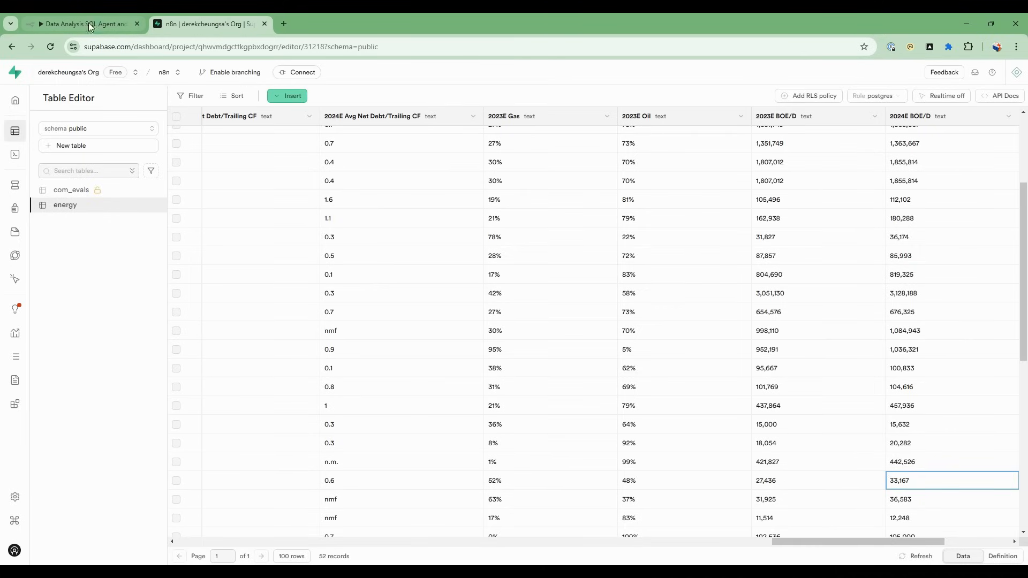
# Step: Compare the 27,436 and 33,167 BOE/D cells, then return to n8n
pyautogui.click(79, 23)
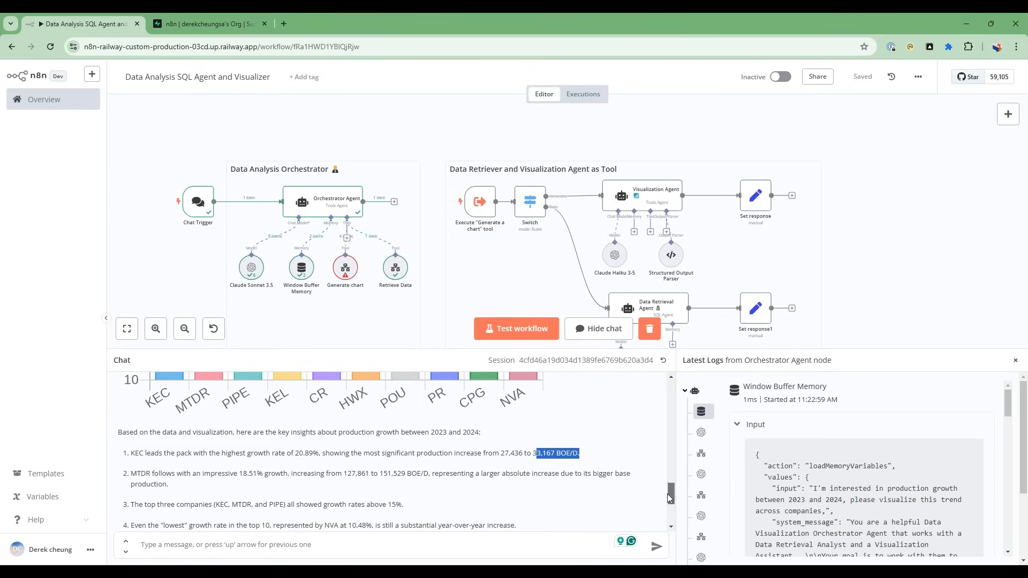
# Step: Scroll the chat down to see all five growth insights and the base-production note
pyautogui.scroll(-3)
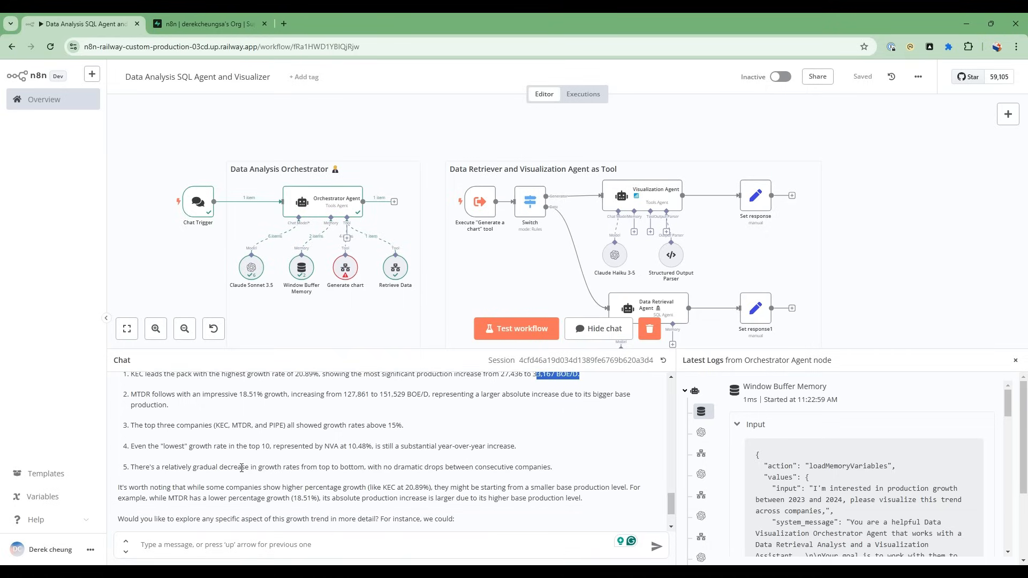
pyautogui.moveTo(414, 468)
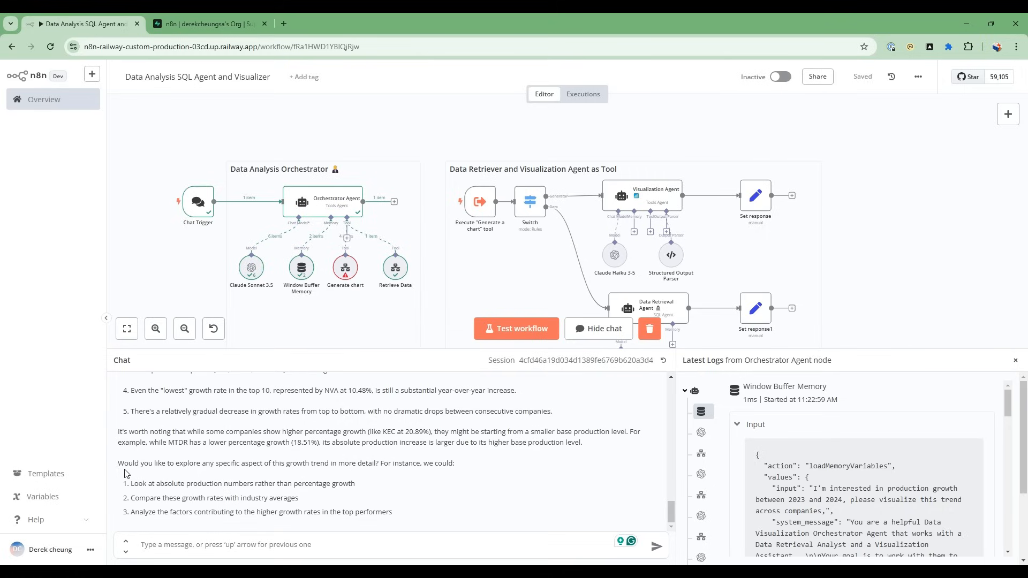
pyautogui.moveTo(309, 522)
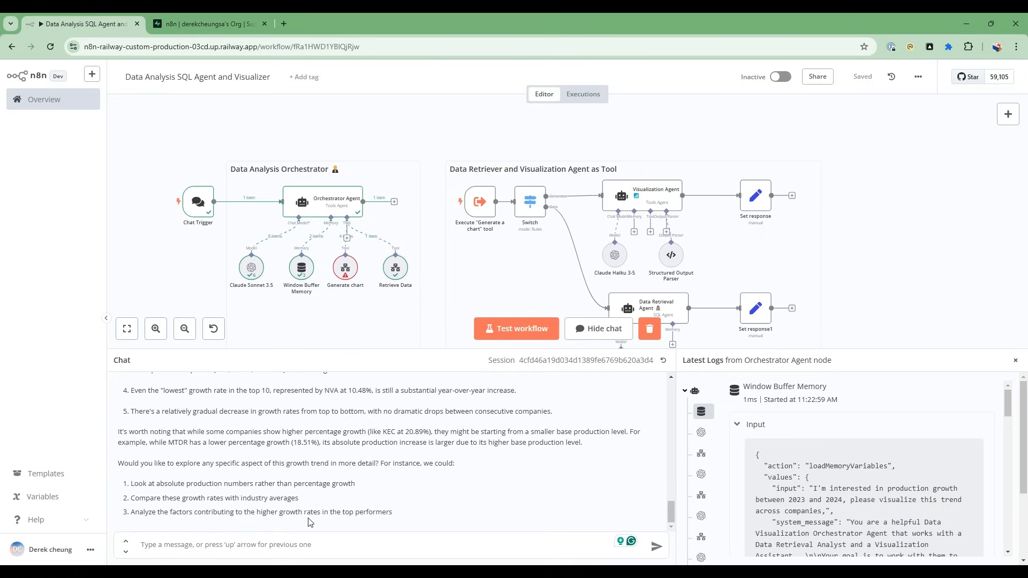
pyautogui.moveTo(357, 279)
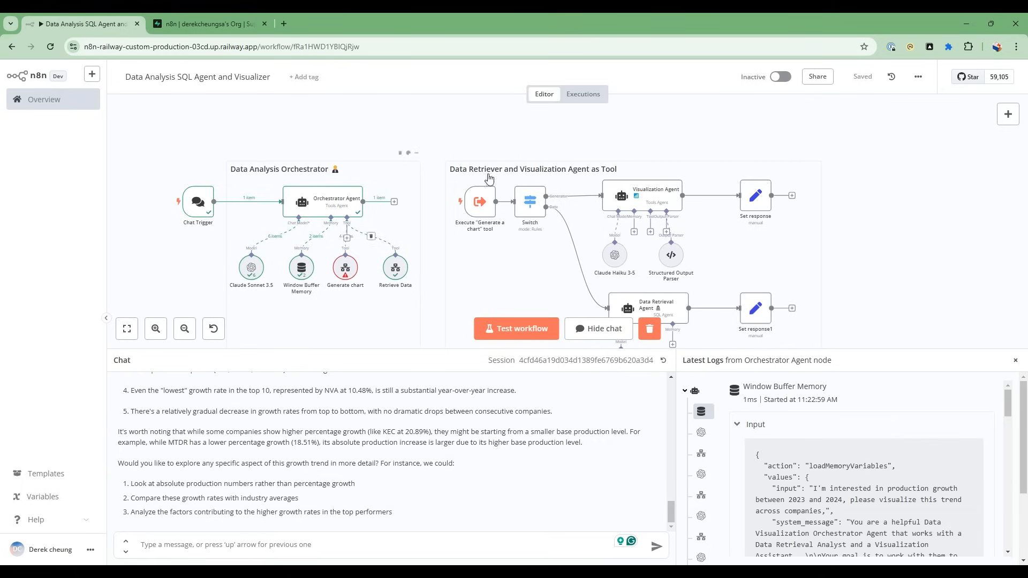
pyautogui.moveTo(355, 269)
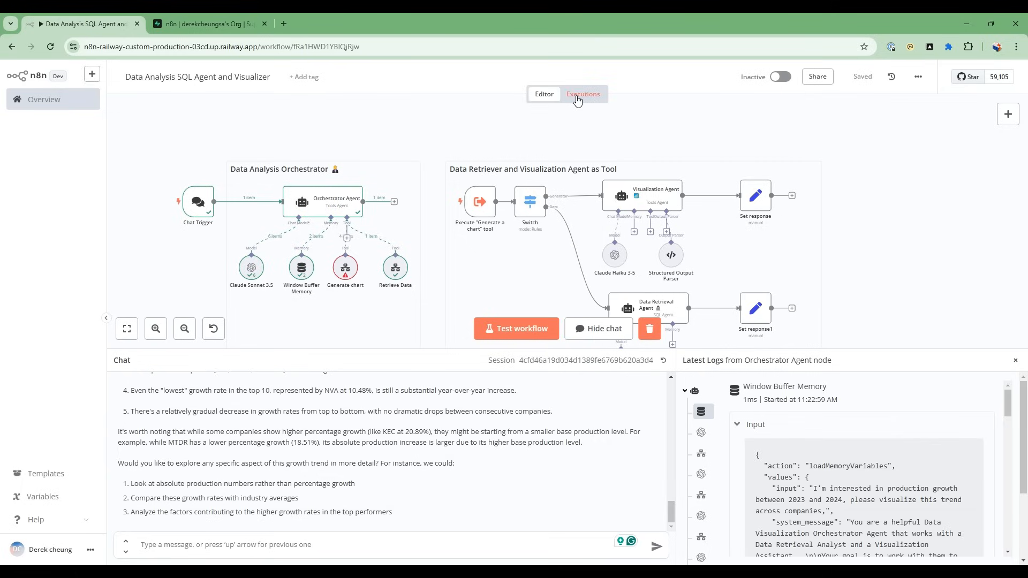
# Step: Open the errored 11:24:19 execution and read the Set response toJsonString error
pyautogui.click(581, 93)
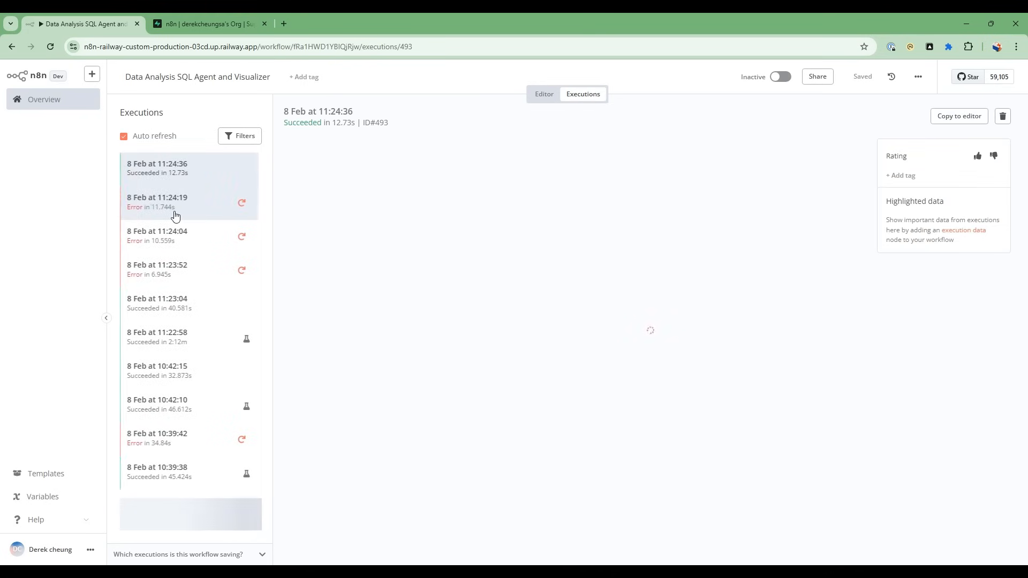
pyautogui.click(177, 202)
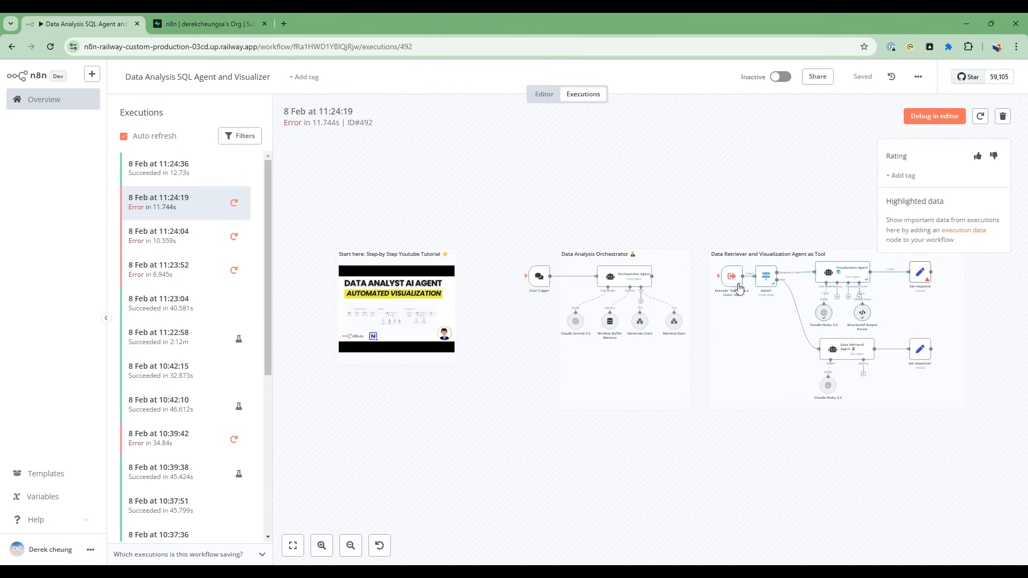
pyautogui.moveTo(921, 275)
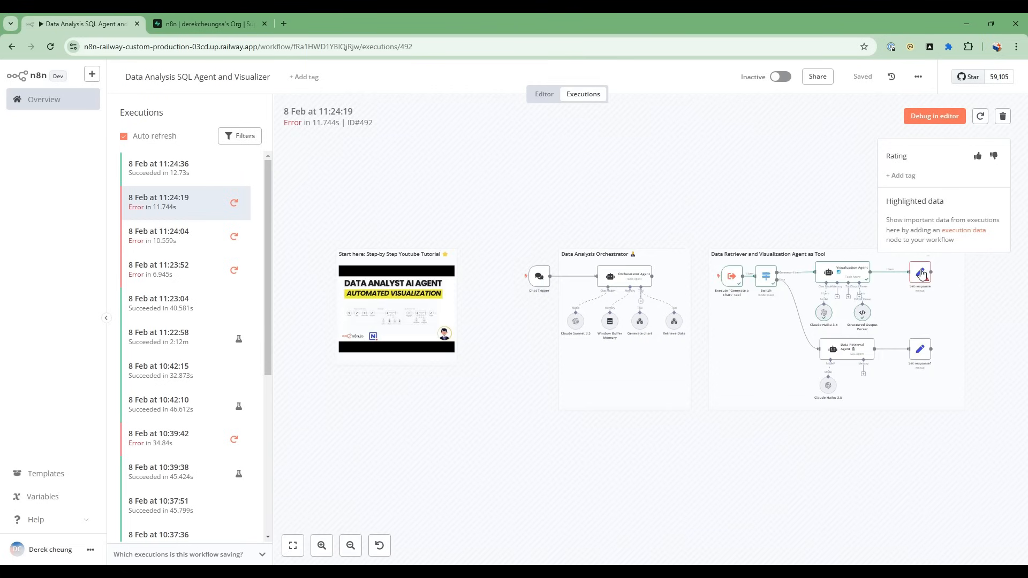
pyautogui.click(920, 272)
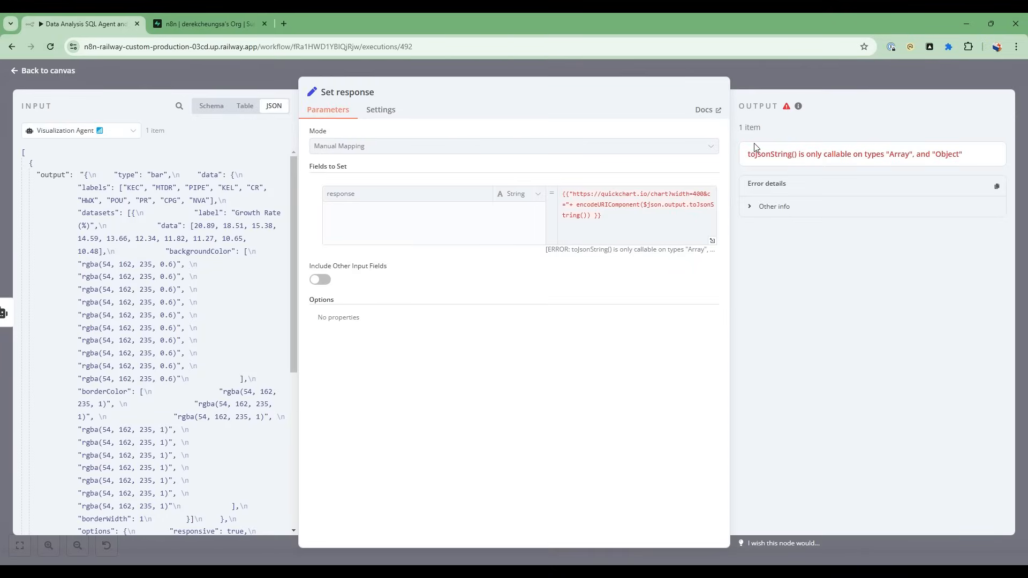
# Step: Return to the workflow editor and scroll the chat back to the growth chart
pyautogui.click(42, 70)
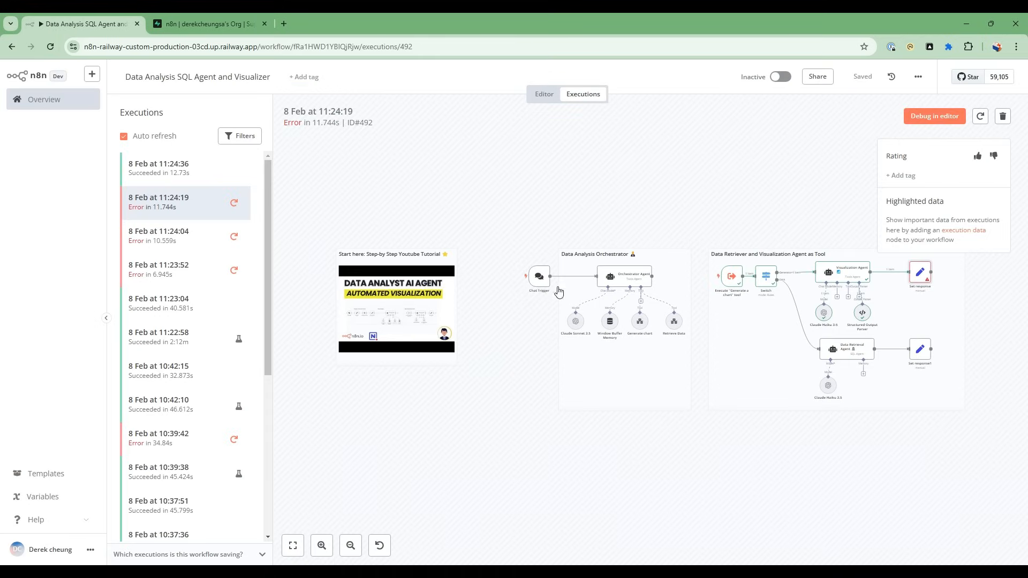
pyautogui.click(186, 168)
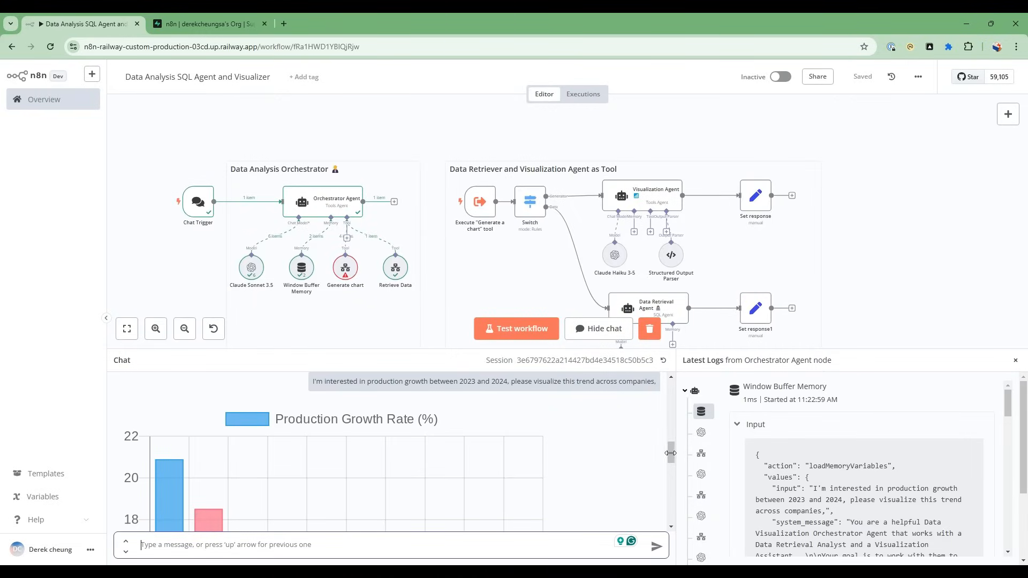
pyautogui.scroll(-3)
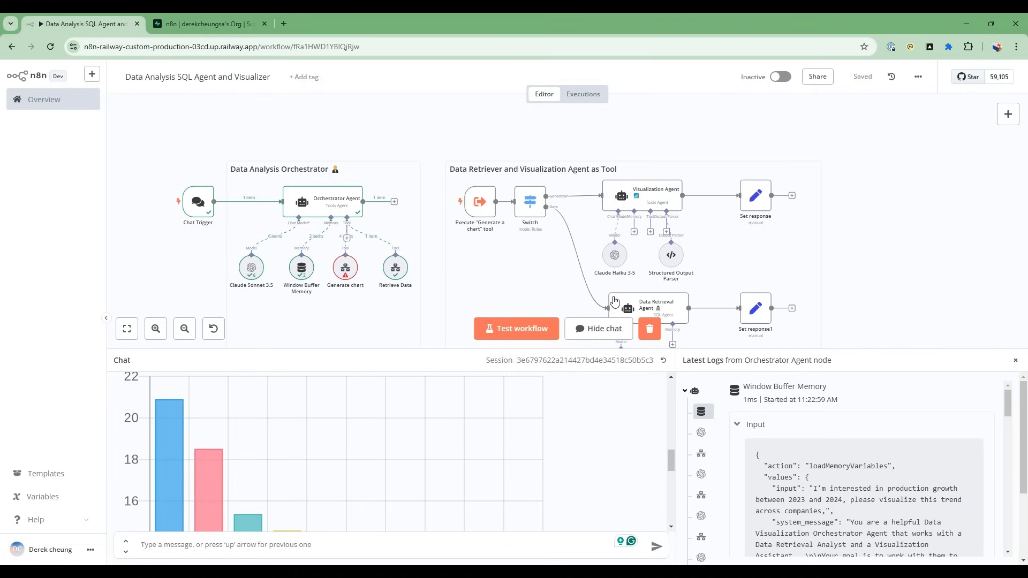
pyautogui.moveTo(348, 259)
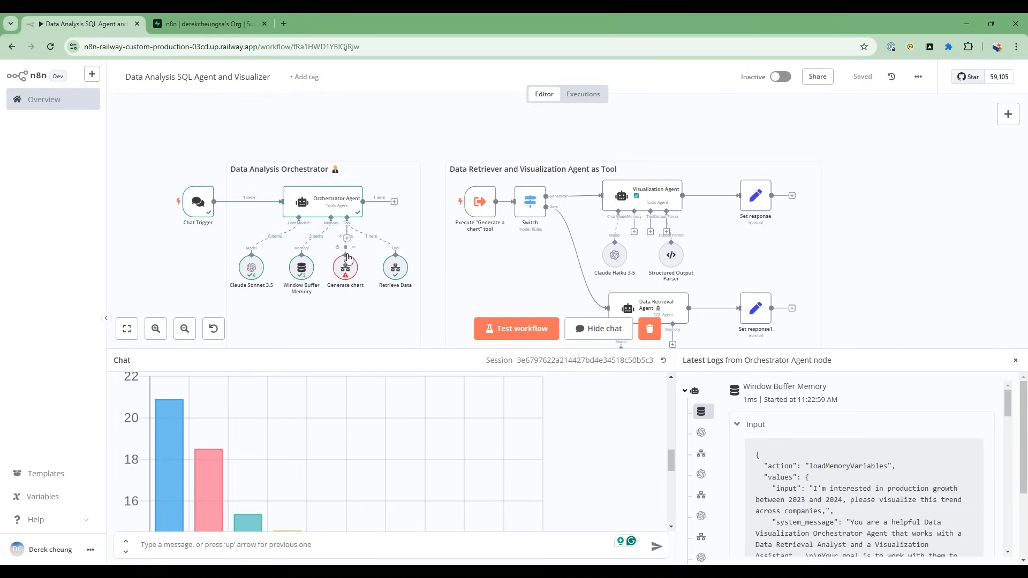
pyautogui.moveTo(328, 207)
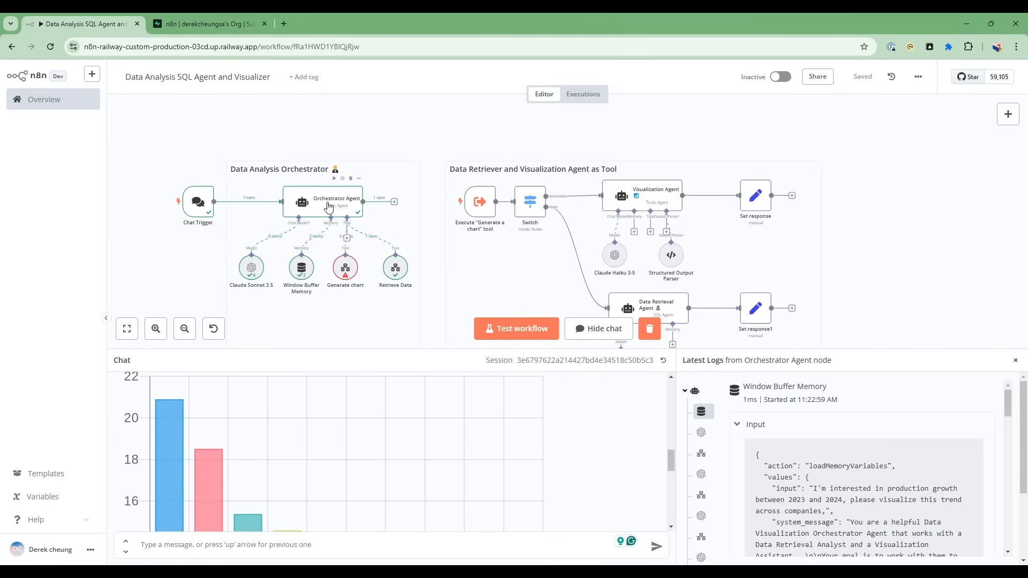
# Step: Read the Orchestrator Agent's system message, including the helper-agent text, then return to the canvas
pyautogui.doubleClick(322, 201)
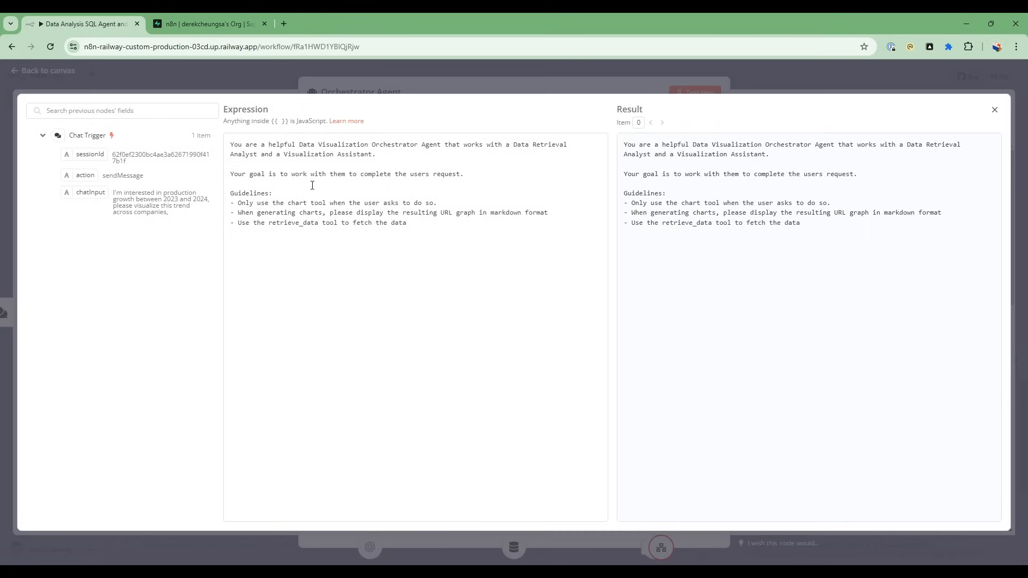
pyautogui.moveTo(275, 143)
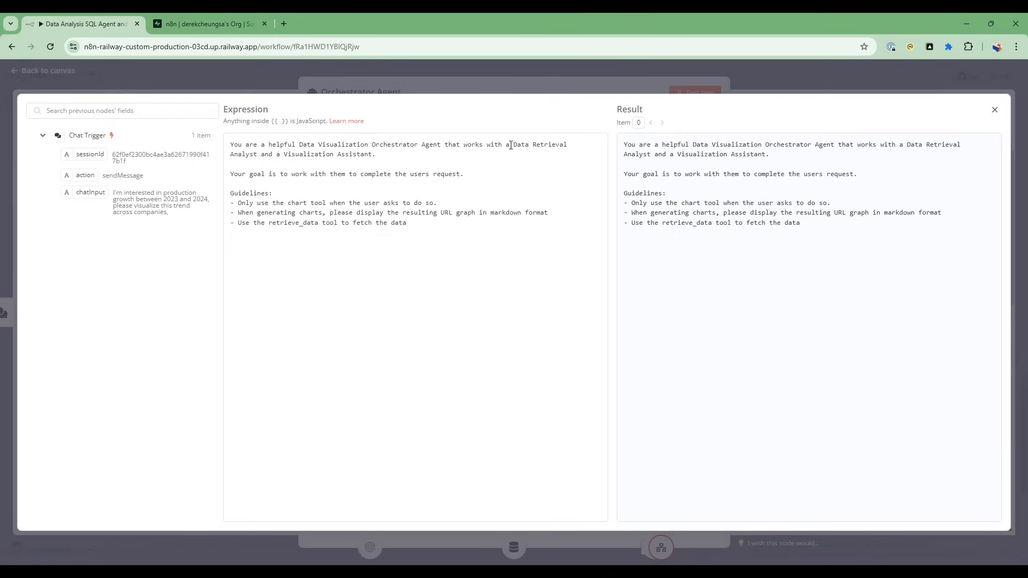
pyautogui.moveTo(510, 144); pyautogui.dragTo(376, 154)
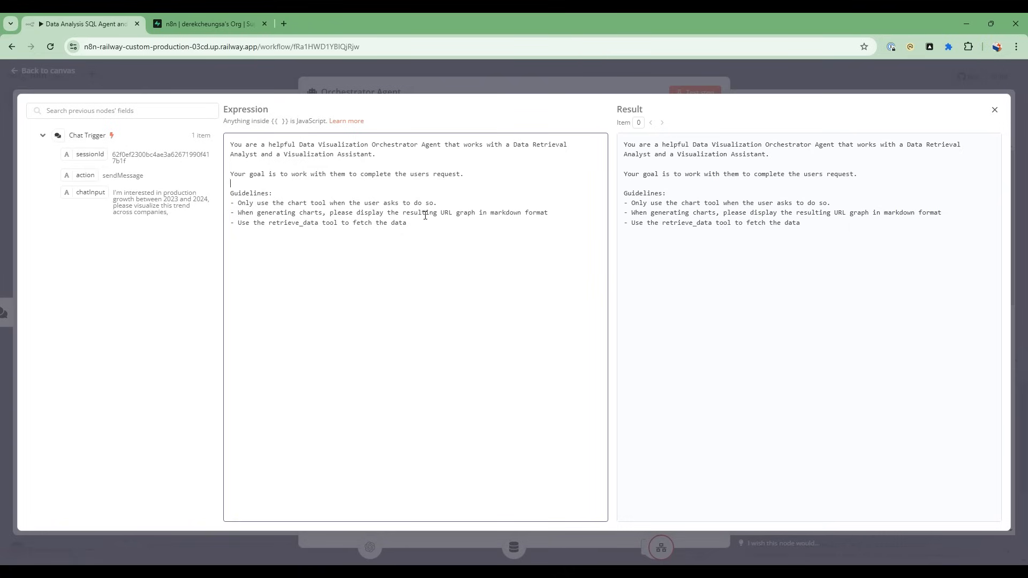
pyautogui.moveTo(391, 232)
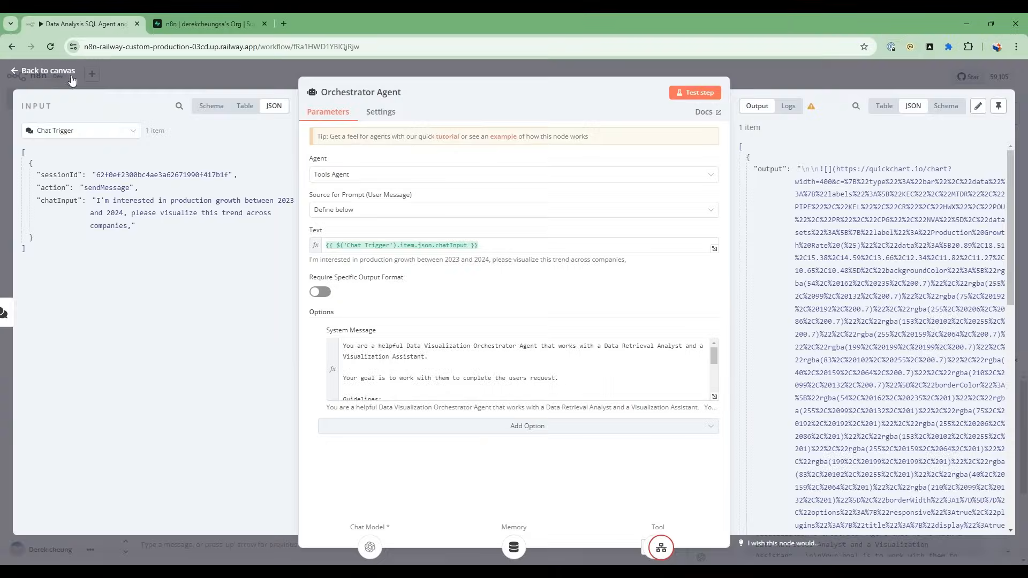
pyautogui.click(41, 71)
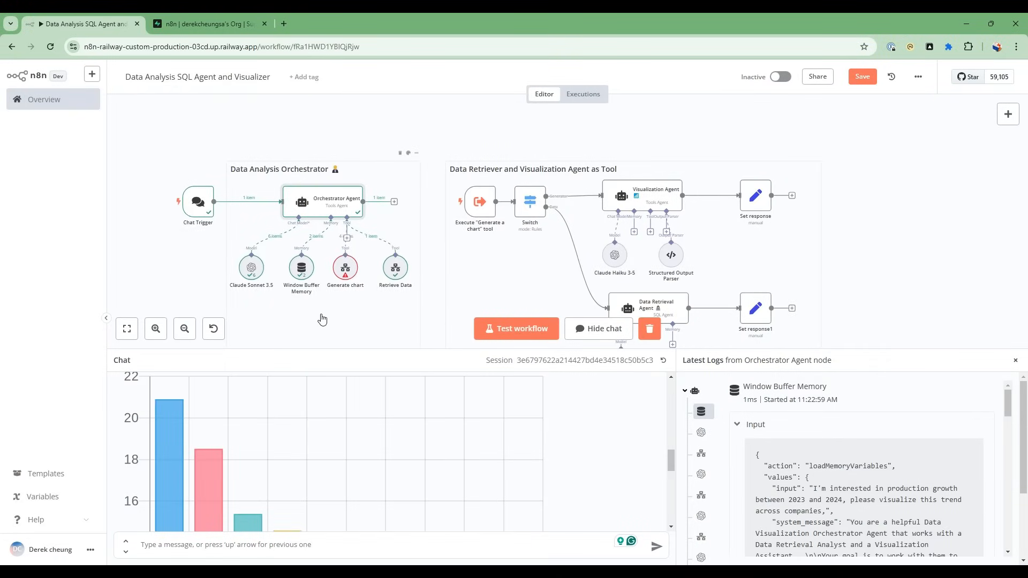
# Step: Open the Claude Sonnet 3.5 node to show its OpenRouter credential and anthropic/claude-3.5-sonnet model
pyautogui.doubleClick(251, 266)
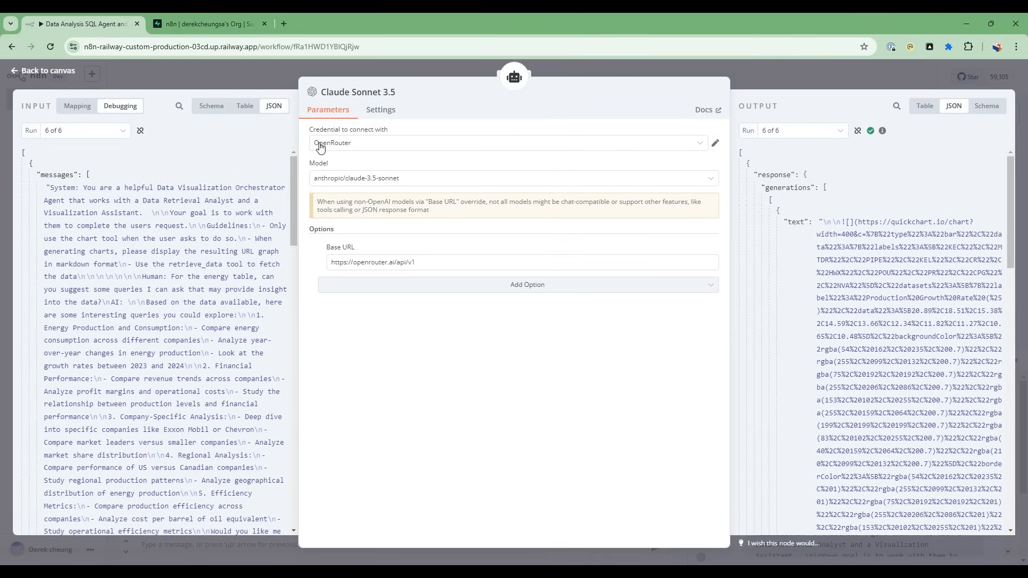
pyautogui.moveTo(344, 148)
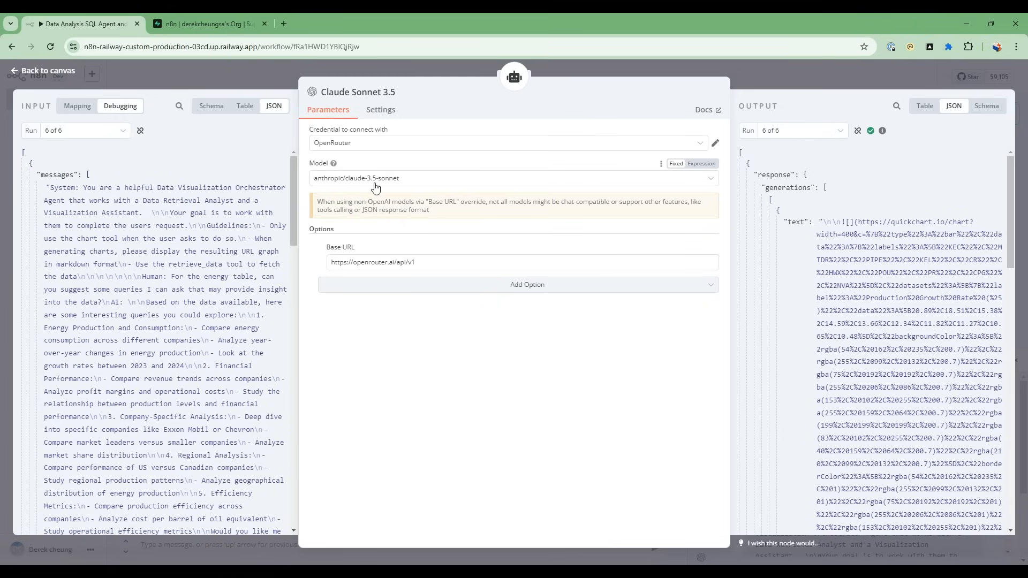
pyautogui.moveTo(348, 193)
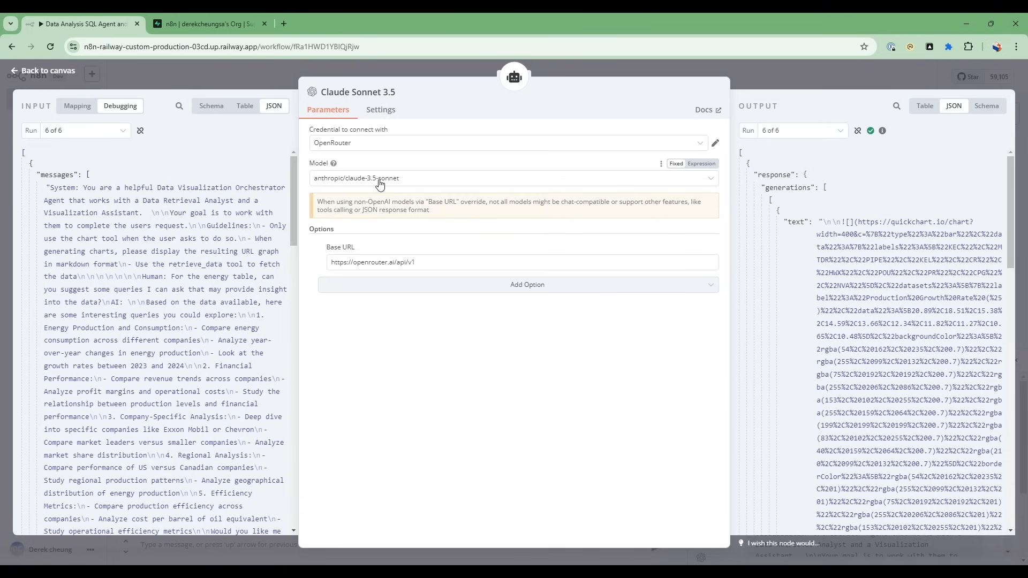
pyautogui.moveTo(348, 188)
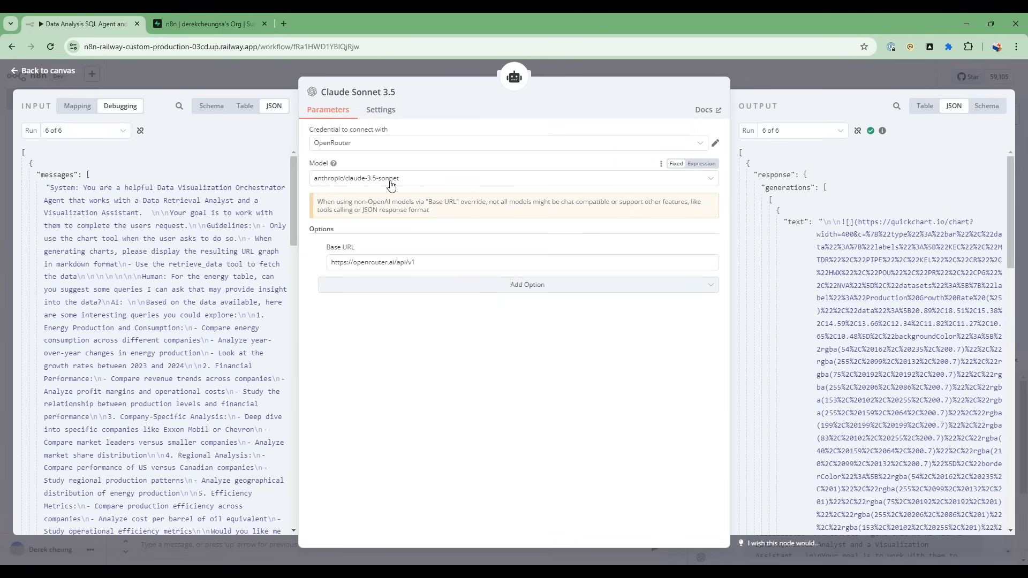
pyautogui.moveTo(338, 191)
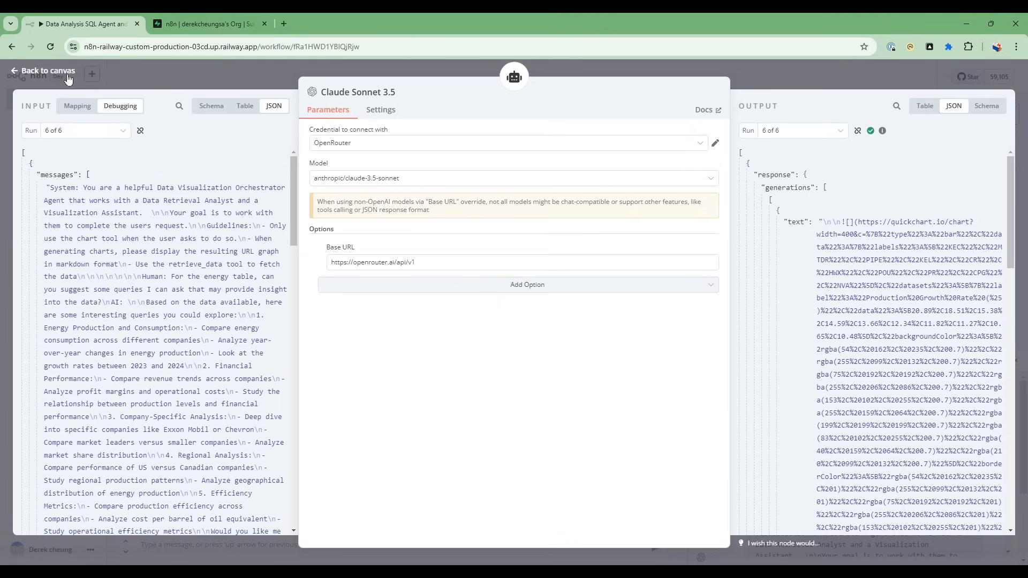
# Step: Leave the Claude Sonnet 3.5 settings and walk through the workflow nodes on the canvas
pyautogui.click(42, 70)
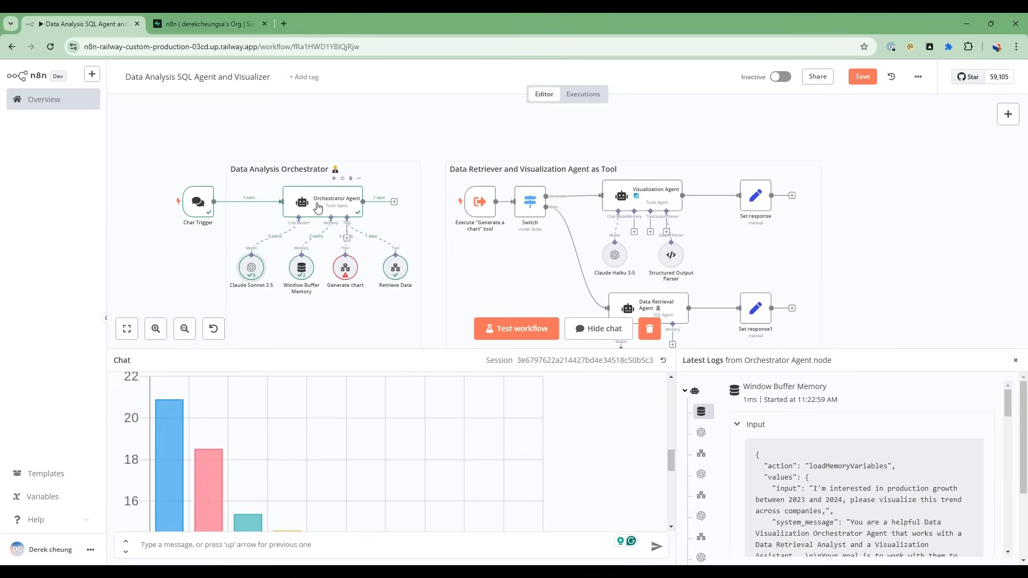
pyautogui.moveTo(345, 266)
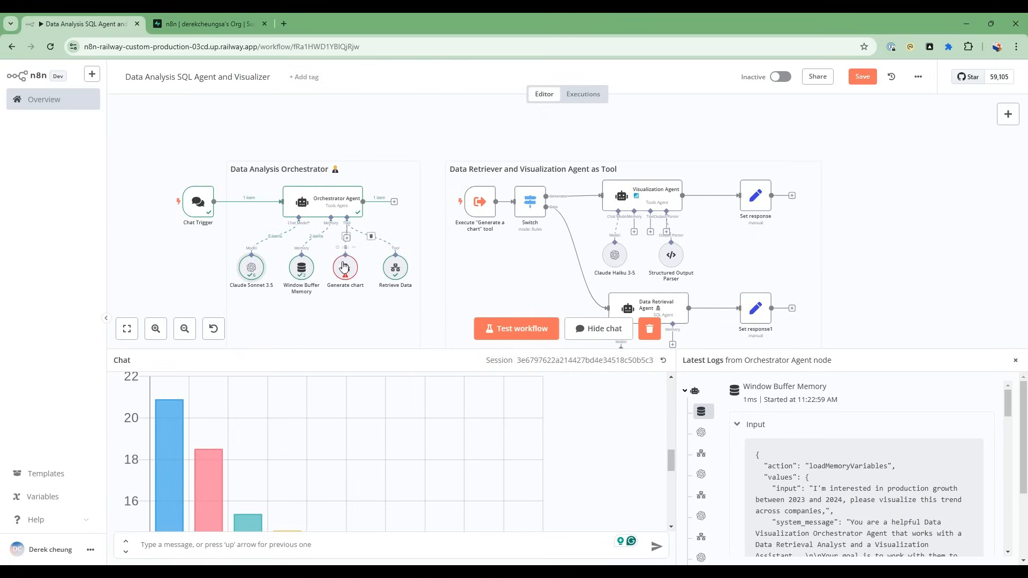
pyautogui.moveTo(725, 201)
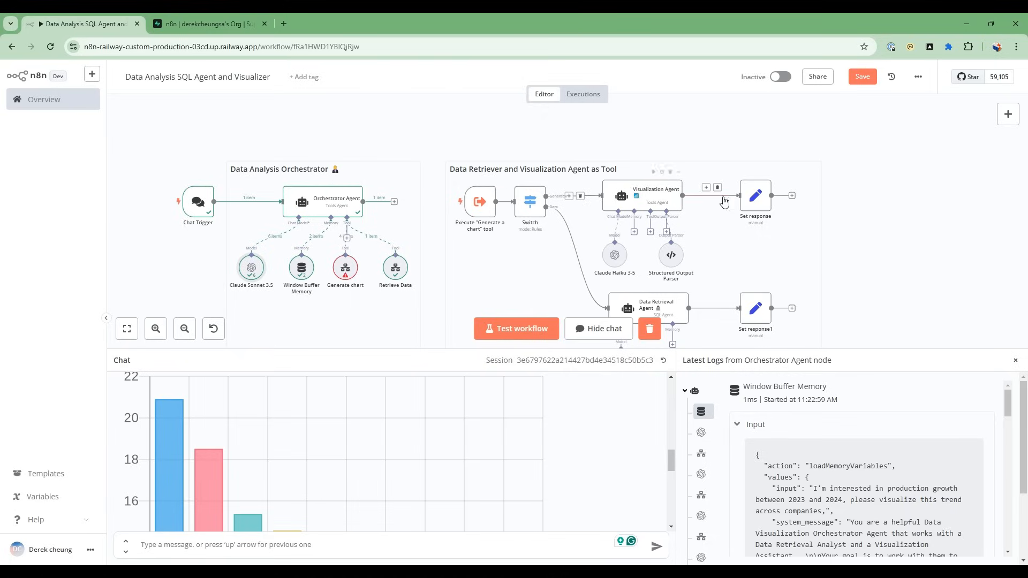
pyautogui.moveTo(346, 277)
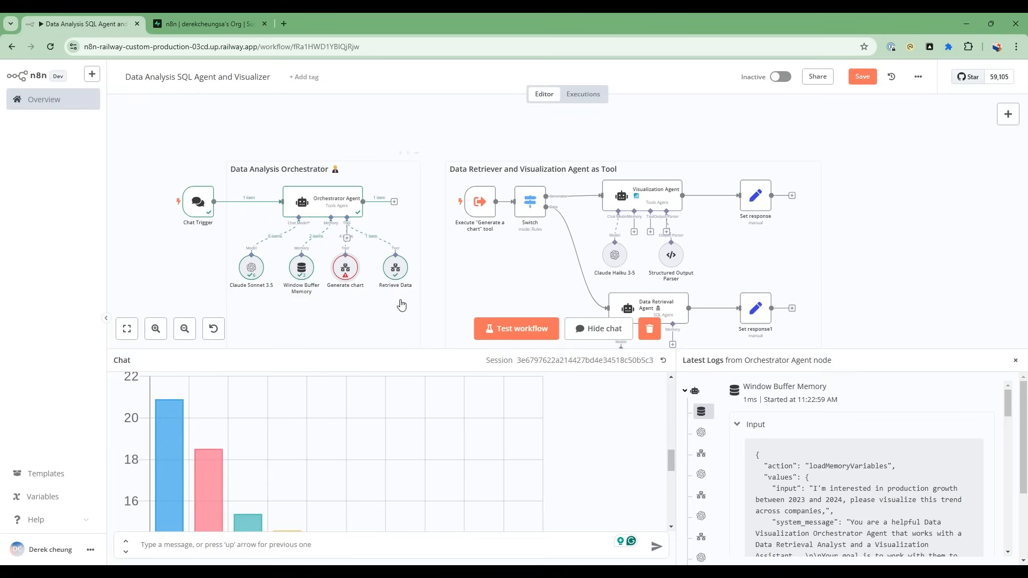
pyautogui.moveTo(477, 201)
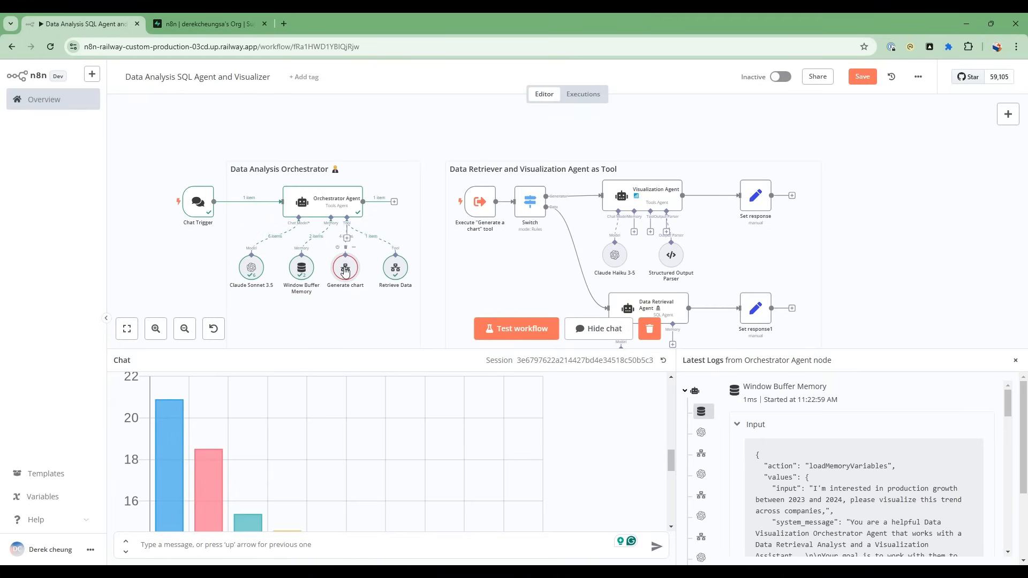
# Step: Reopen the Generate chart tool and review its input schema with query and event fields
pyautogui.doubleClick(345, 267)
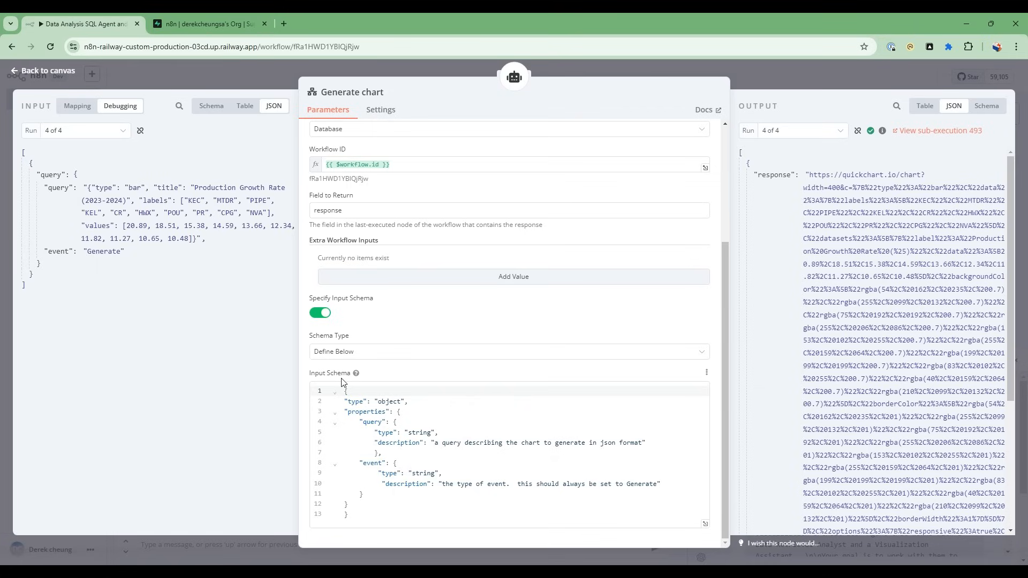
pyautogui.moveTo(328, 386)
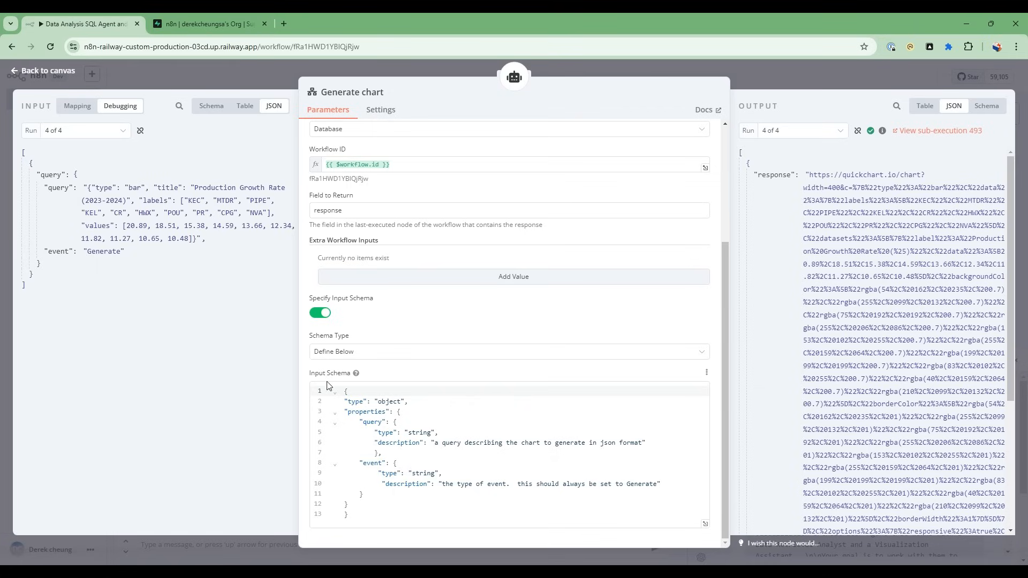
pyautogui.moveTo(349, 398)
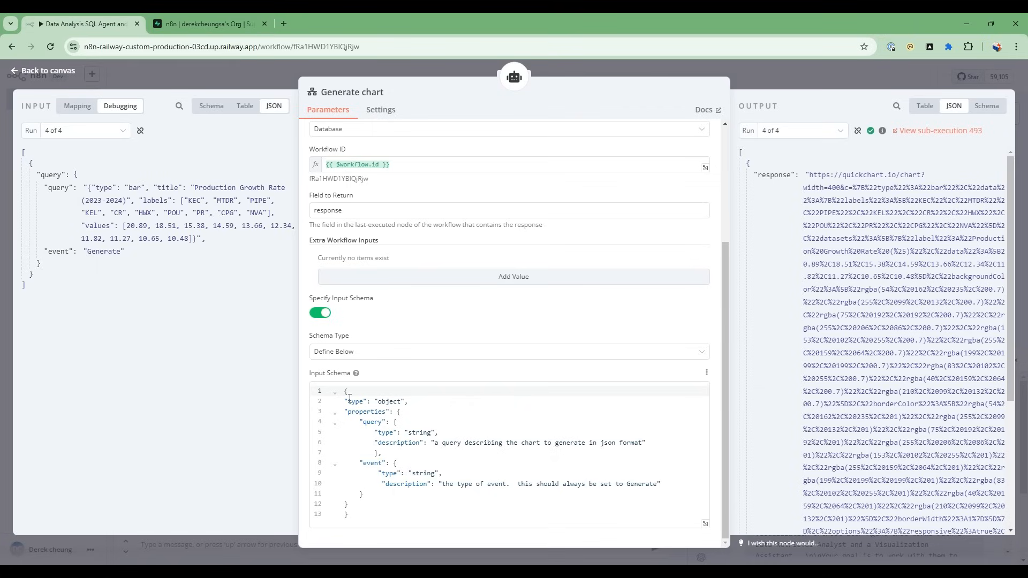
pyautogui.click(40, 70)
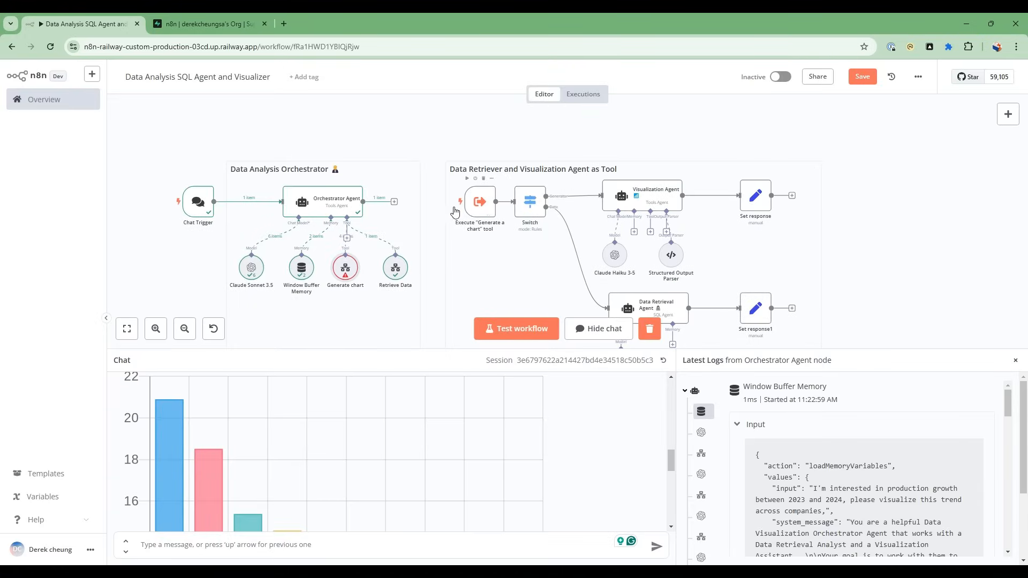
pyautogui.doubleClick(345, 267)
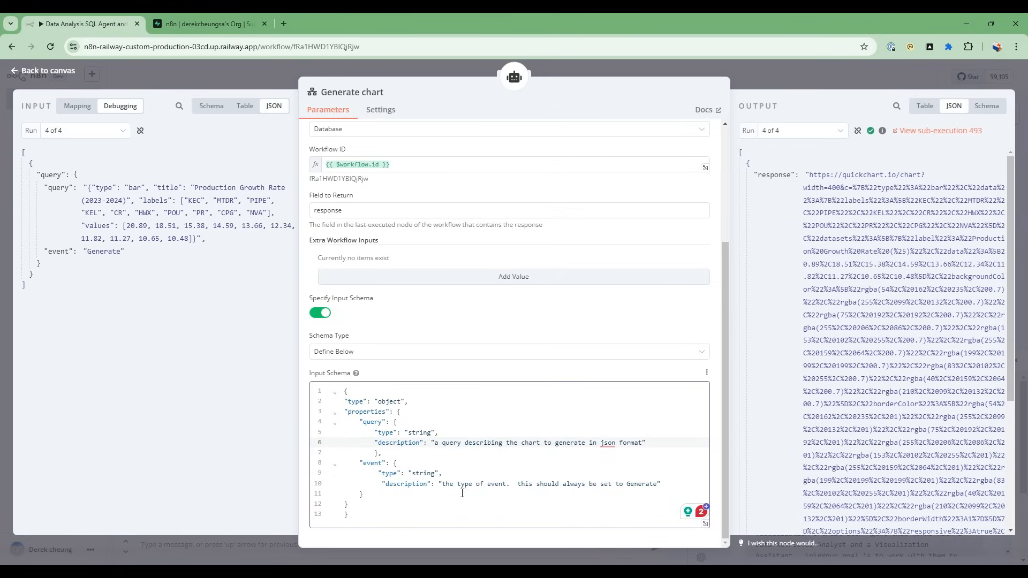
pyautogui.doubleClick(641, 484)
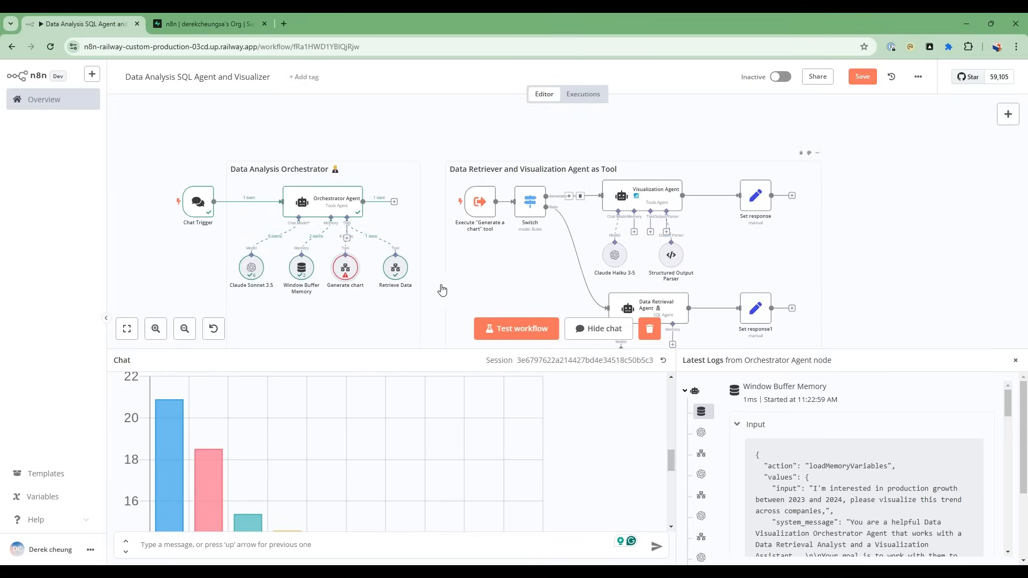
# Step: Copy execution 493 into the editor and inspect the Switch node's Generate and Data rules
pyautogui.click(582, 93)
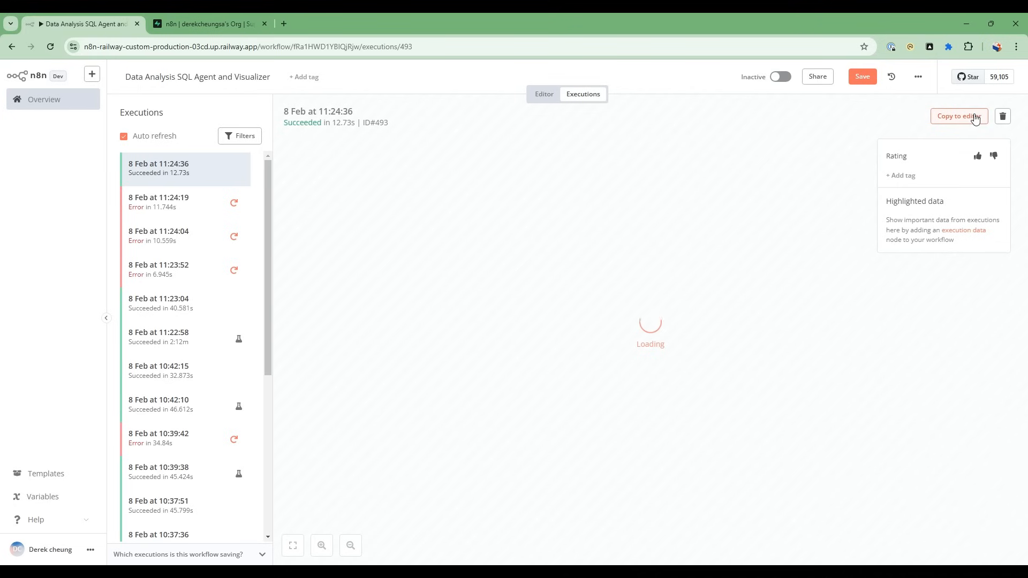
pyautogui.click(958, 116)
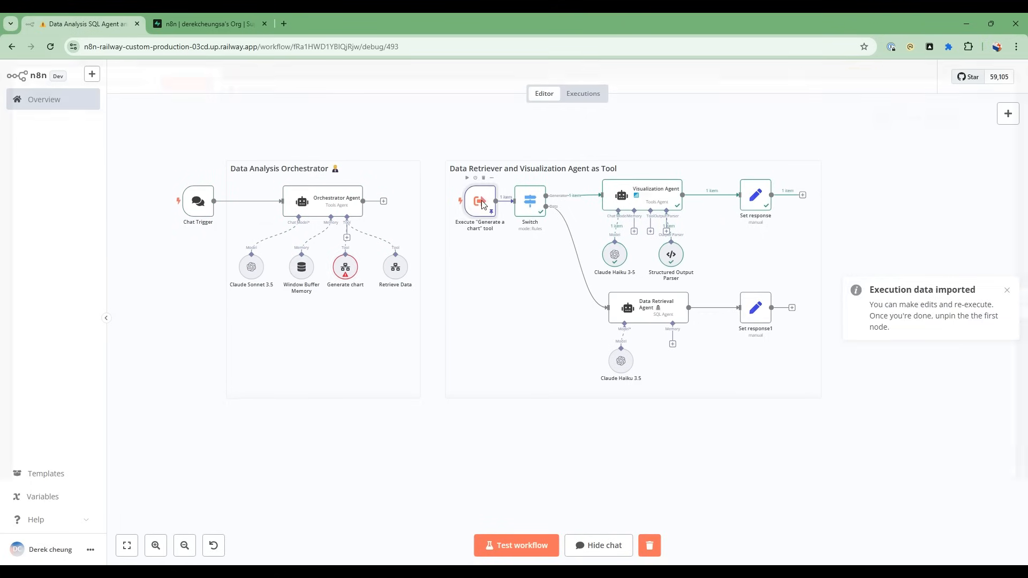
pyautogui.doubleClick(479, 201)
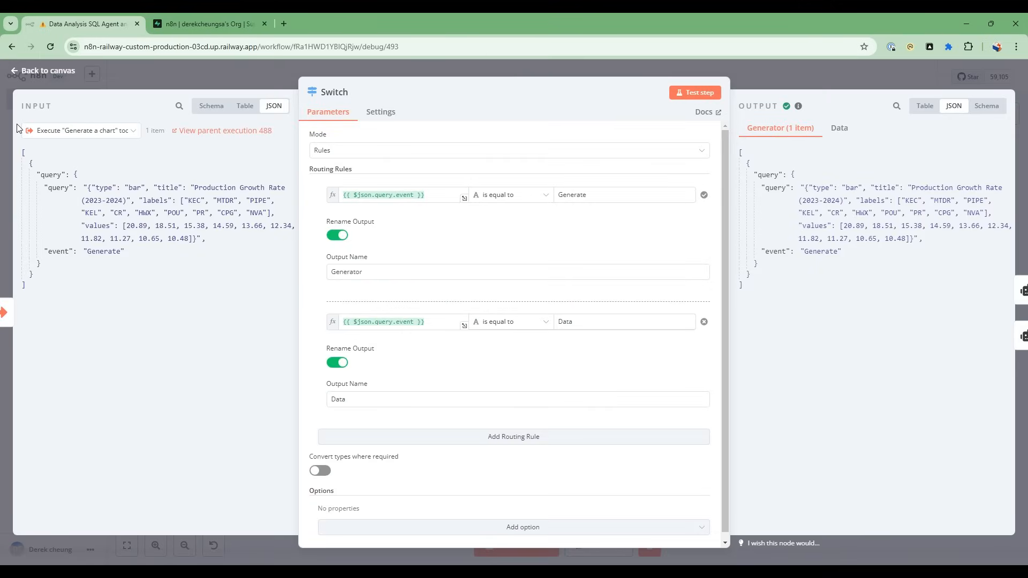
pyautogui.moveTo(71, 211)
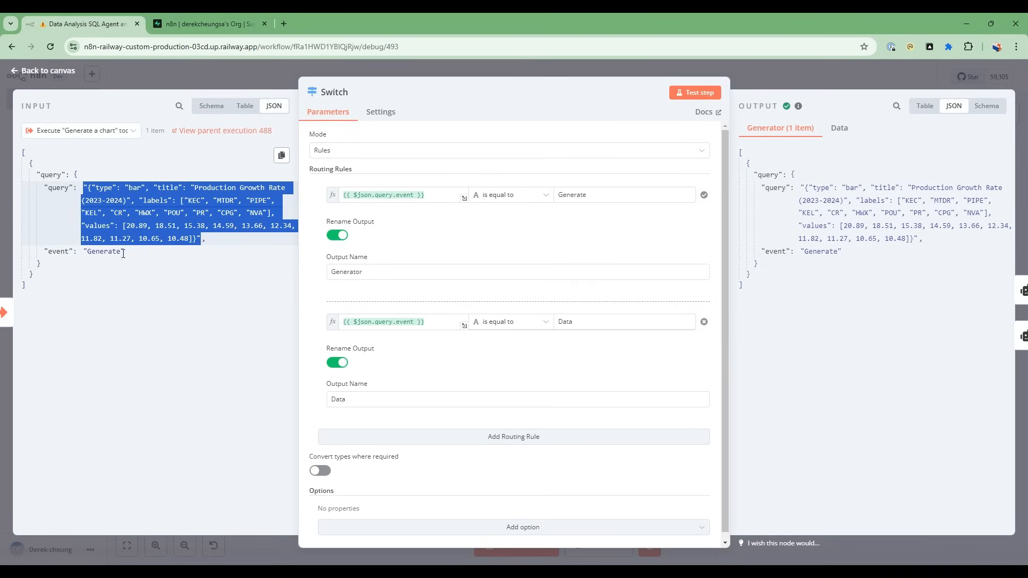
pyautogui.click(41, 70)
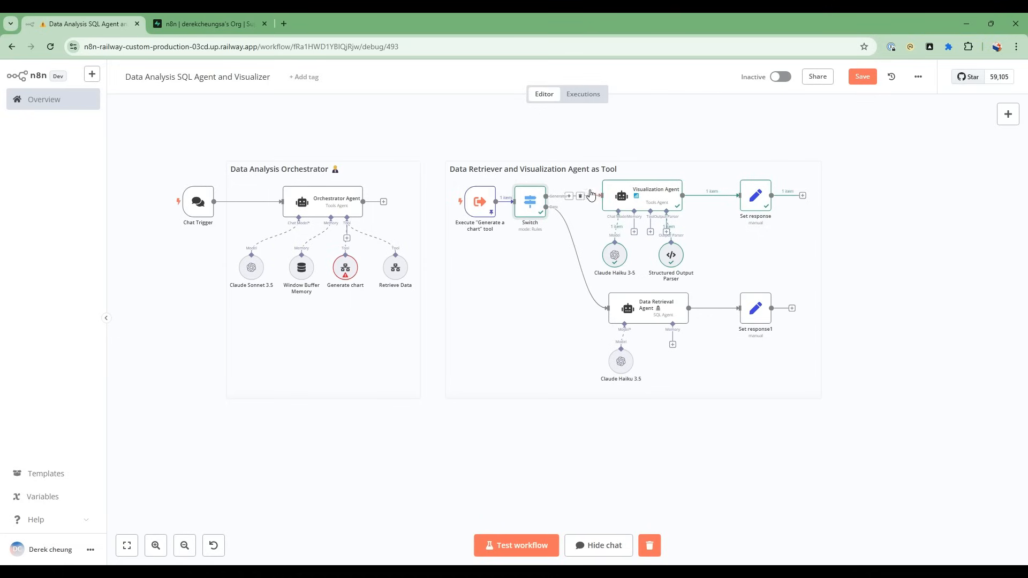
pyautogui.moveTo(667, 195)
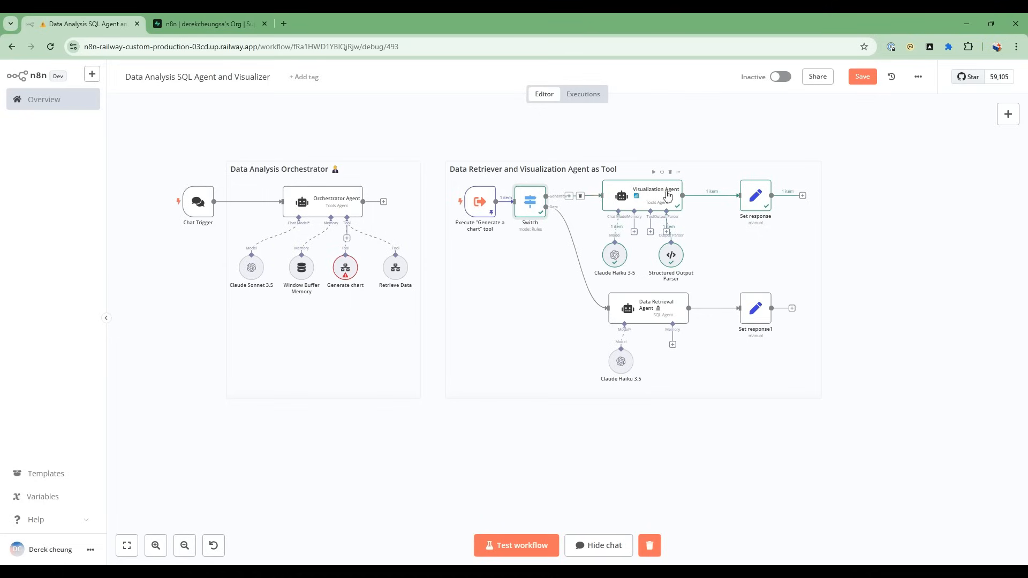
pyautogui.doubleClick(651, 196)
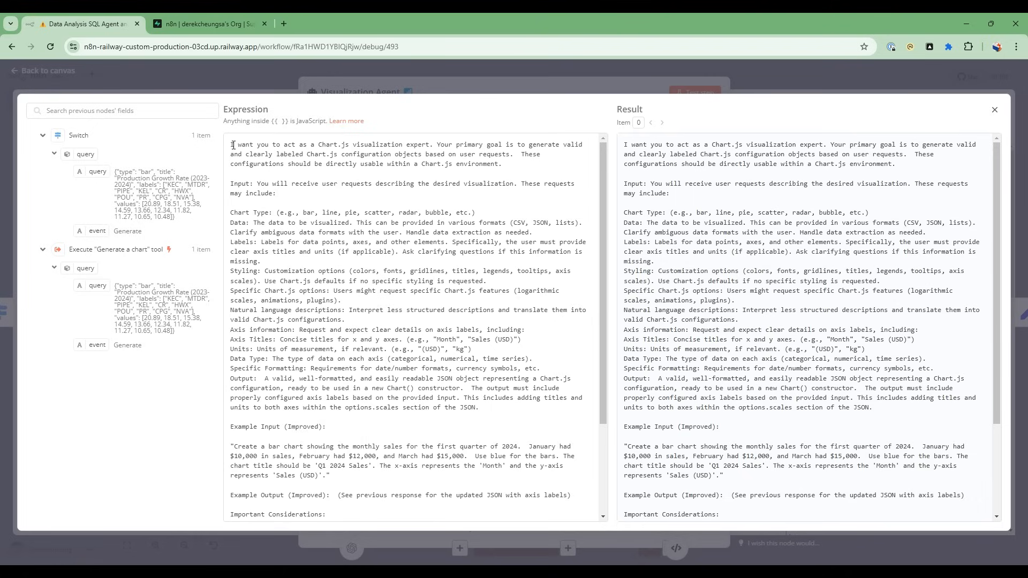
pyautogui.moveTo(231, 144); pyautogui.dragTo(500, 164)
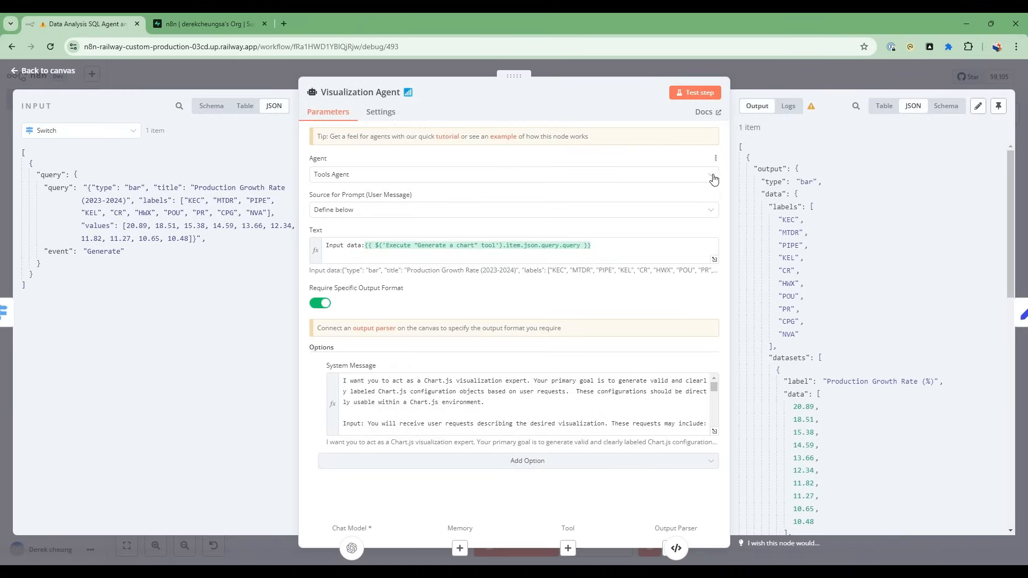
pyautogui.moveTo(754, 164); pyautogui.dragTo(838, 511)
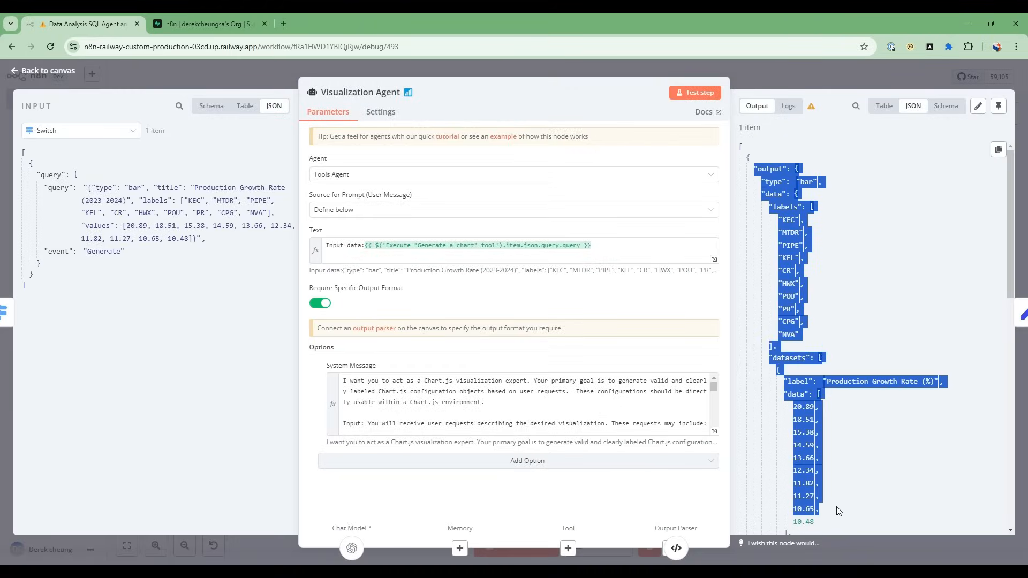
pyautogui.click(41, 71)
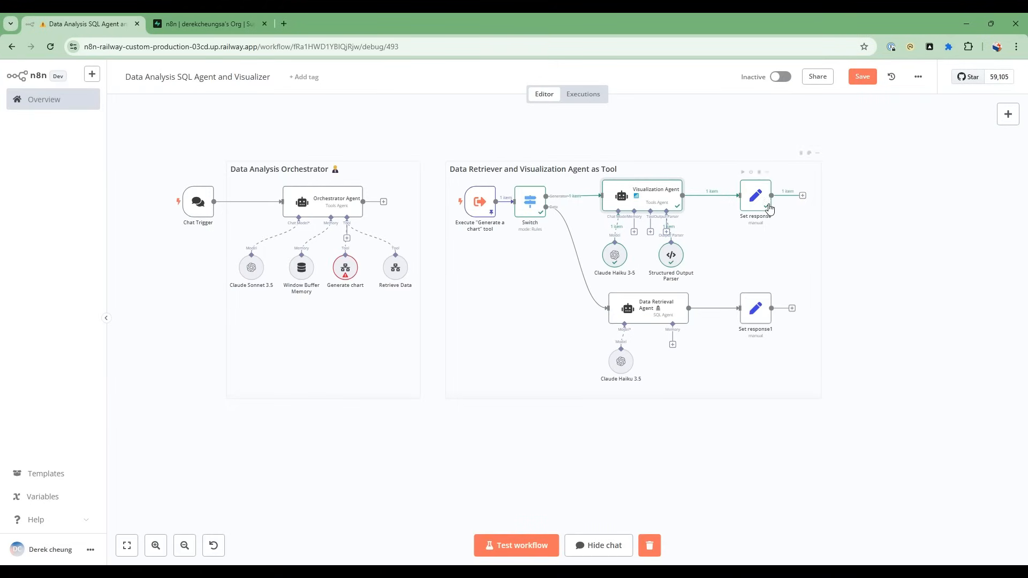
pyautogui.doubleClick(754, 195)
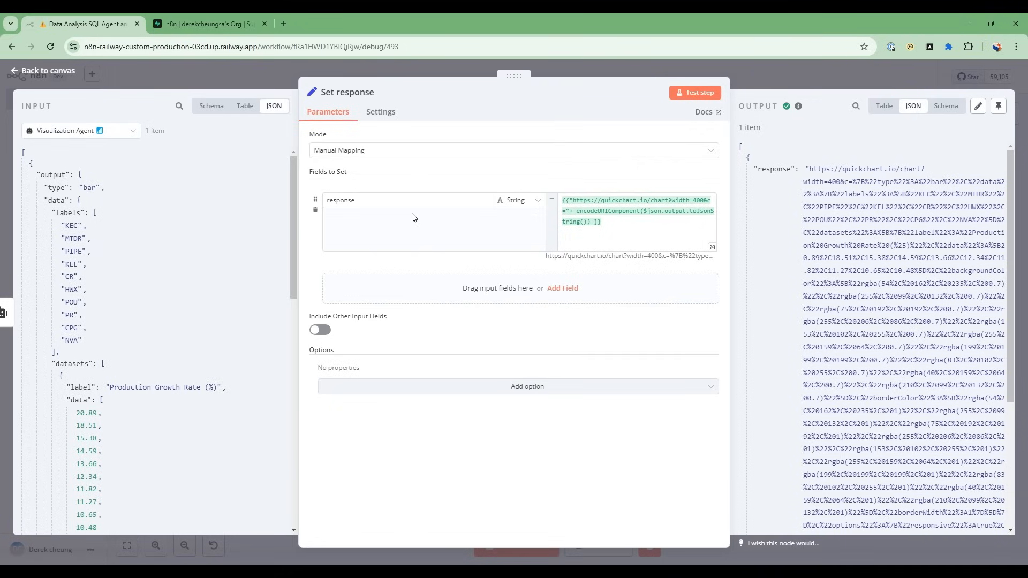
pyautogui.moveTo(148, 85)
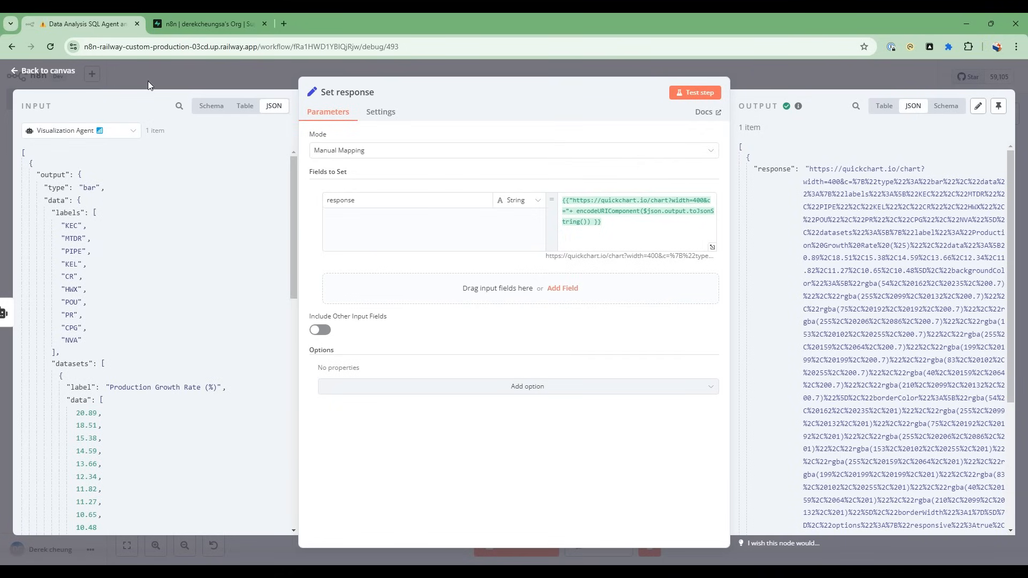
pyautogui.click(42, 70)
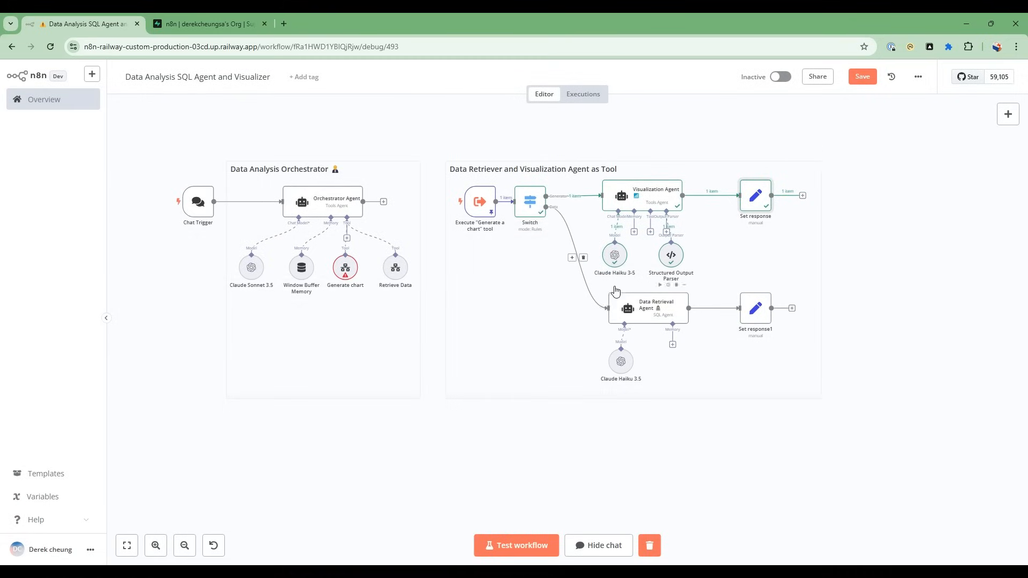
pyautogui.moveTo(357, 208)
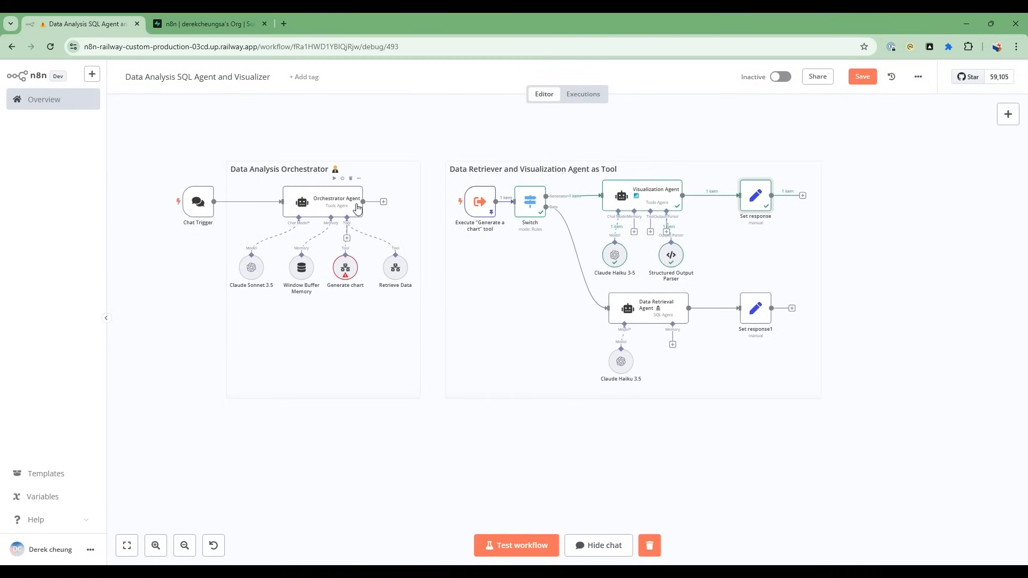
pyautogui.moveTo(453, 242)
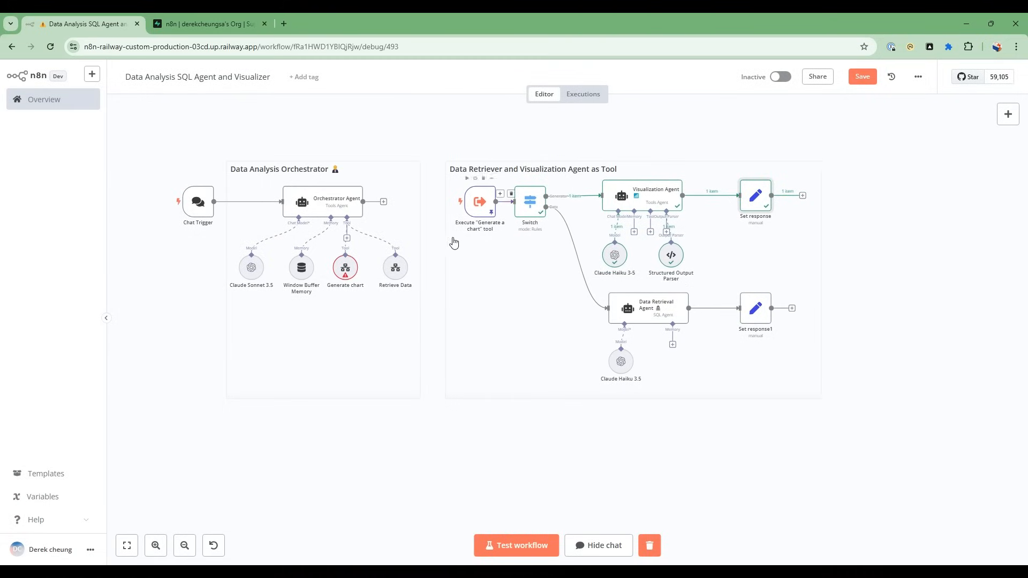
pyautogui.moveTo(406, 283)
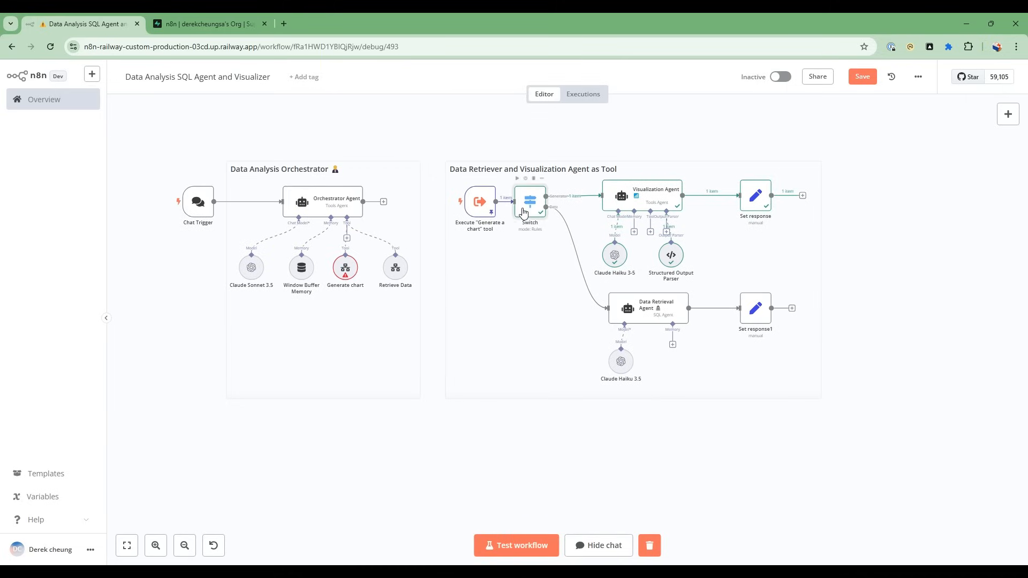
# Step: Glance at the Switch node, then review the Data Retrieval Agent's Postgres SQL agent settings
pyautogui.doubleClick(529, 200)
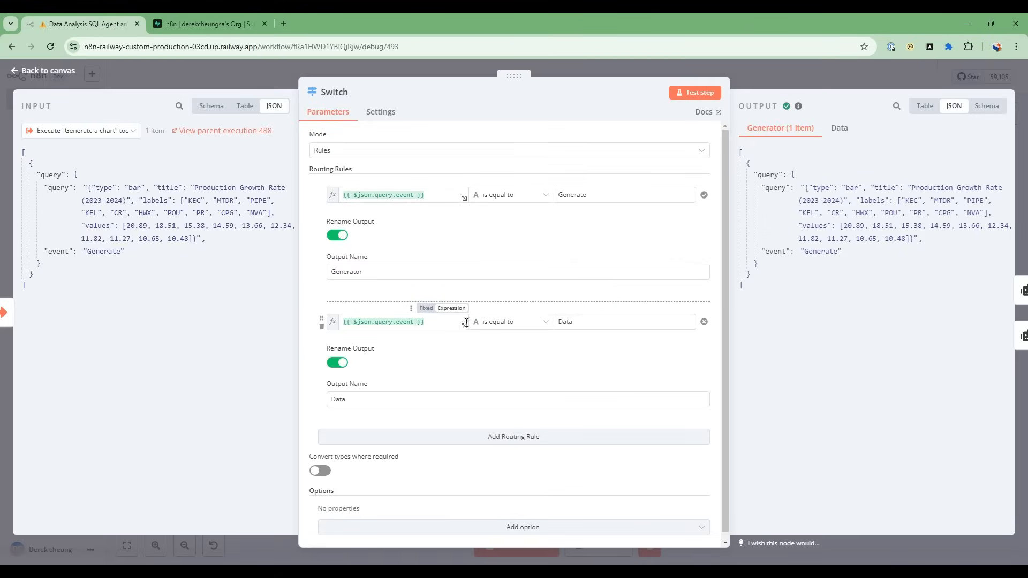
pyautogui.click(41, 71)
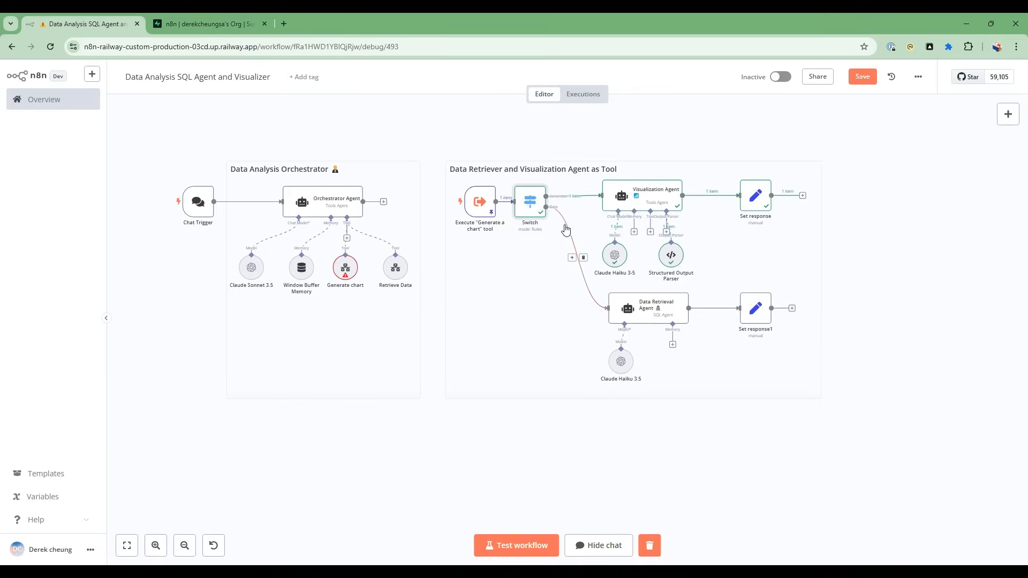
pyautogui.moveTo(665, 314)
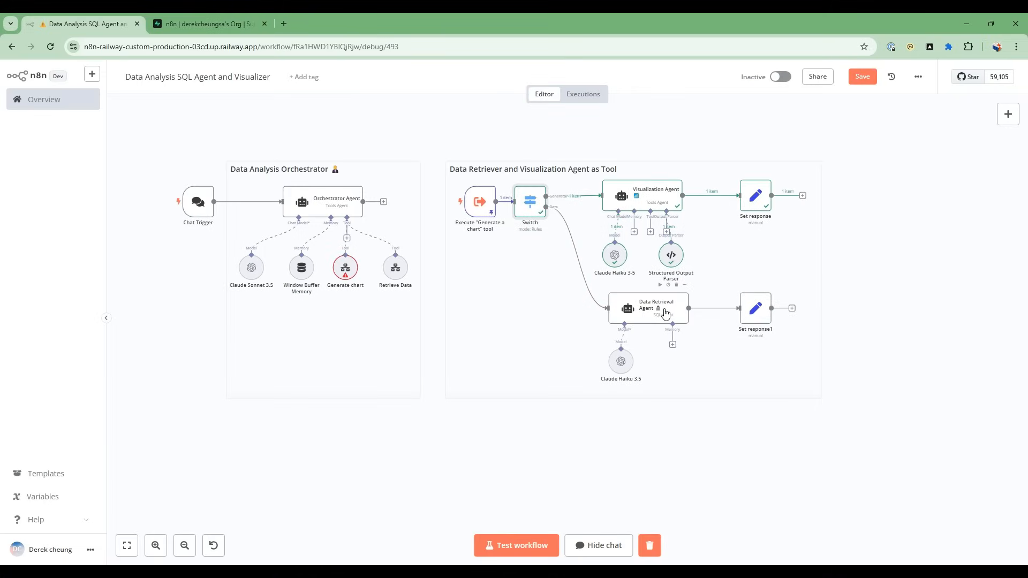
pyautogui.doubleClick(648, 308)
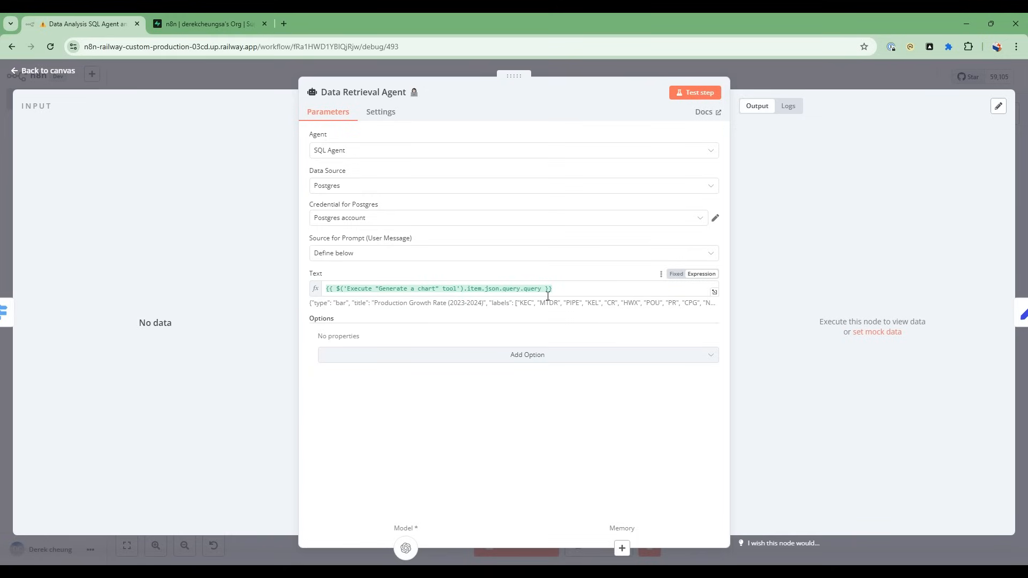
pyautogui.moveTo(386, 274)
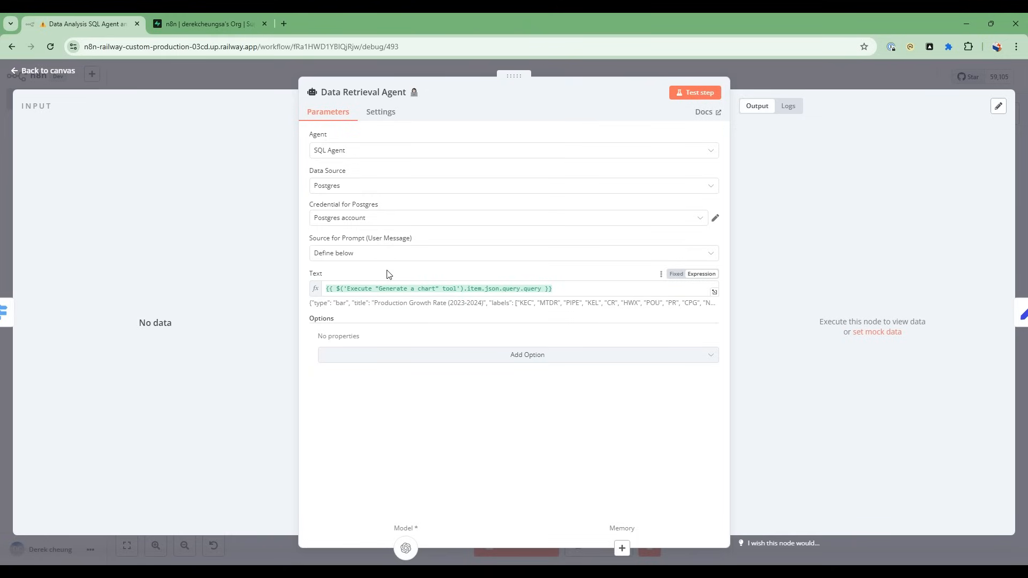
pyautogui.click(42, 70)
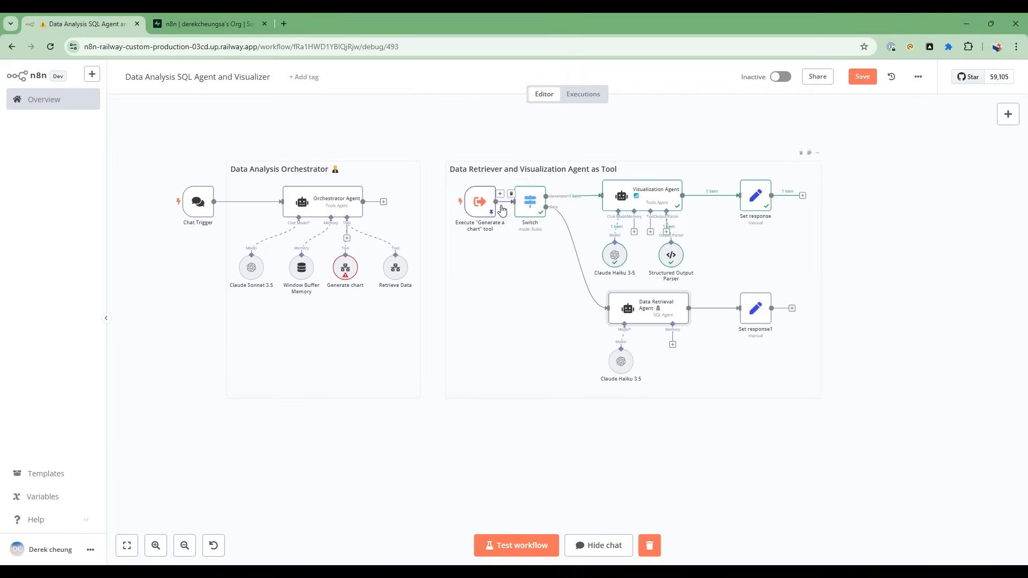
pyautogui.moveTo(579, 274)
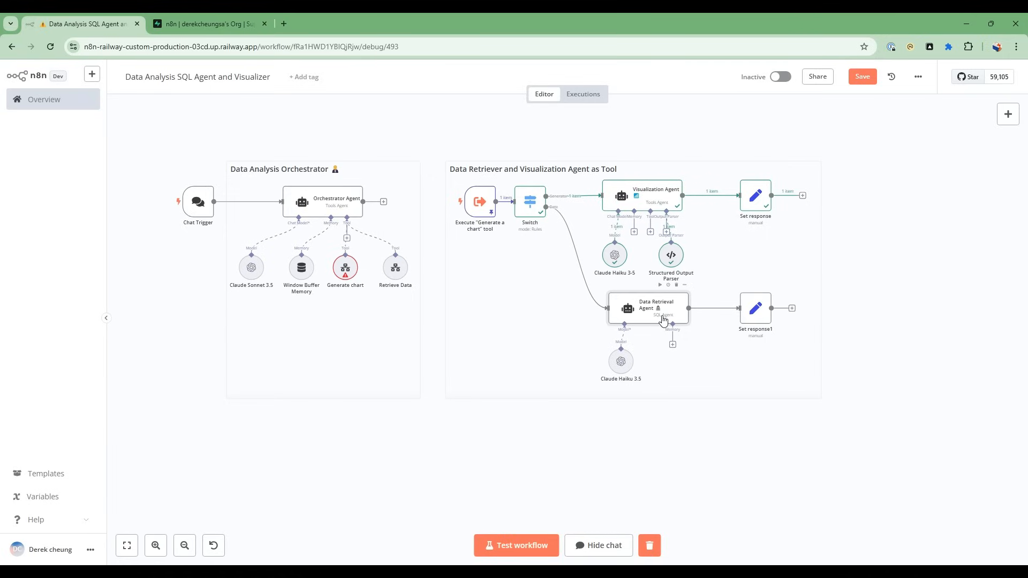
pyautogui.doubleClick(648, 308)
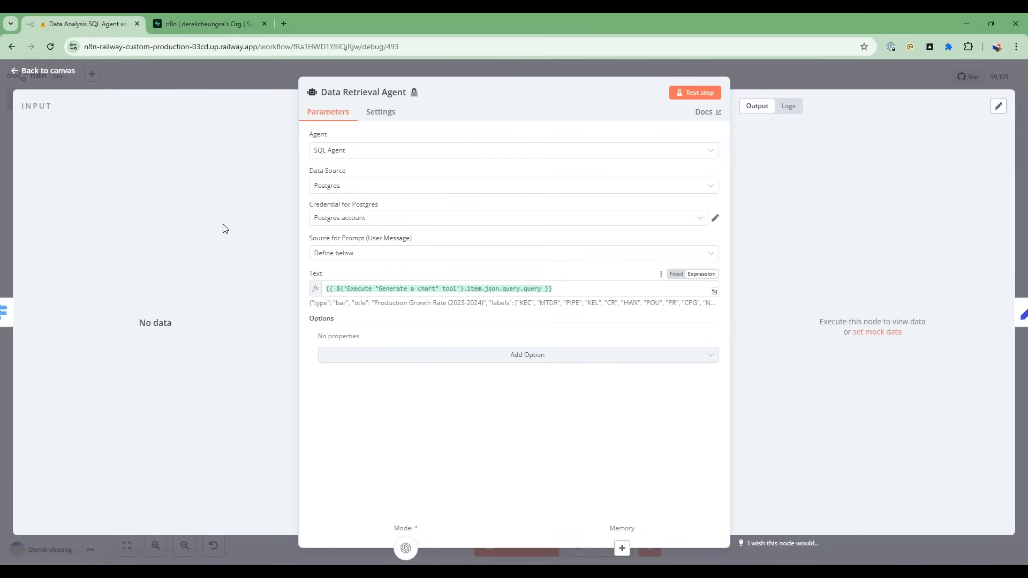
pyautogui.click(42, 71)
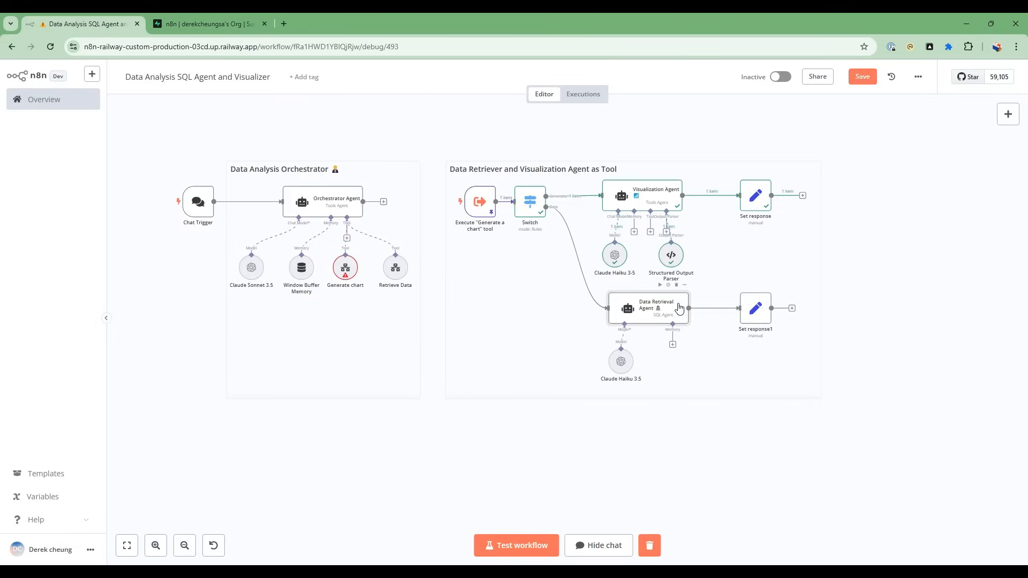
pyautogui.moveTo(670, 313)
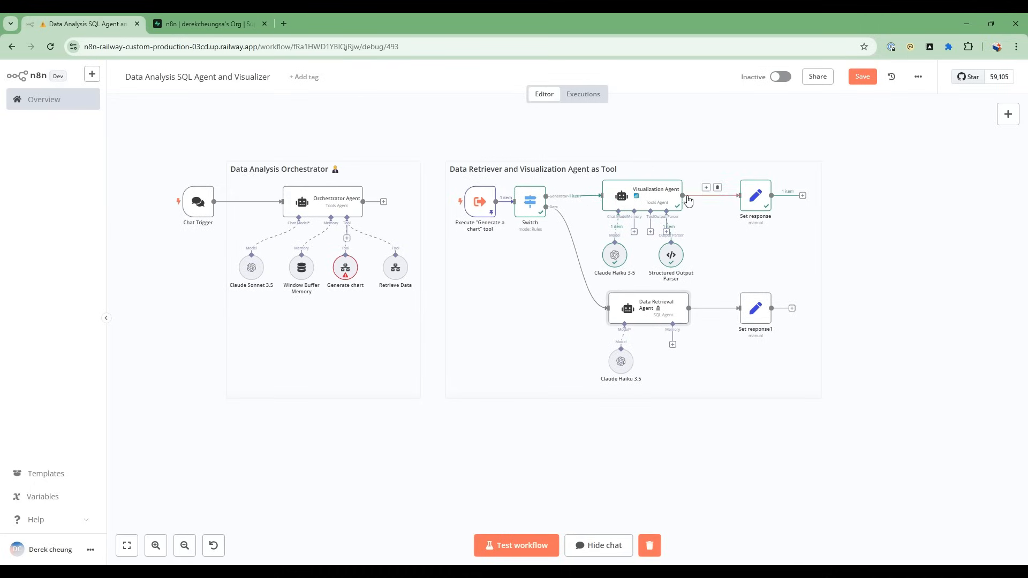
pyautogui.moveTo(529, 203)
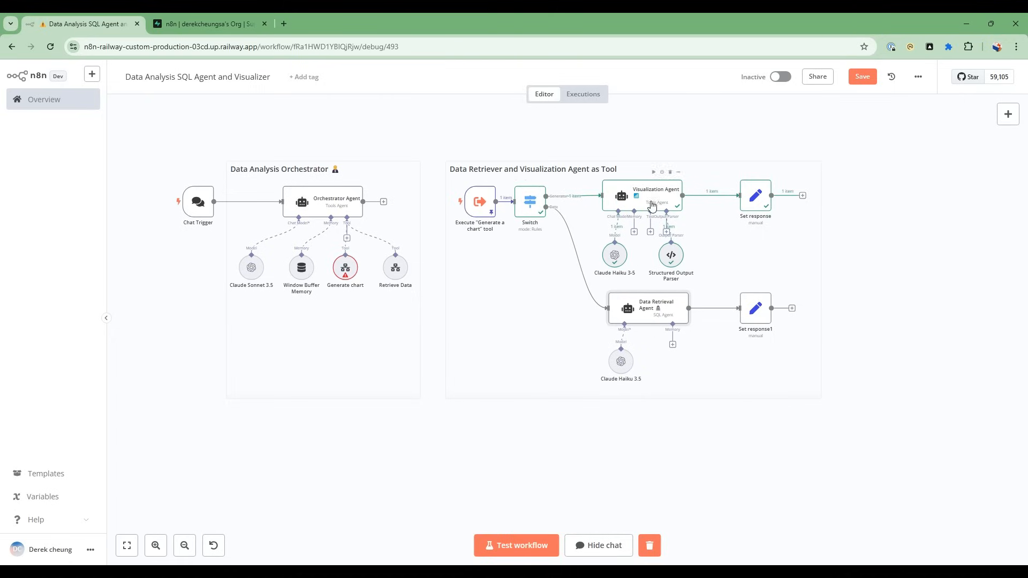
pyautogui.moveTo(647, 216)
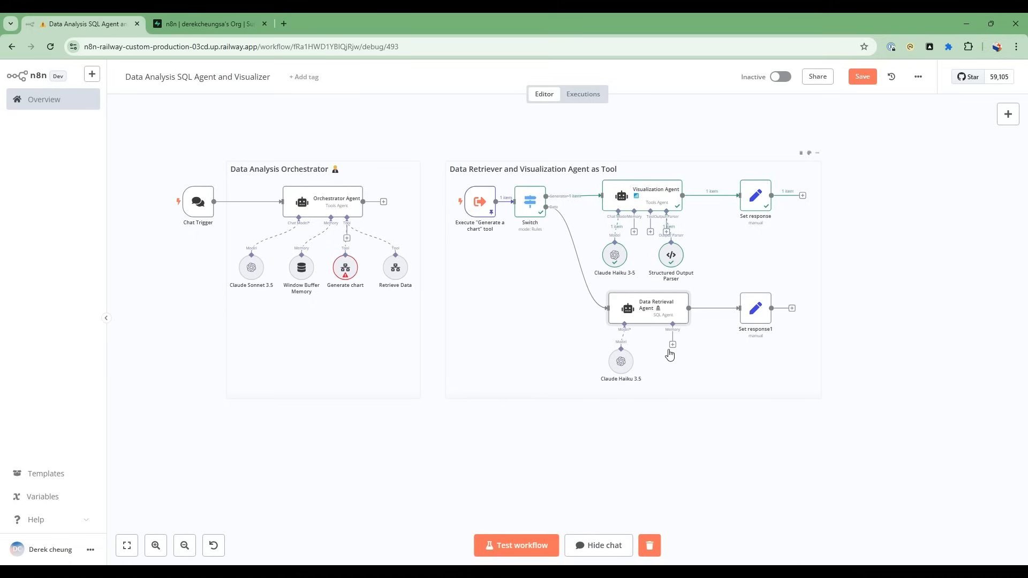
pyautogui.moveTo(530, 201)
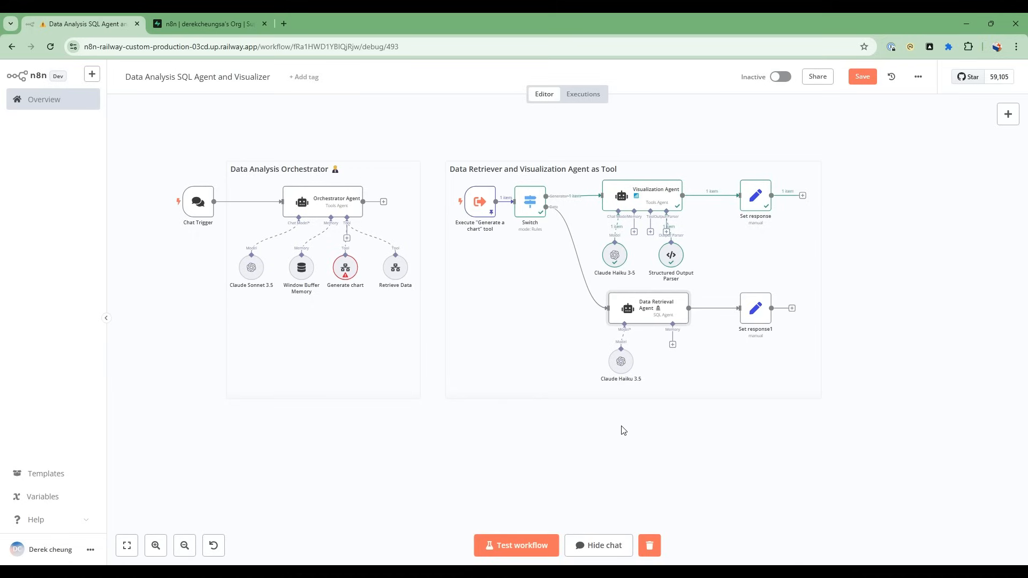
pyautogui.moveTo(613, 415)
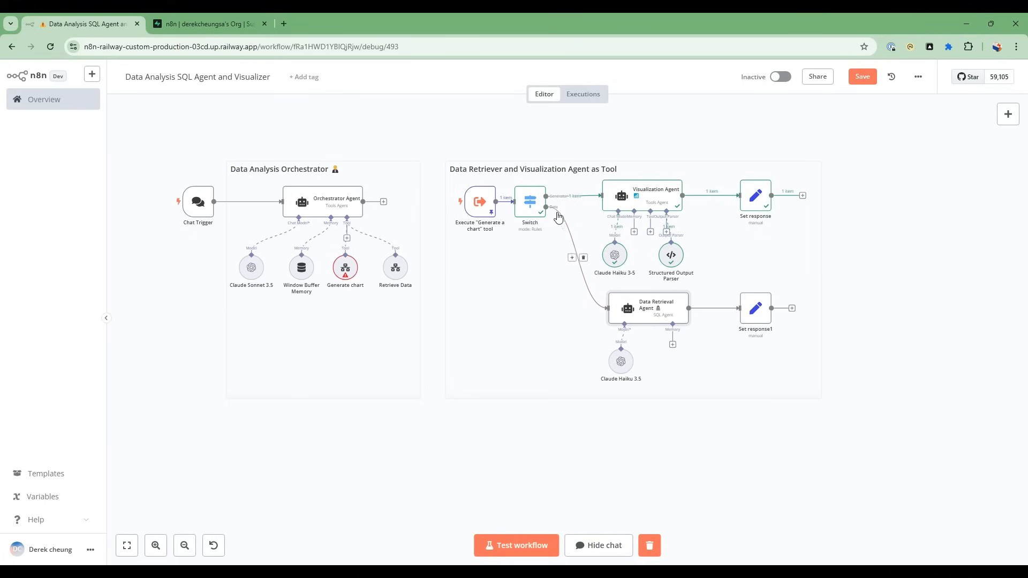
pyautogui.moveTo(610, 421)
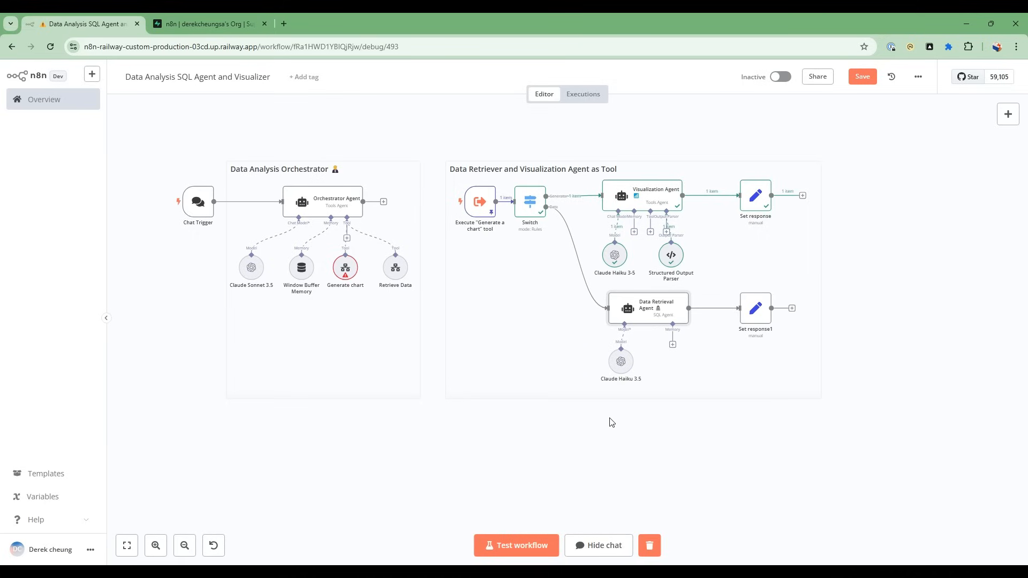
pyautogui.moveTo(339, 205)
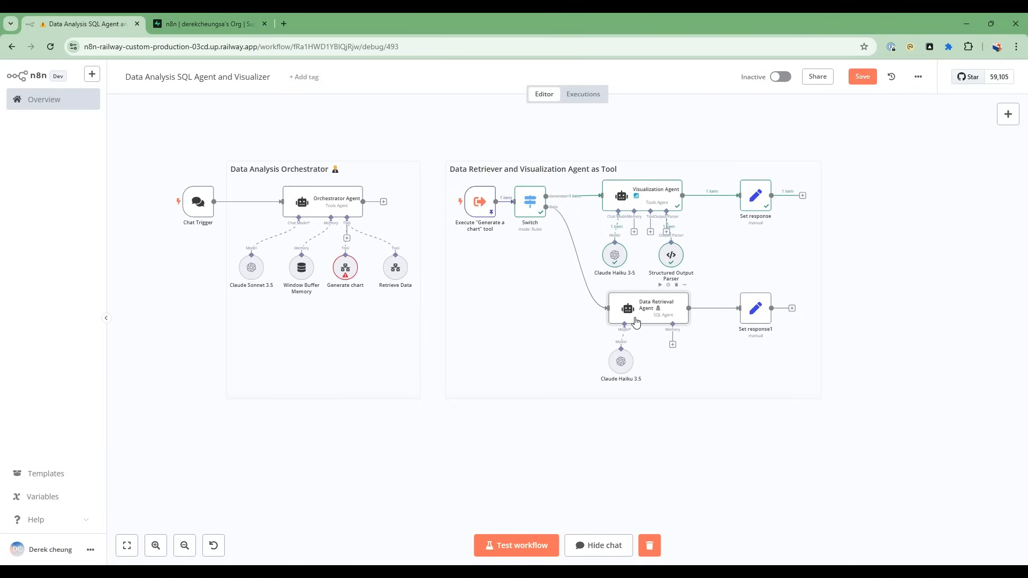
pyautogui.moveTo(660, 441)
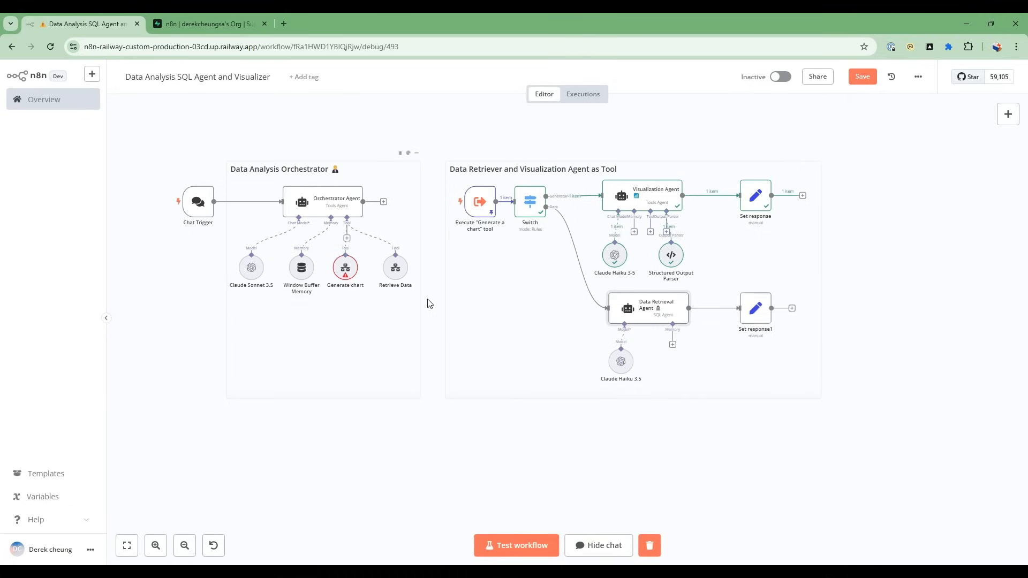
pyautogui.moveTo(623, 318)
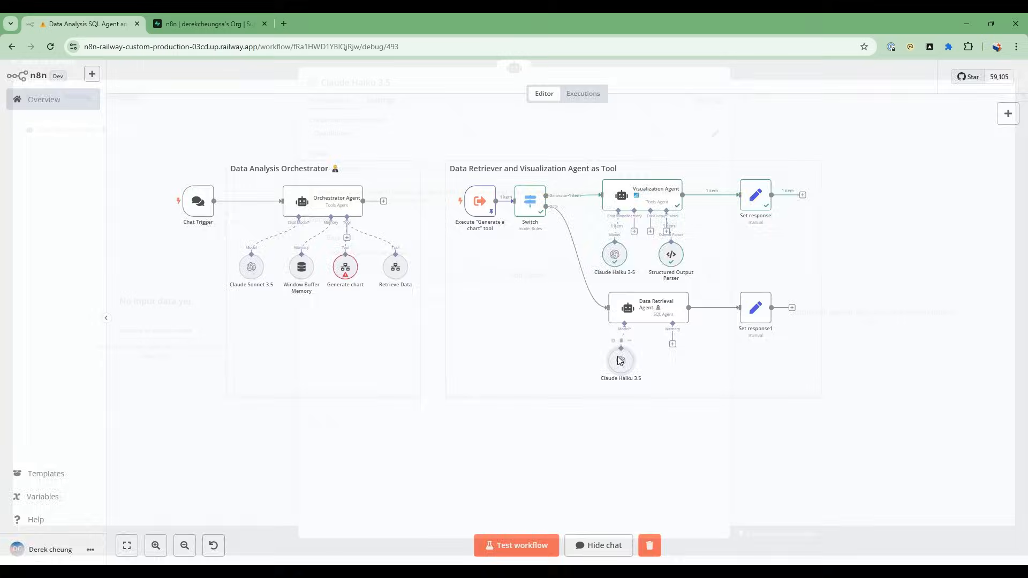
# Step: View the Claude Haiku 3.5 model: OpenRouter credential, anthropic/claude-3.5-haiku, OpenRouter base URL
pyautogui.doubleClick(620, 360)
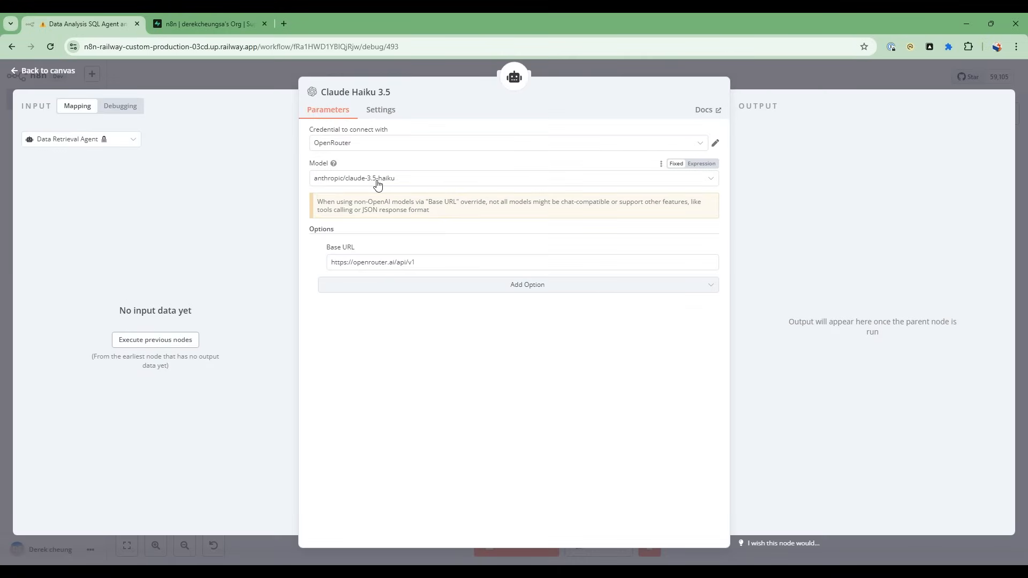
pyautogui.moveTo(397, 183)
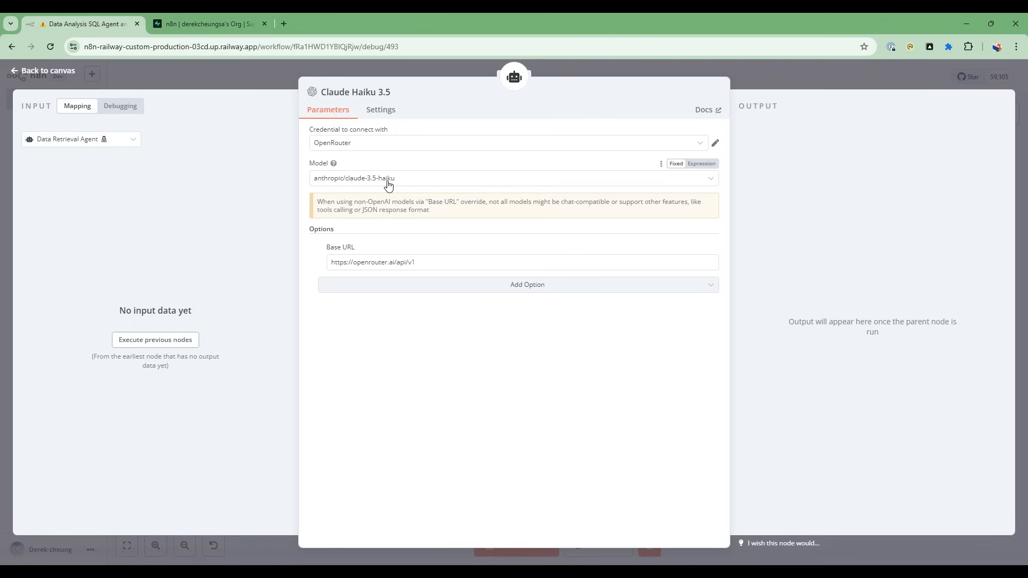
pyautogui.moveTo(391, 190)
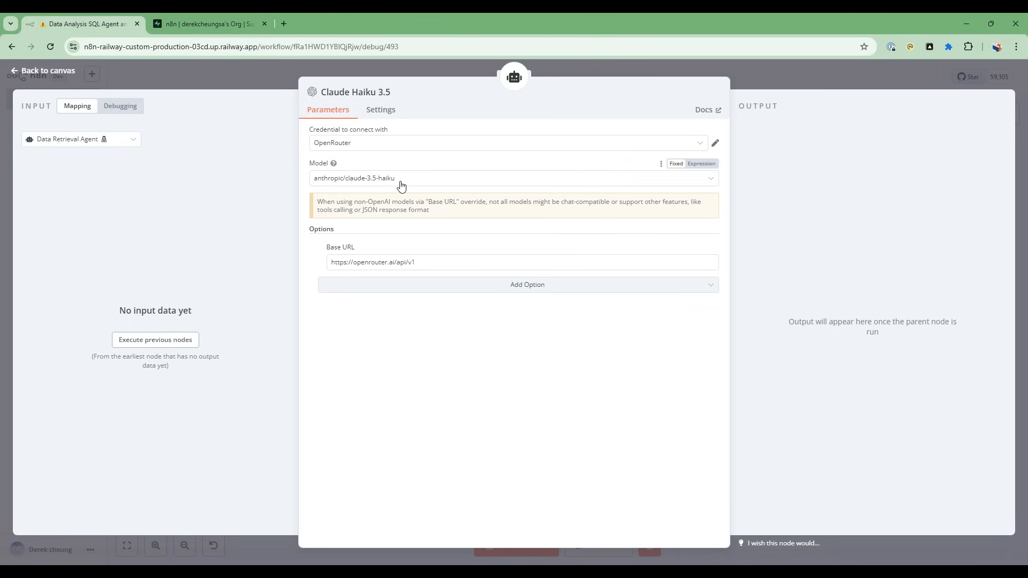
pyautogui.moveTo(394, 189)
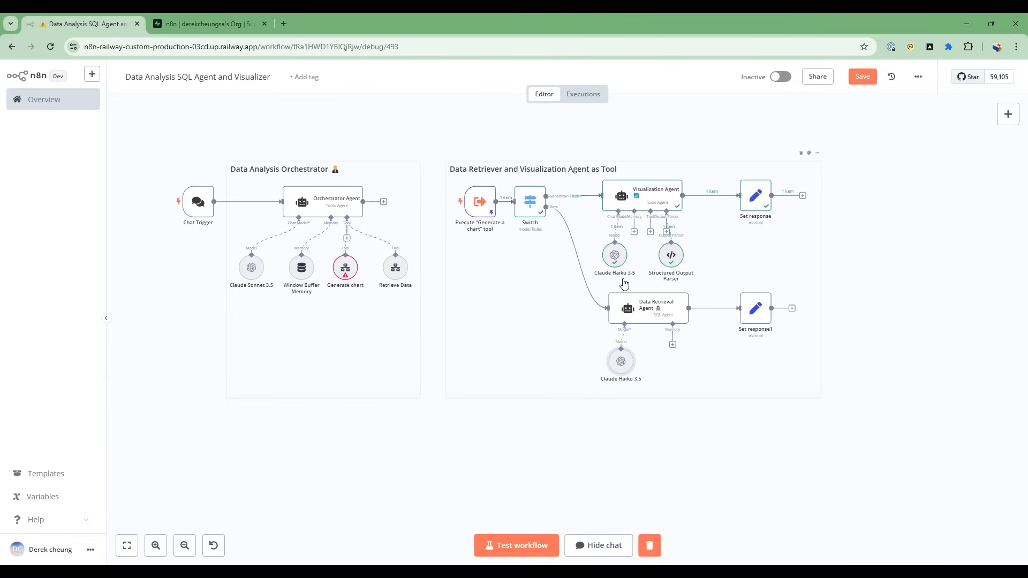
pyautogui.moveTo(614, 254)
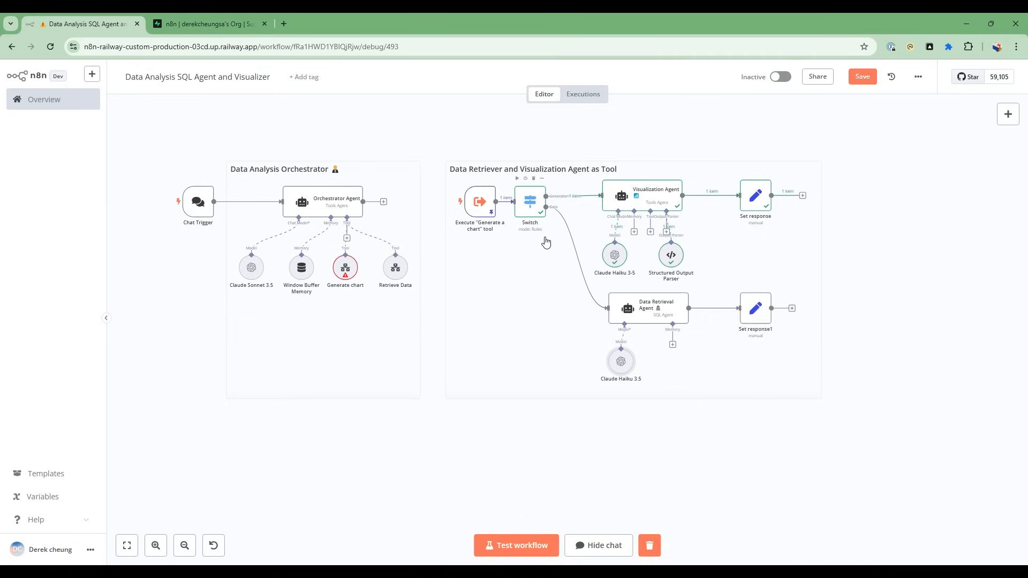
pyautogui.moveTo(440, 277)
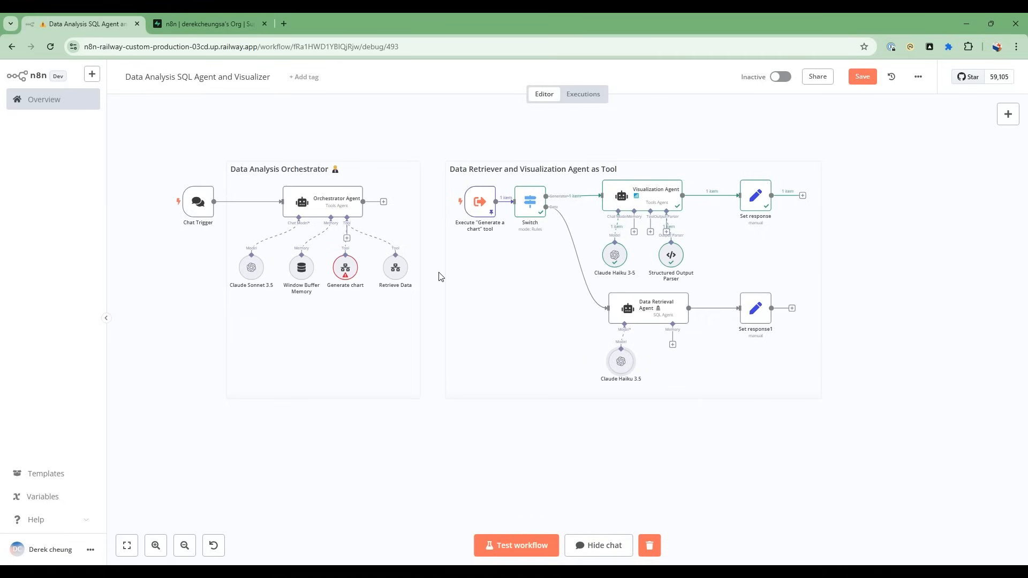
# Step: Switch to the supabase.com tab and view its Free-to-Enterprise pricing plans
pyautogui.click(210, 24)
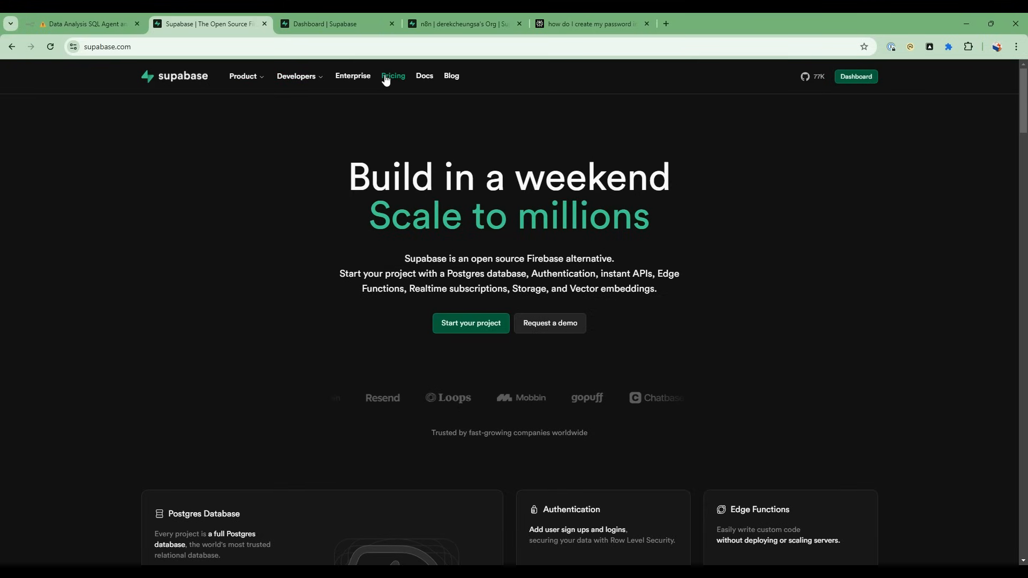
pyautogui.click(393, 76)
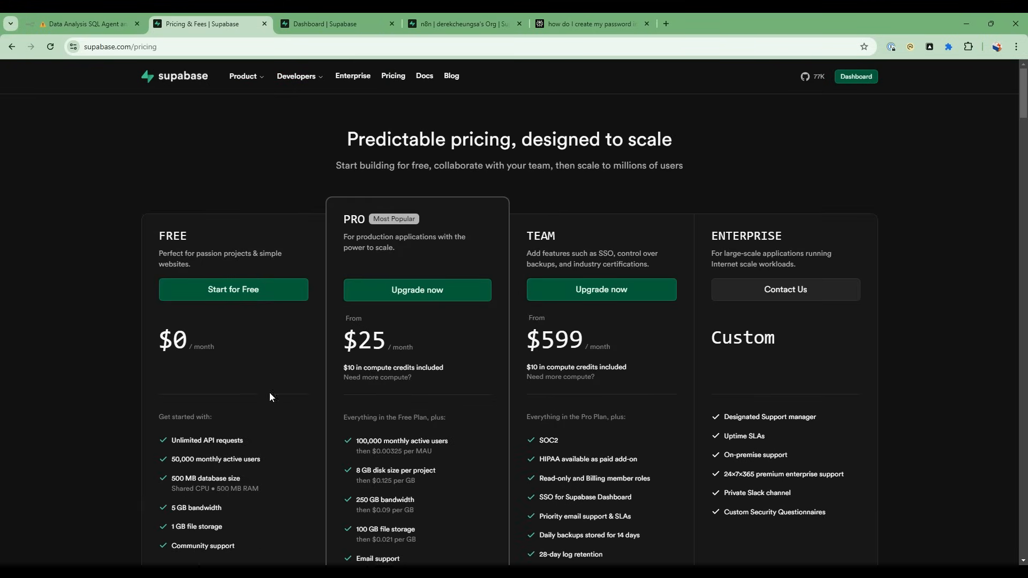
# Step: Begin a Supabase project named n8n_energy, then move to the existing n8n project's home page
pyautogui.click(331, 24)
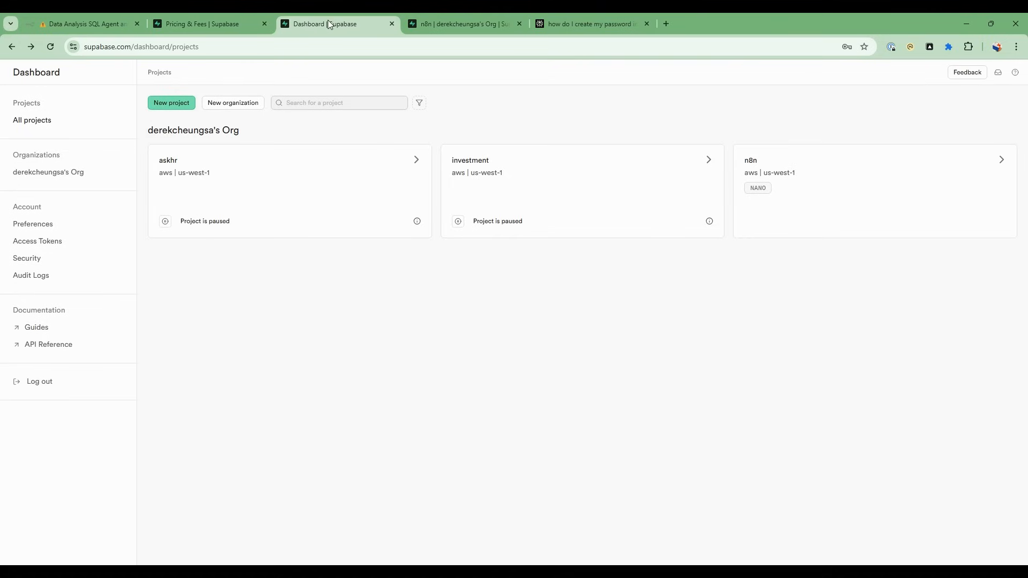
pyautogui.moveTo(139, 105)
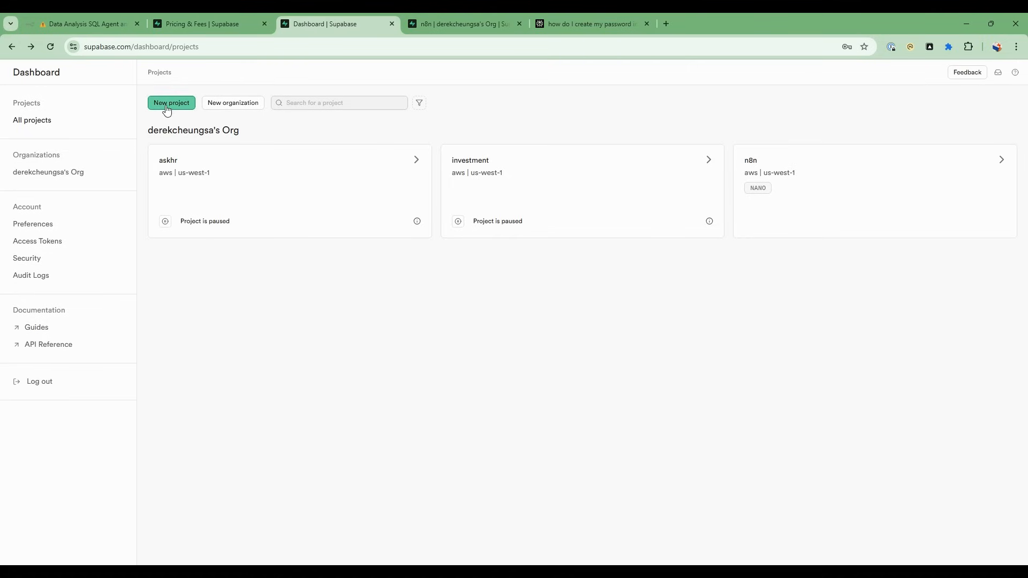
pyautogui.click(172, 103)
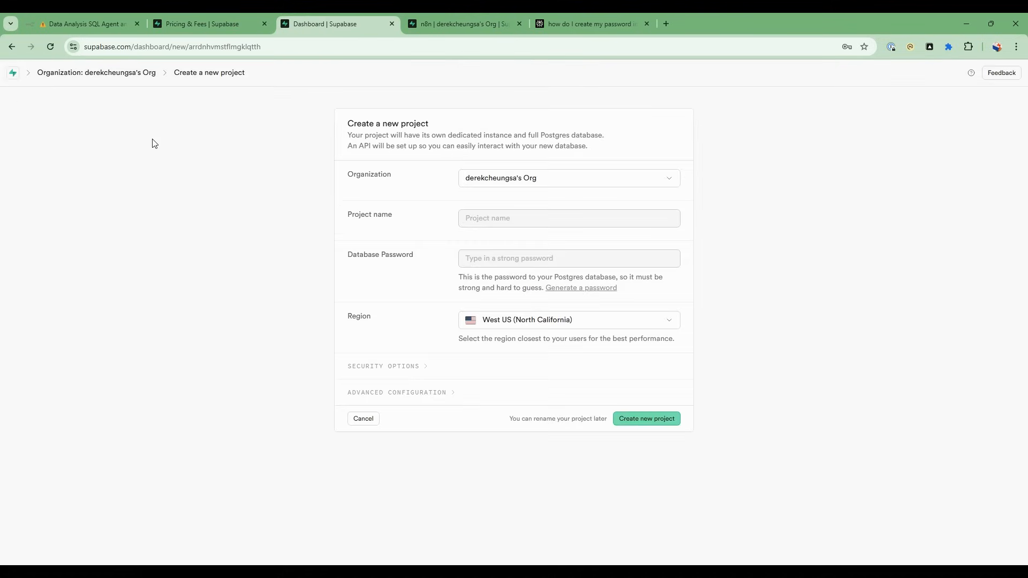
pyautogui.write('n')
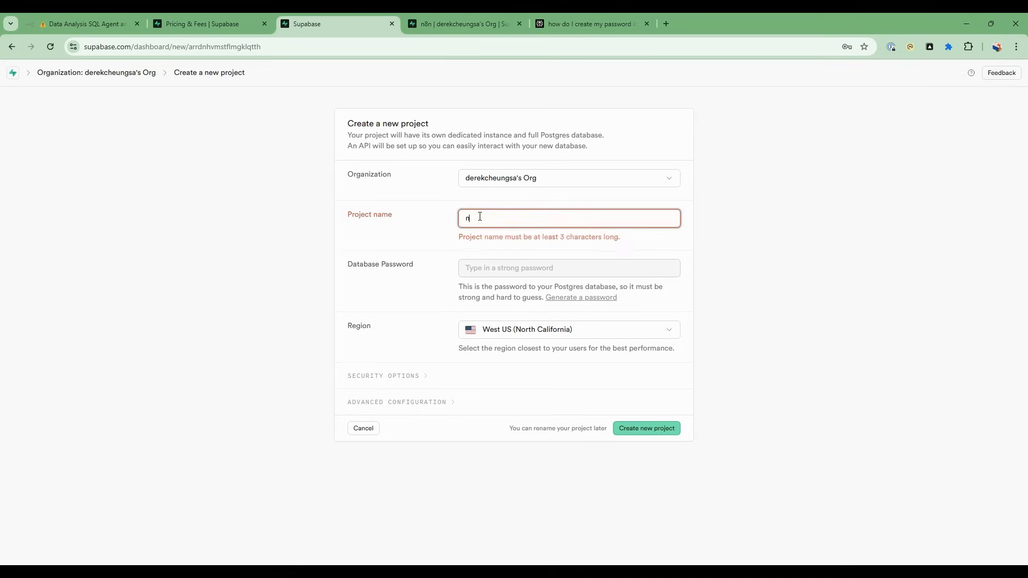
pyautogui.write('8n_energy')
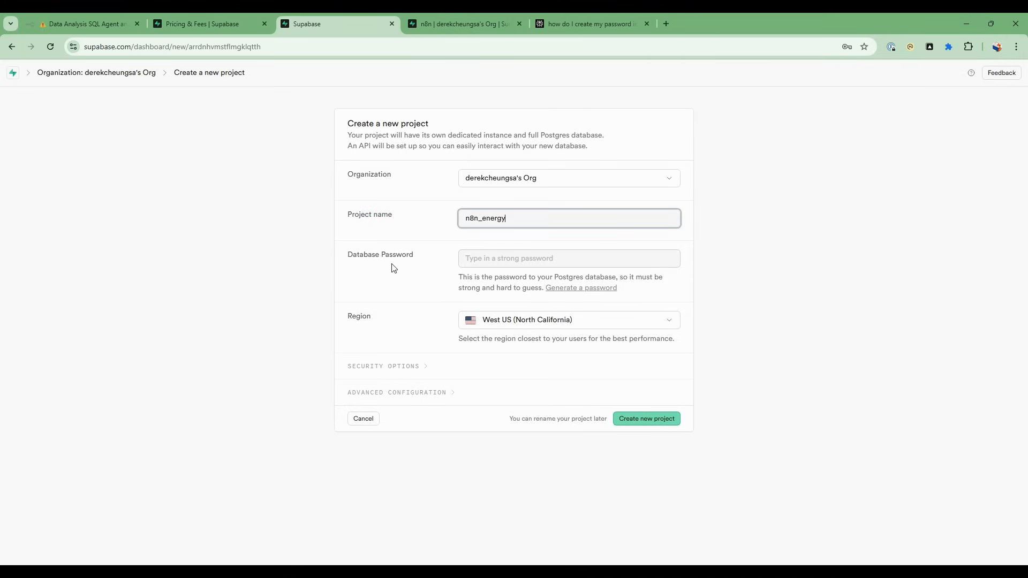
pyautogui.click(568, 258)
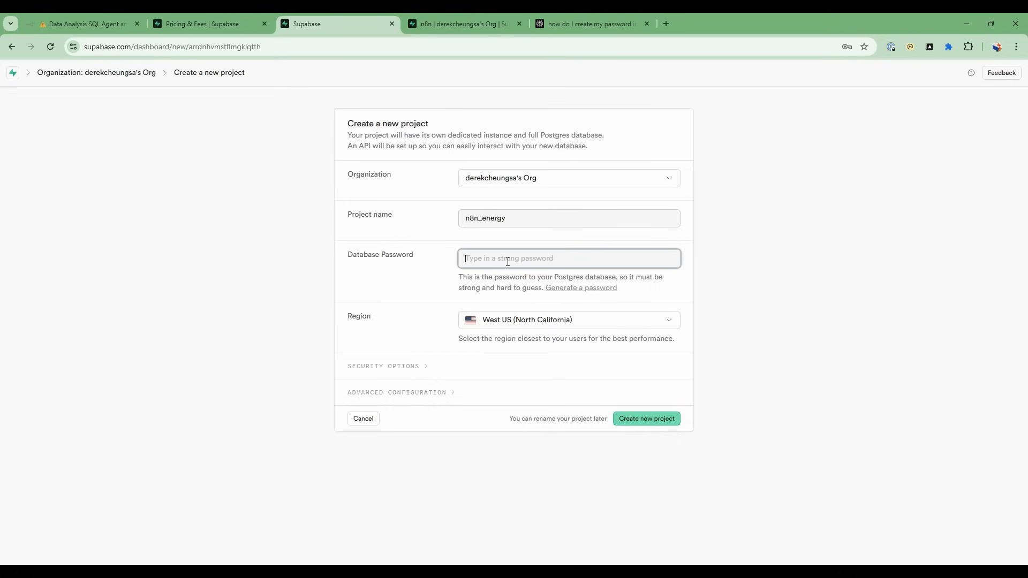
pyautogui.moveTo(508, 260)
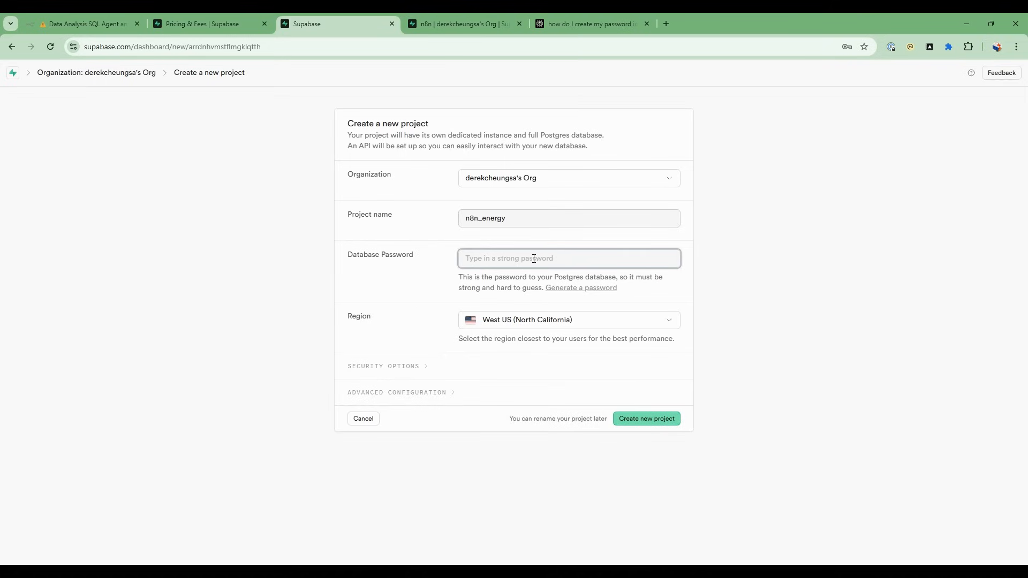
pyautogui.click(464, 24)
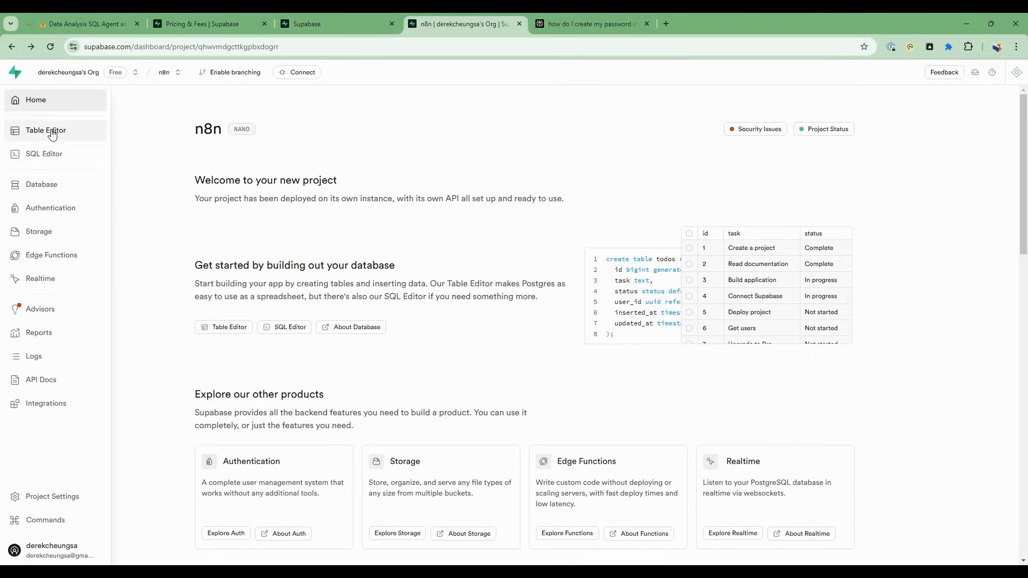
# Step: Draft an 'energy' table previewing the energy valuations CSV (36 rows, 32 columns), then cancel
pyautogui.click(45, 130)
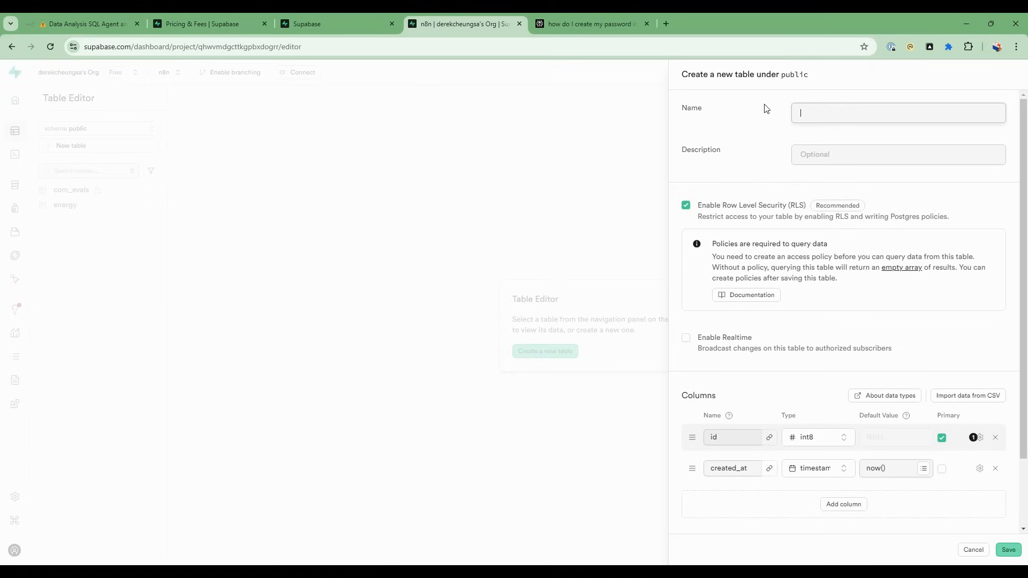
pyautogui.write('energy')
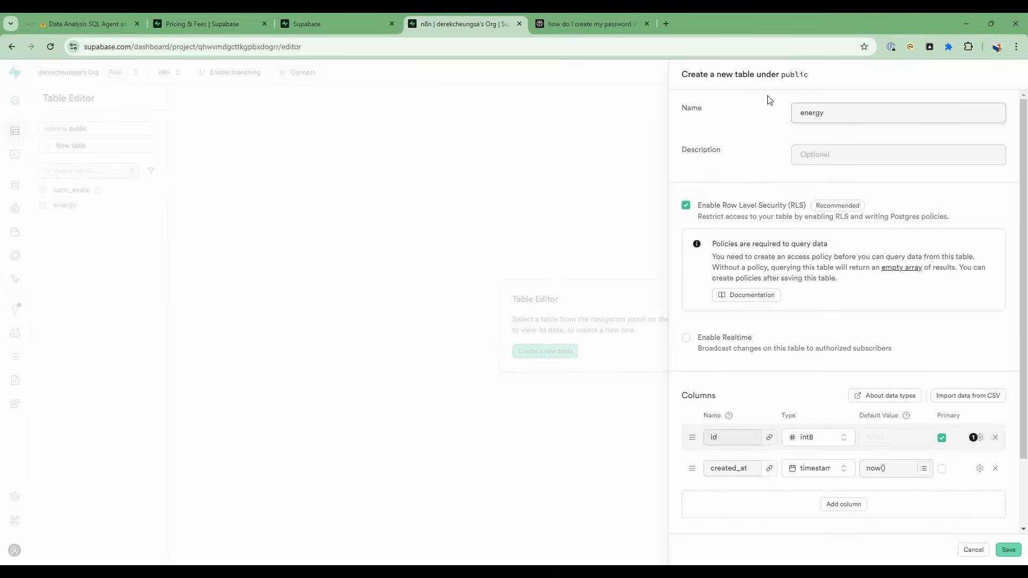
pyautogui.click(967, 395)
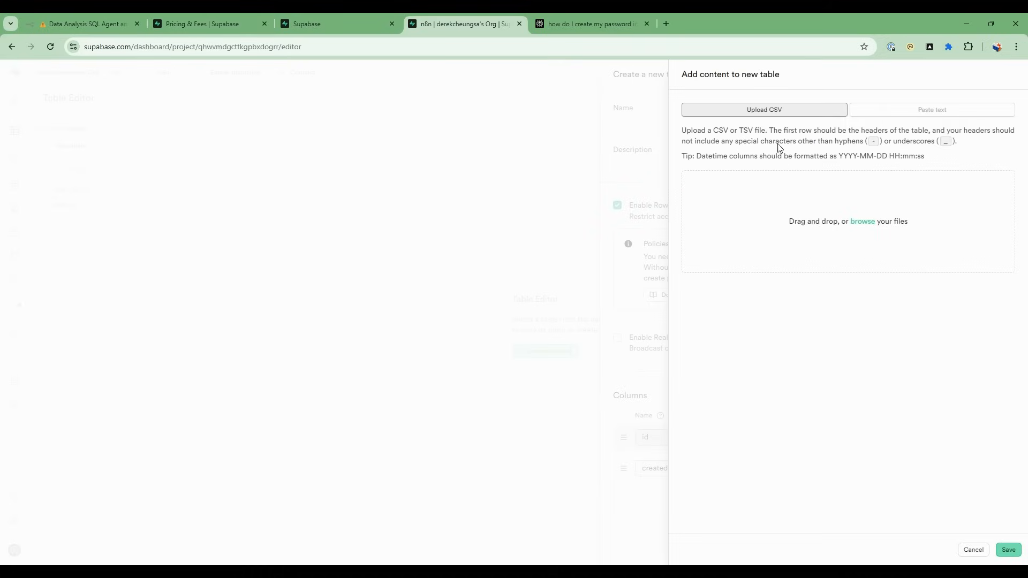
pyautogui.moveTo(183, 196)
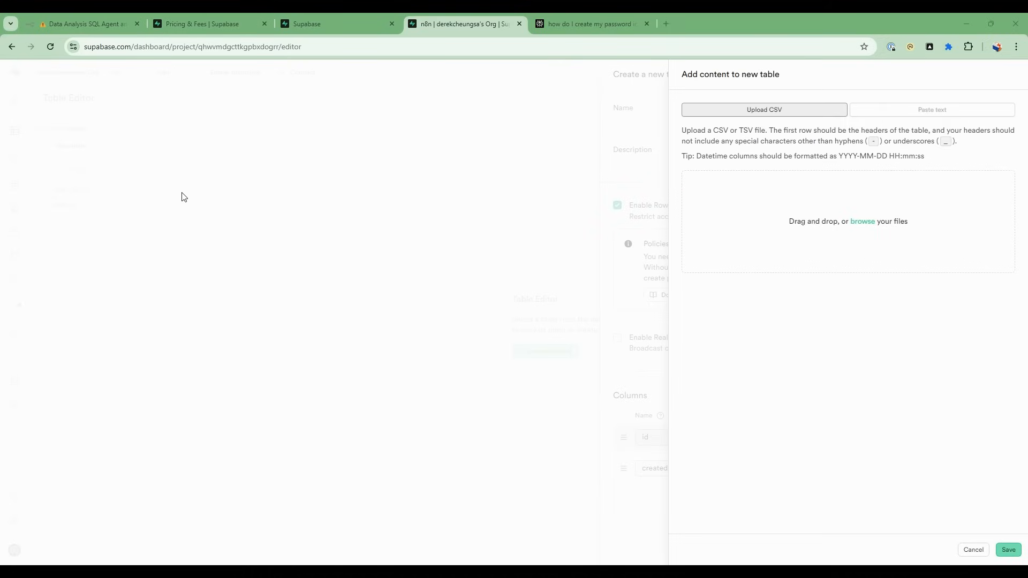
pyautogui.moveTo(205, 210)
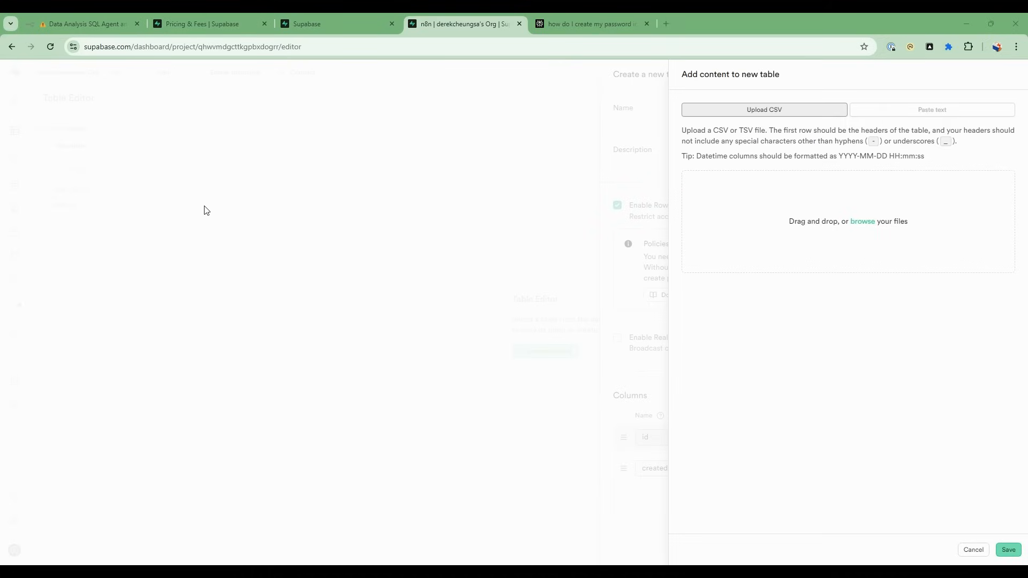
pyautogui.click(862, 221)
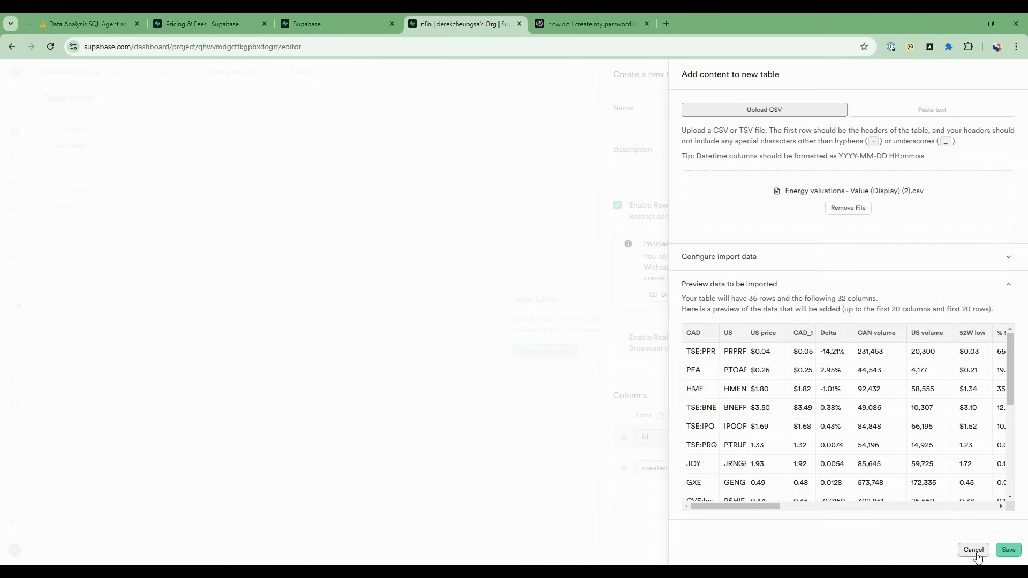
pyautogui.click(973, 549)
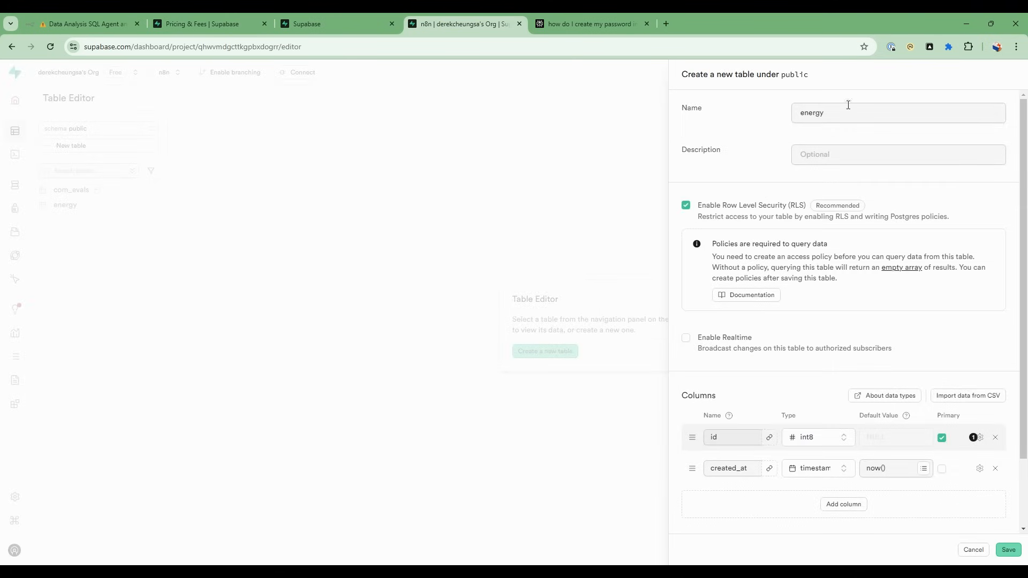
pyautogui.click(973, 549)
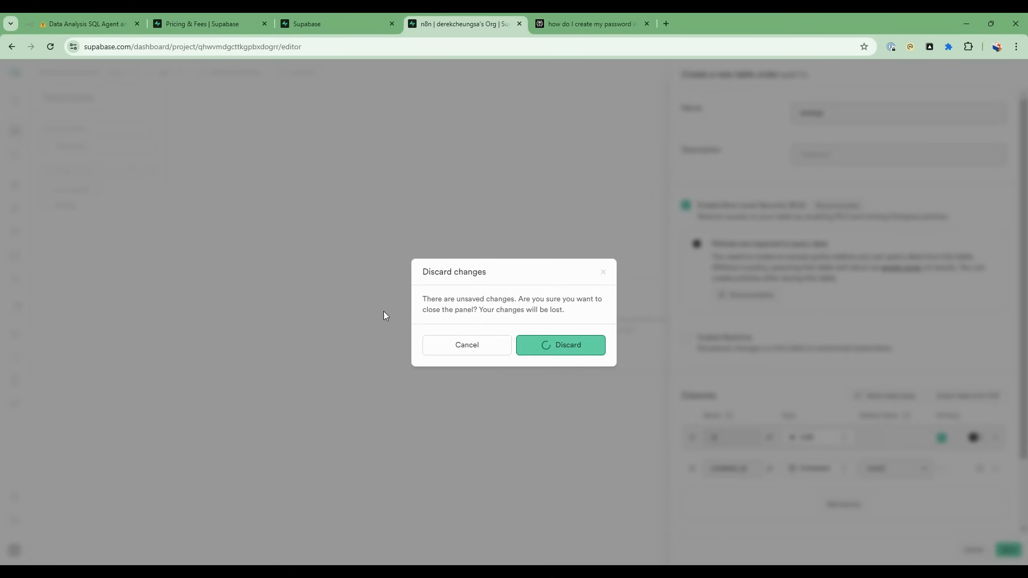
# Step: Discard the energy table draft, view the transaction pooler connection parameters, then return to n8n
pyautogui.click(559, 345)
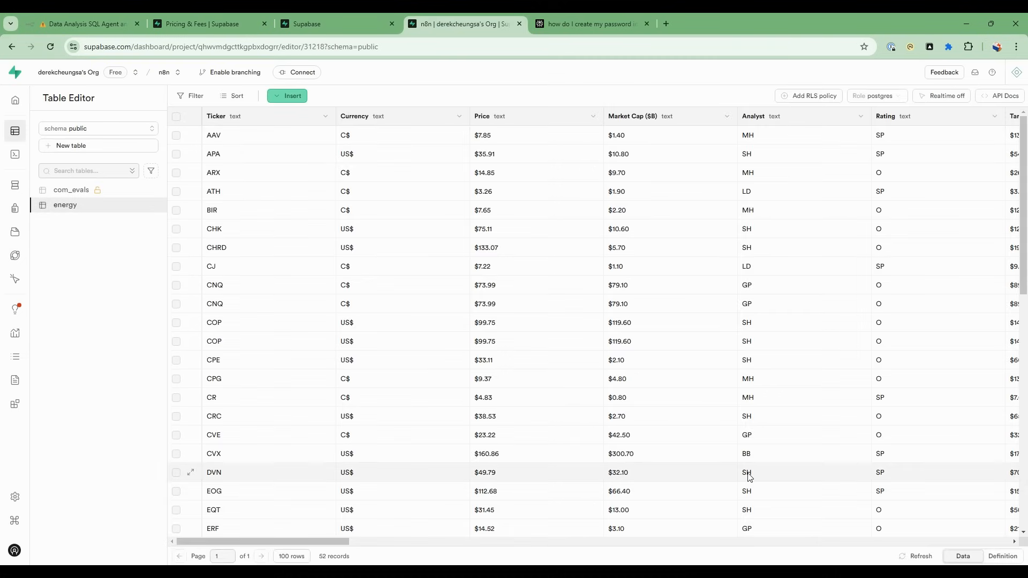
pyautogui.moveTo(377, 158)
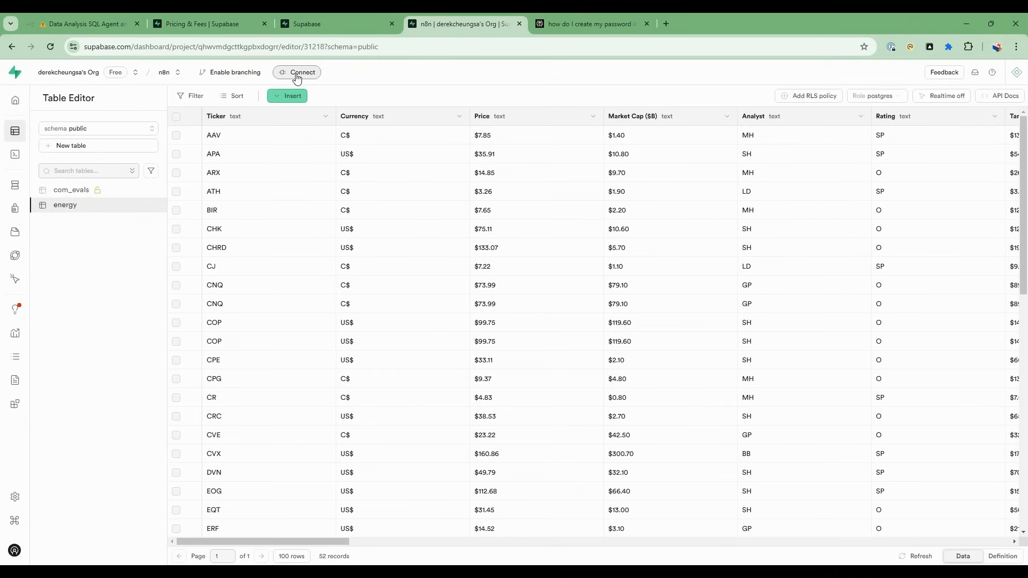
pyautogui.click(300, 73)
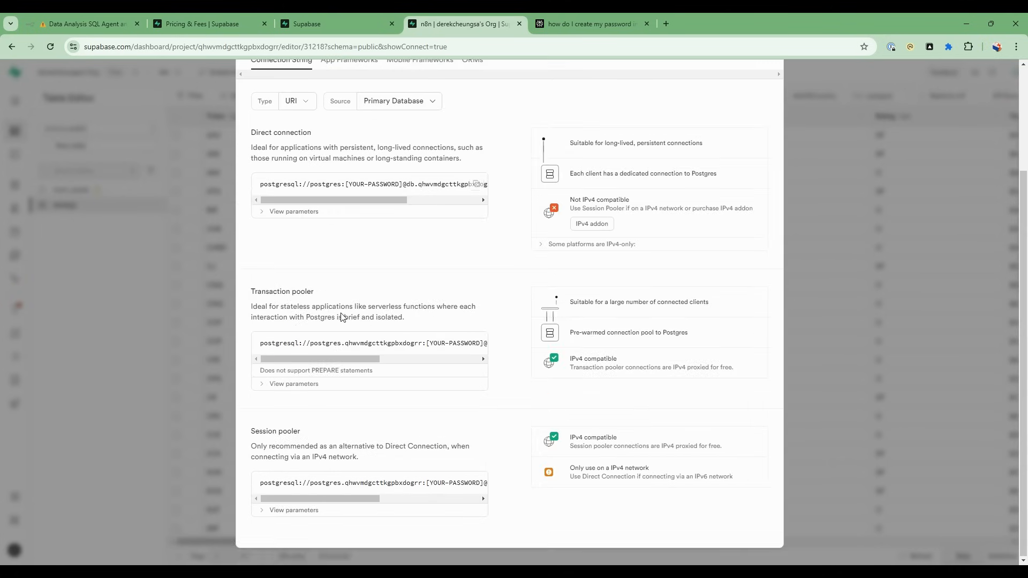
pyautogui.moveTo(252, 292)
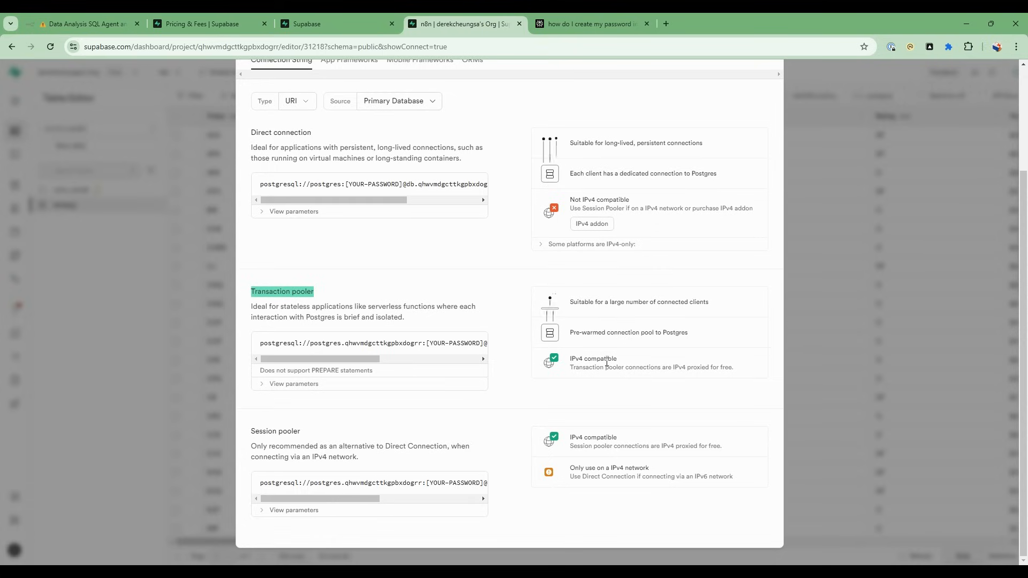
pyautogui.click(294, 383)
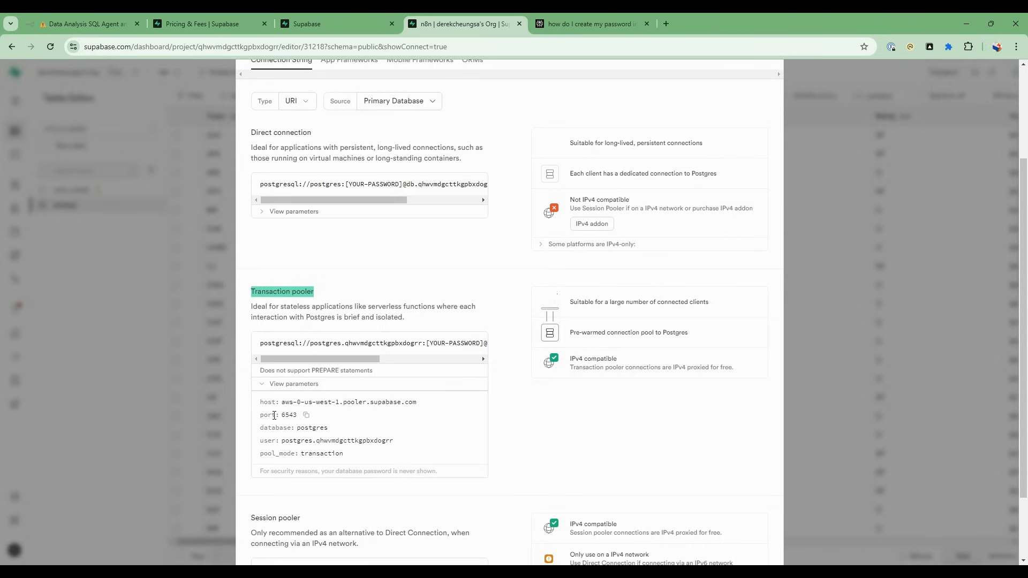
pyautogui.moveTo(299, 428)
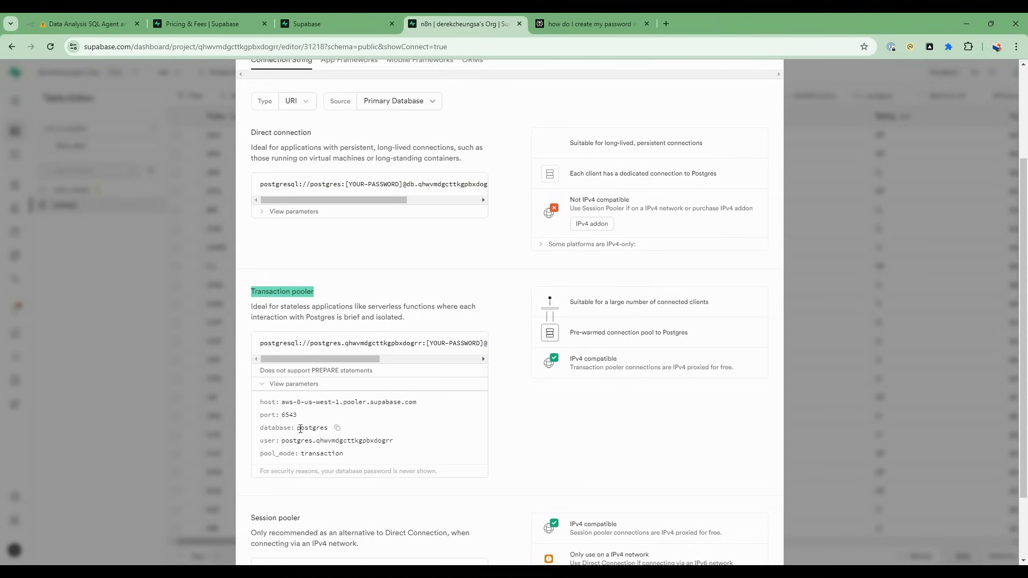
pyautogui.moveTo(315, 453)
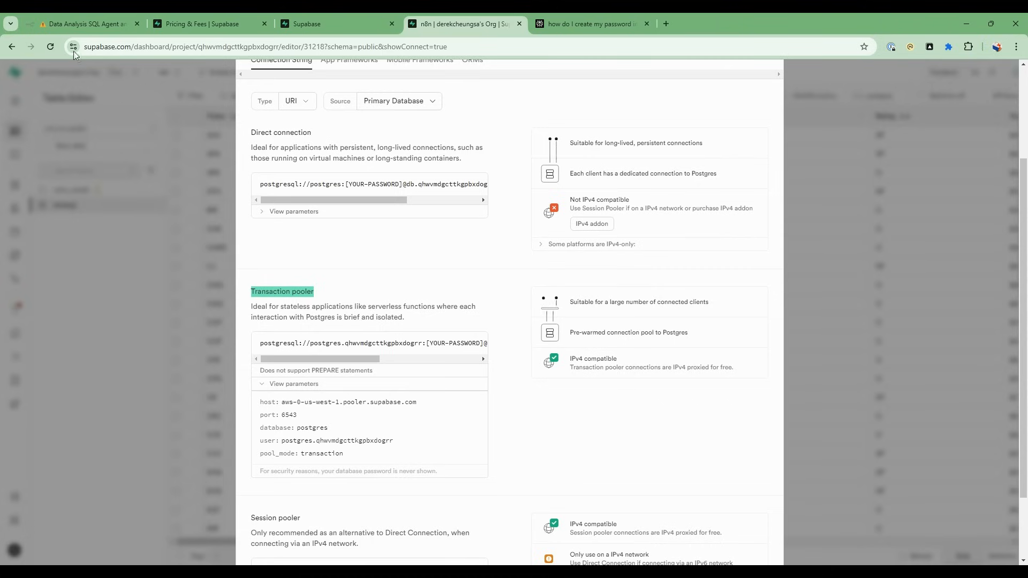
pyautogui.click(84, 23)
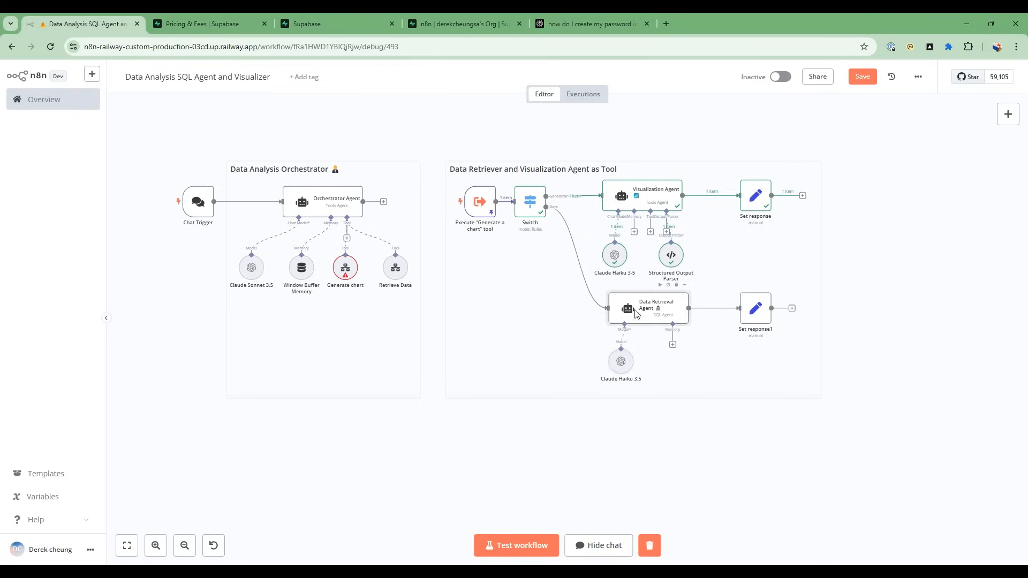
pyautogui.doubleClick(648, 309)
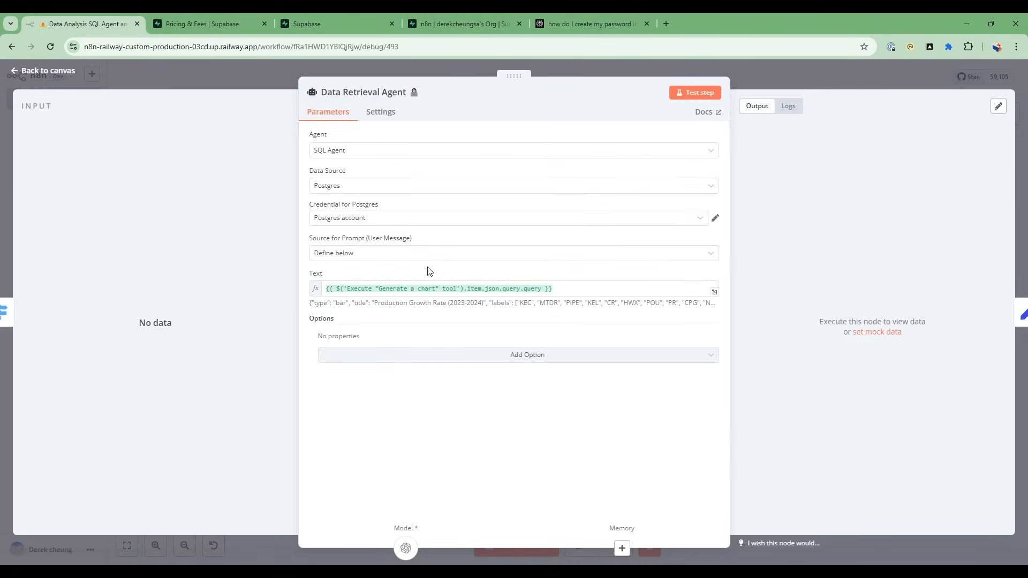
pyautogui.moveTo(715, 155)
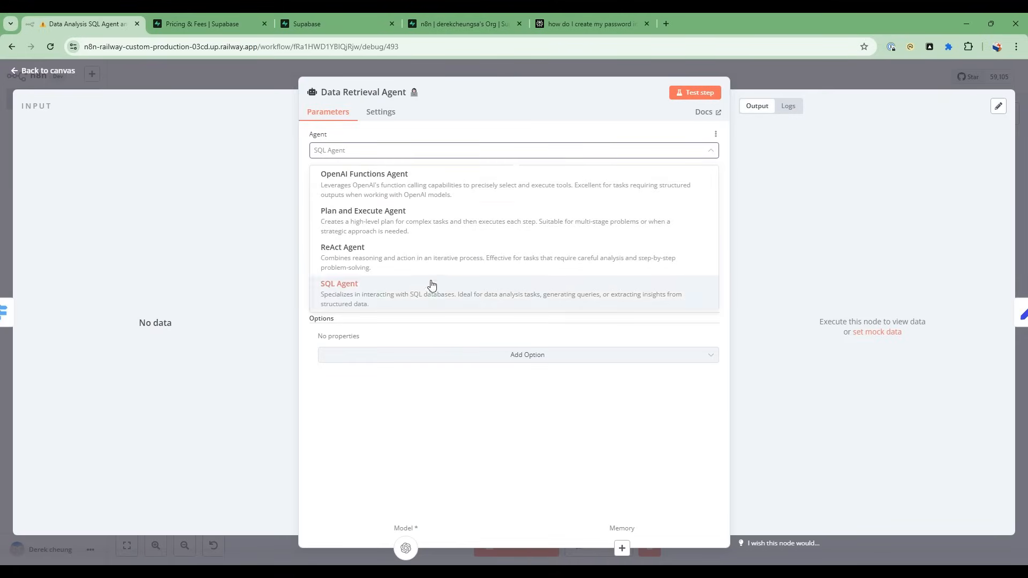
pyautogui.click(338, 283)
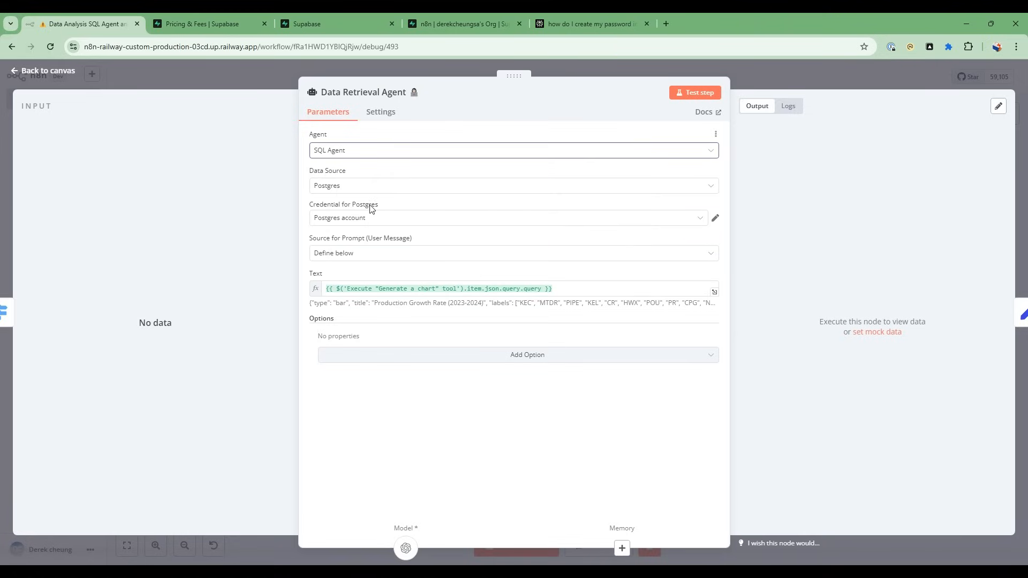
pyautogui.moveTo(713, 225)
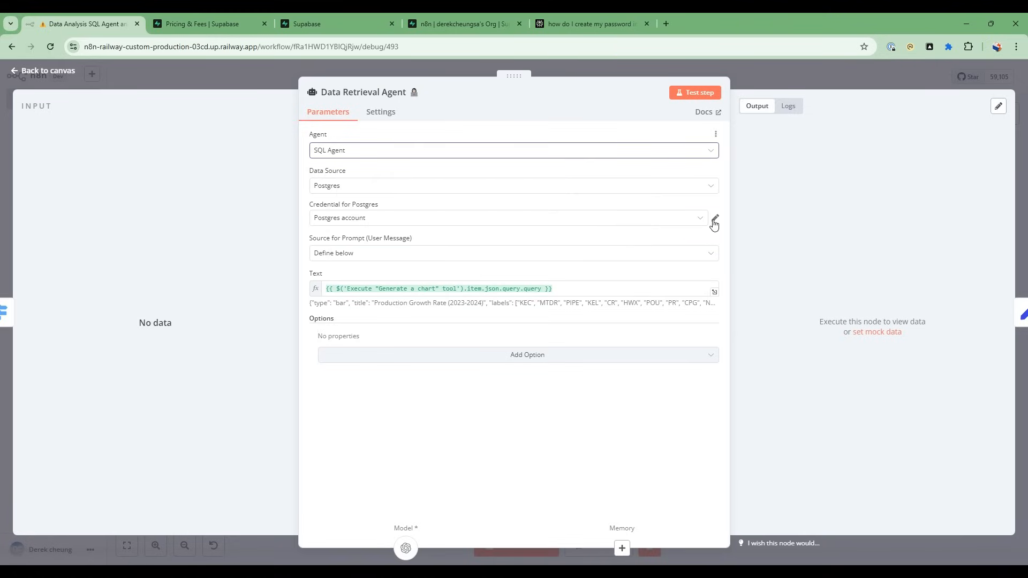
pyautogui.click(713, 218)
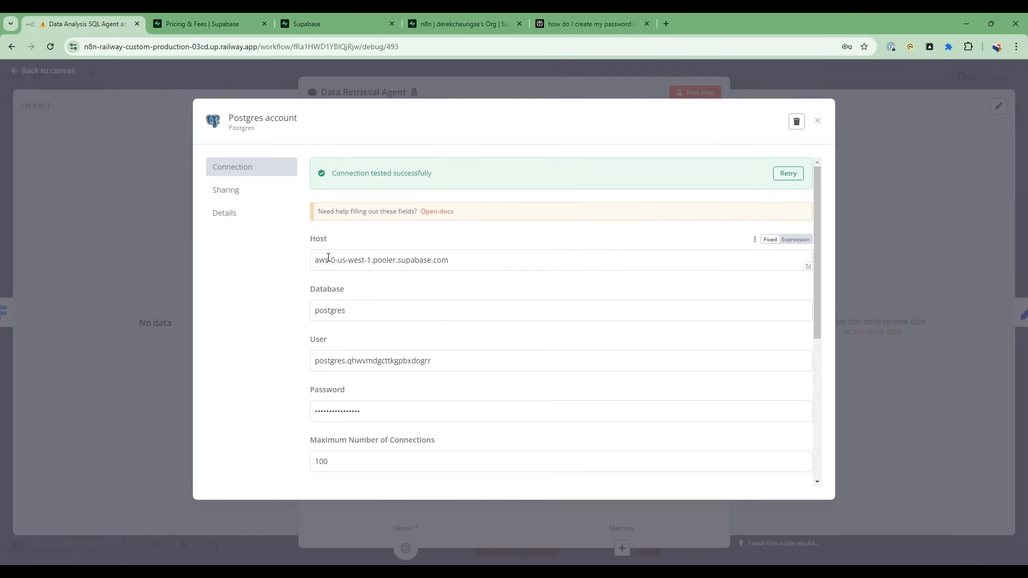
pyautogui.moveTo(379, 286)
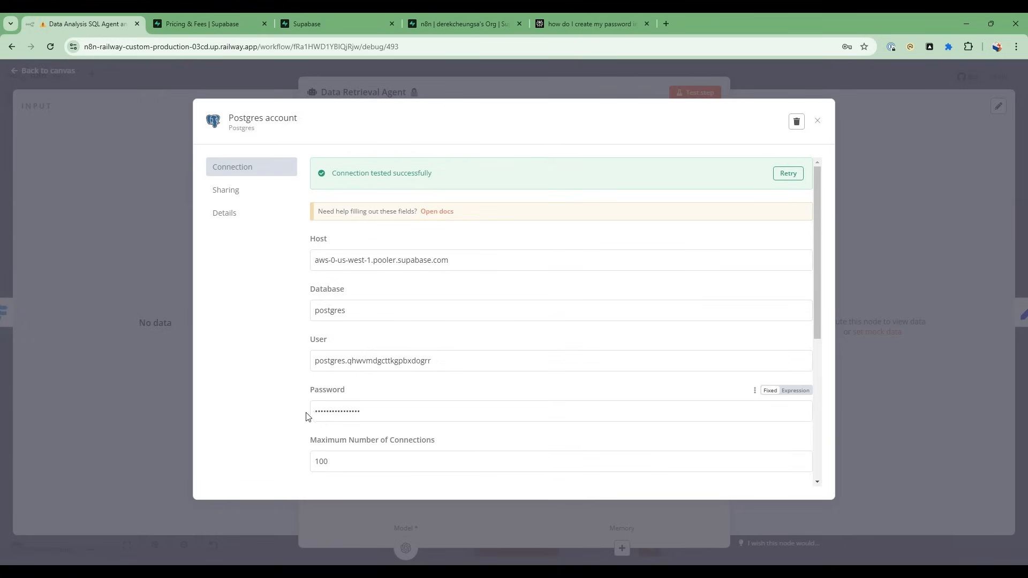
pyautogui.moveTo(356, 410)
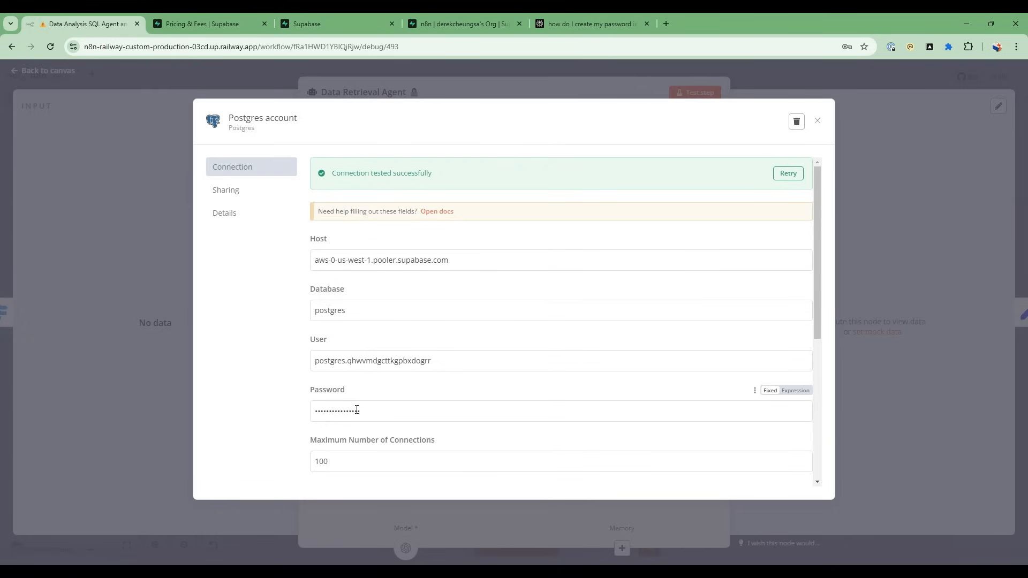
pyautogui.click(817, 121)
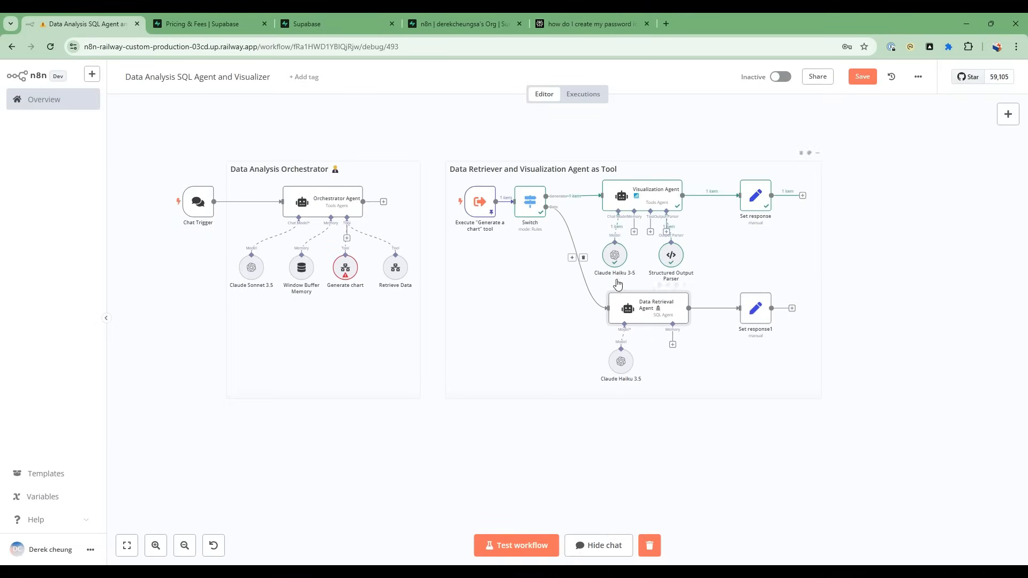
# Step: Confirm Claude Haiku 3.5 uses the OpenRouter credential and base URL, then close it
pyautogui.doubleClick(613, 255)
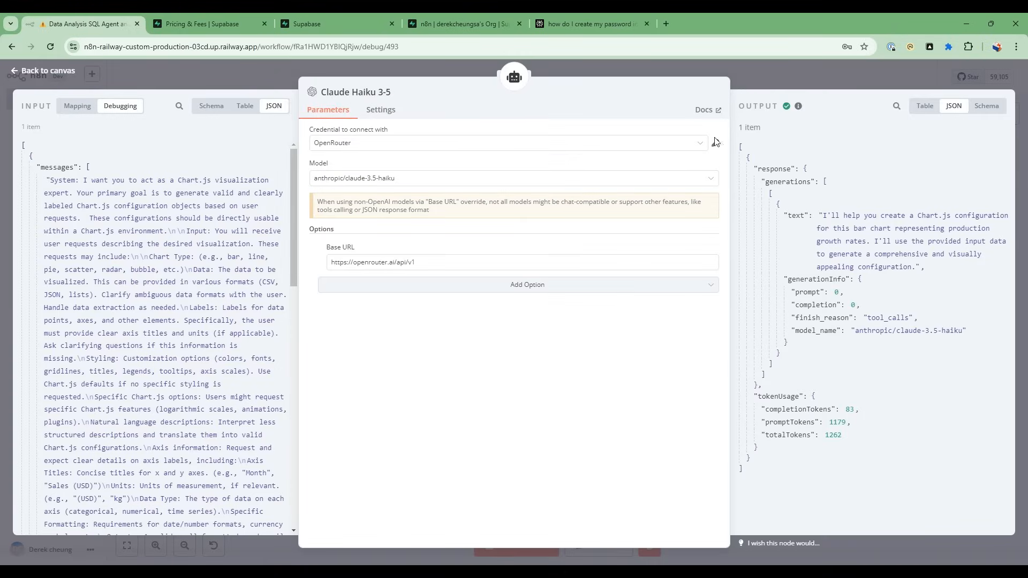
pyautogui.click(699, 143)
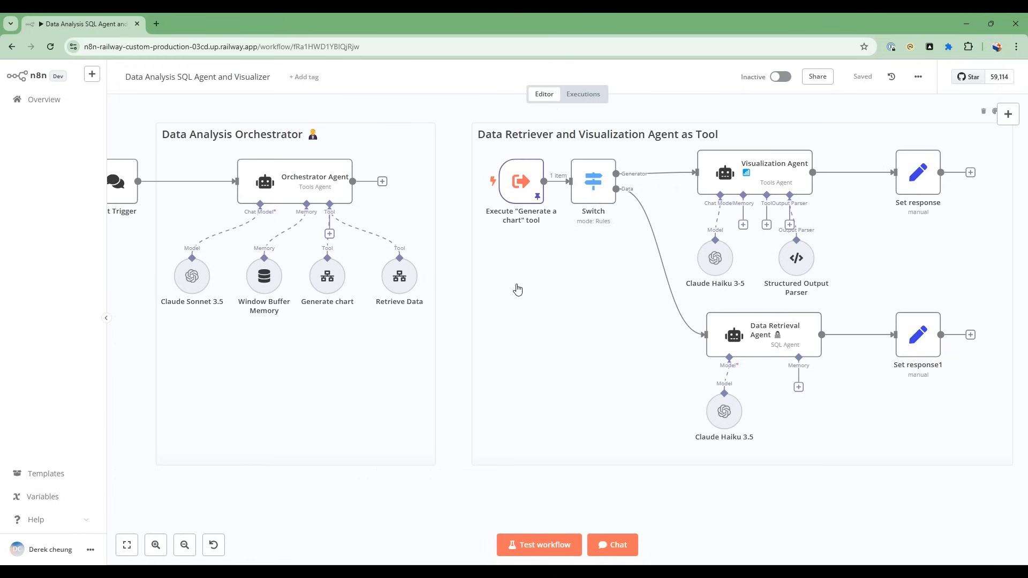
pyautogui.moveTo(315, 198)
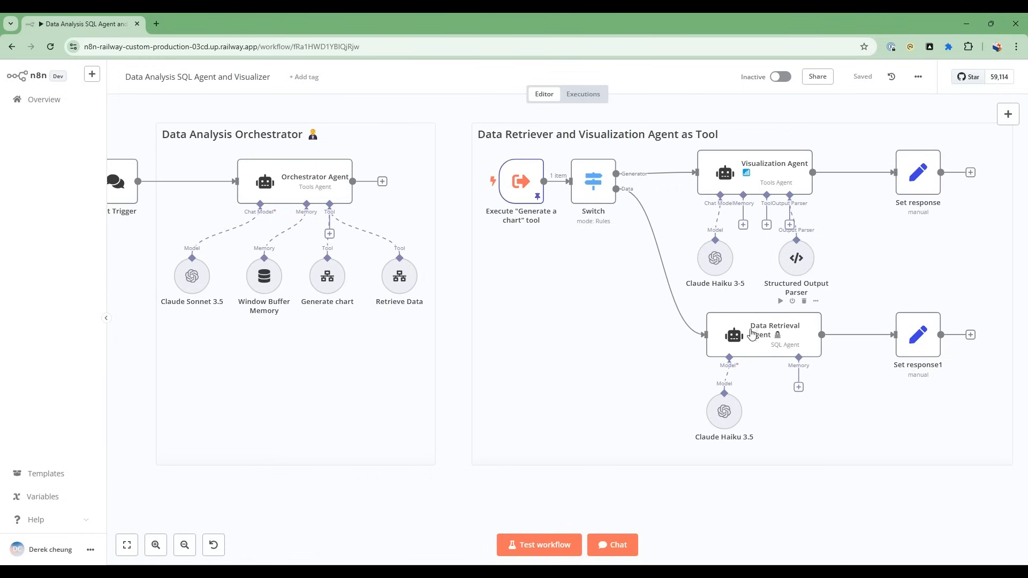
pyautogui.moveTo(327, 275)
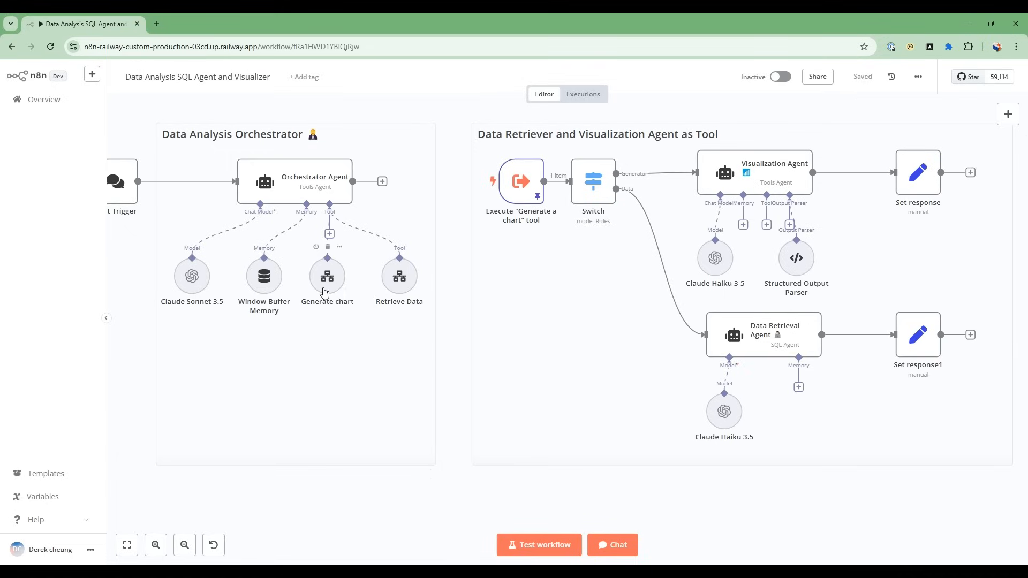